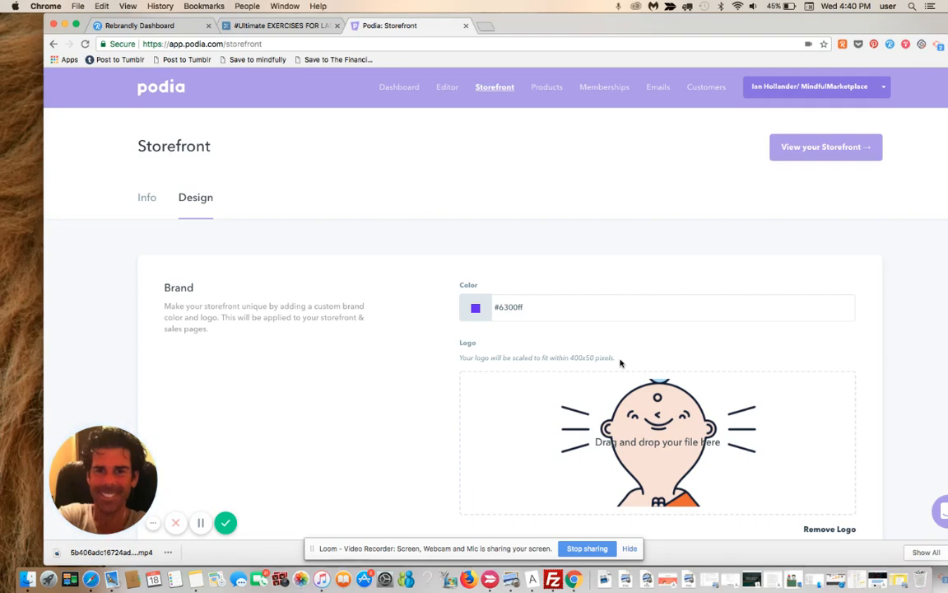
mouse_move(550, 151)
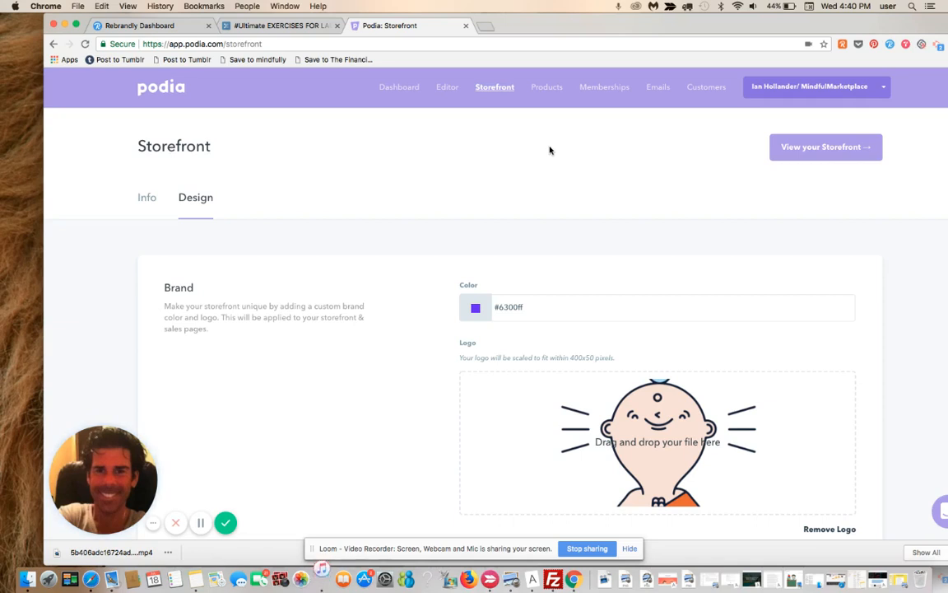
mouse_move(665, 115)
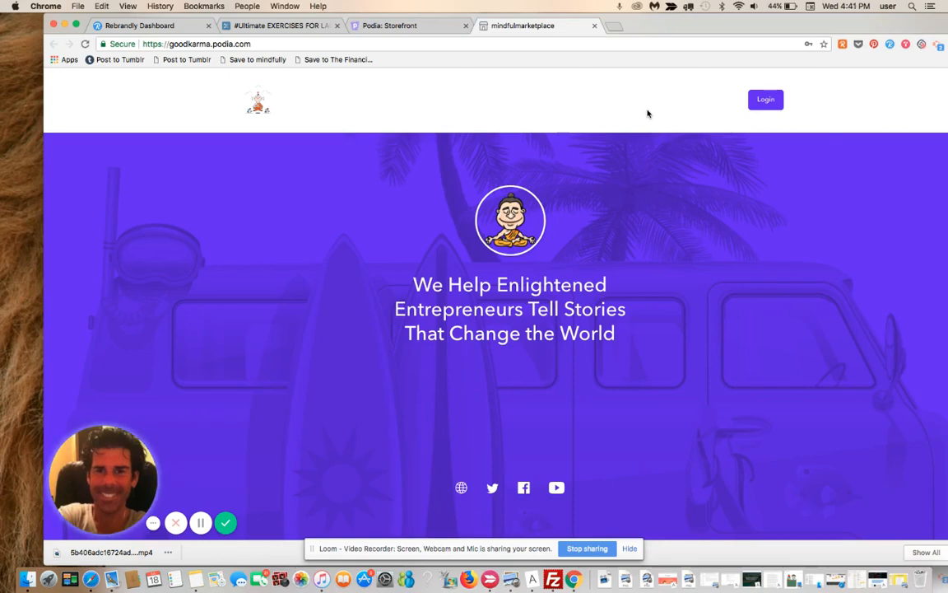
Review the live storefront's sections, courses and Brand Building card, then return to design settings
scroll("down", 3)
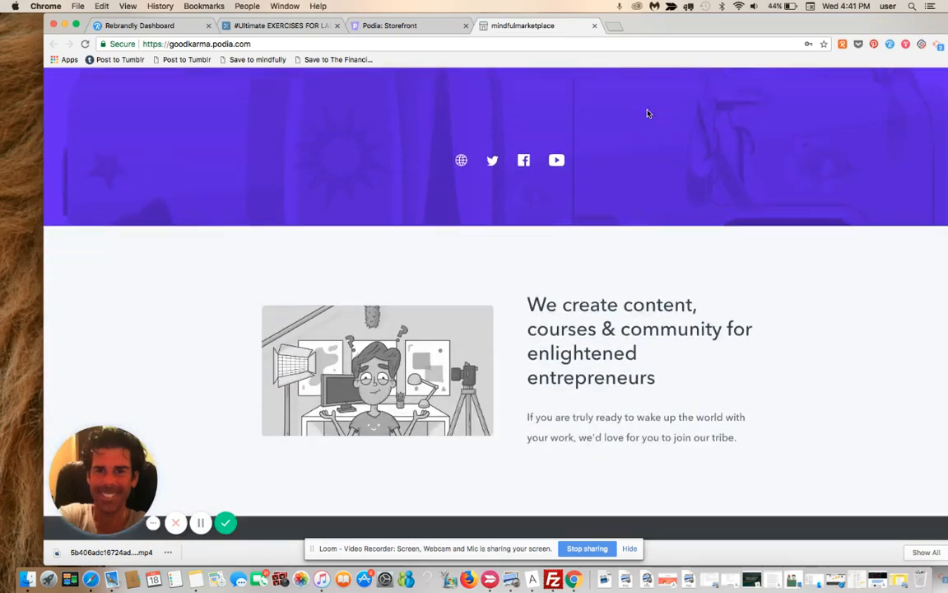
scroll("down", 3)
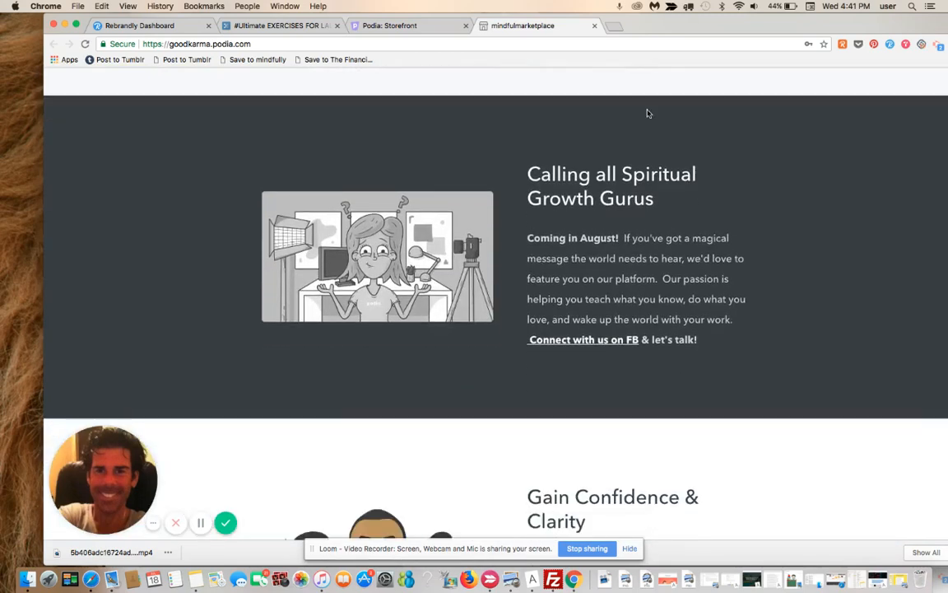
scroll("down", 3)
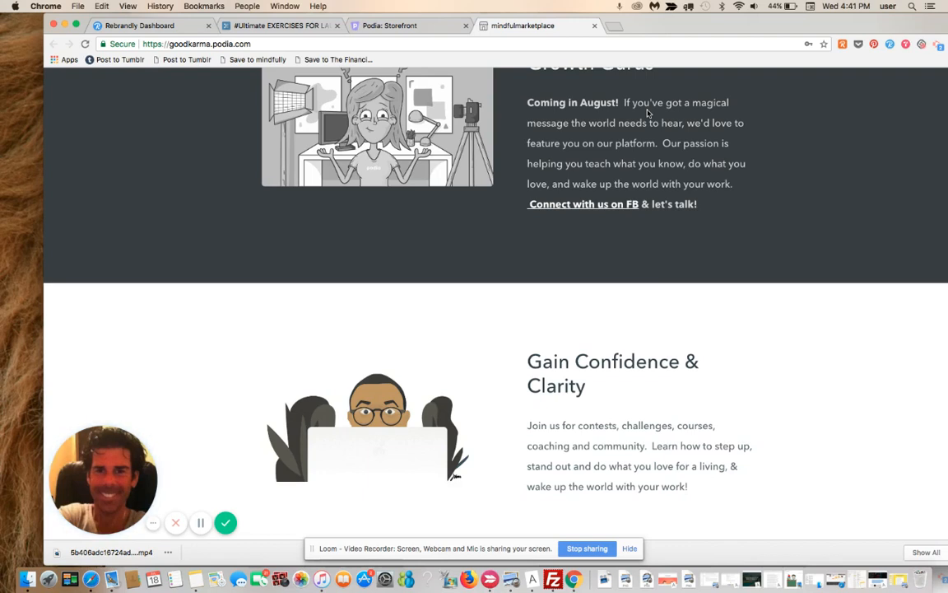
scroll("down", 3)
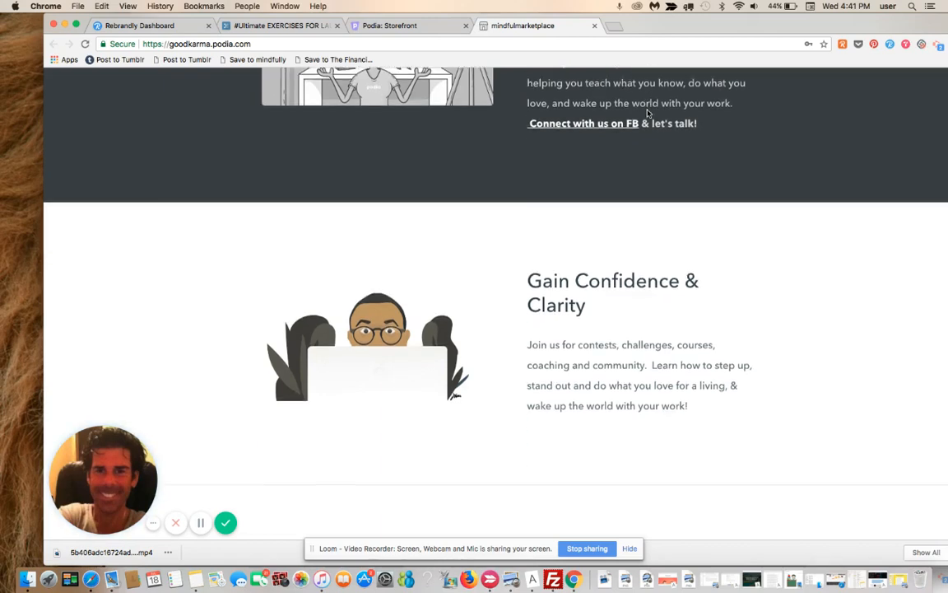
scroll("down", 3)
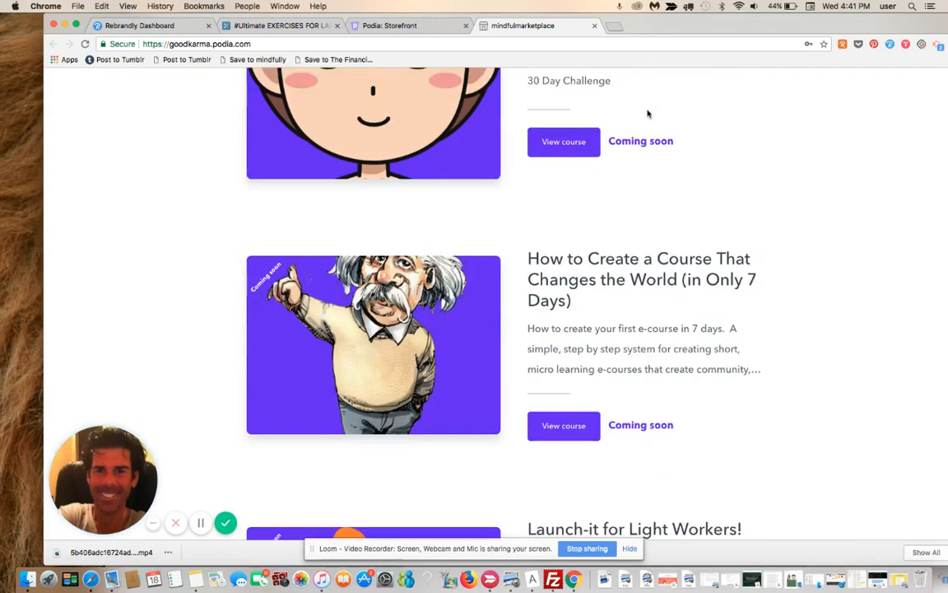
scroll("down", 3)
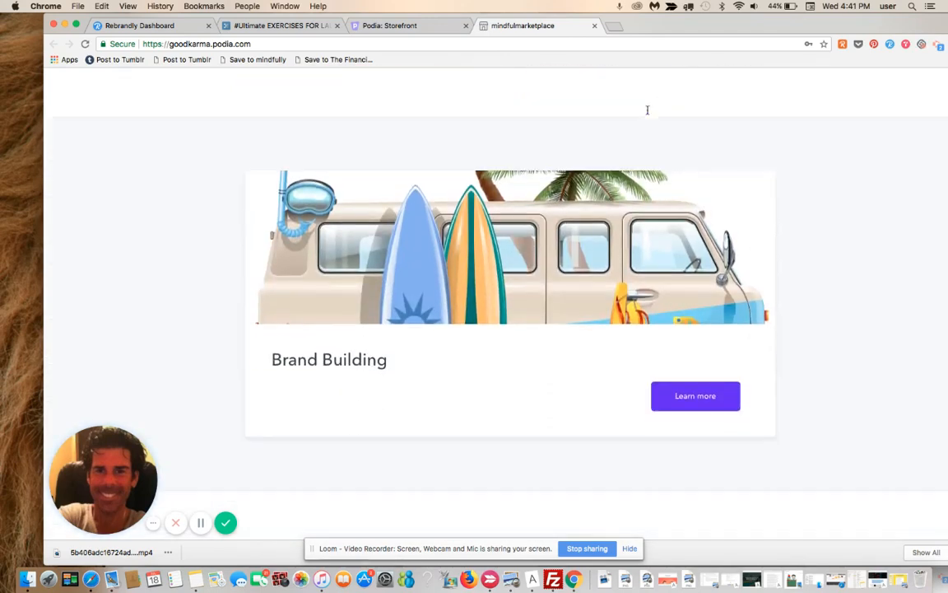
scroll("down", 3)
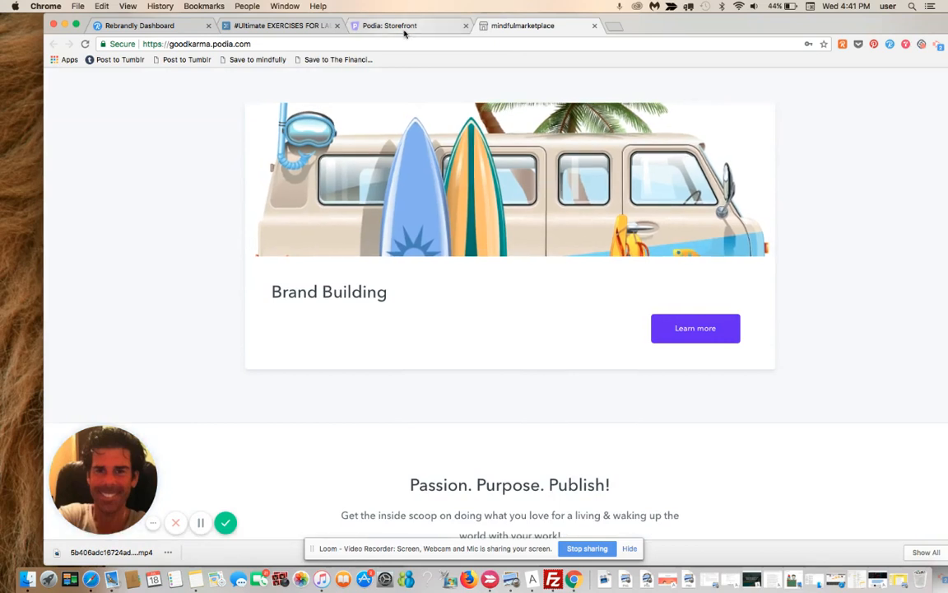
left_click(389, 25)
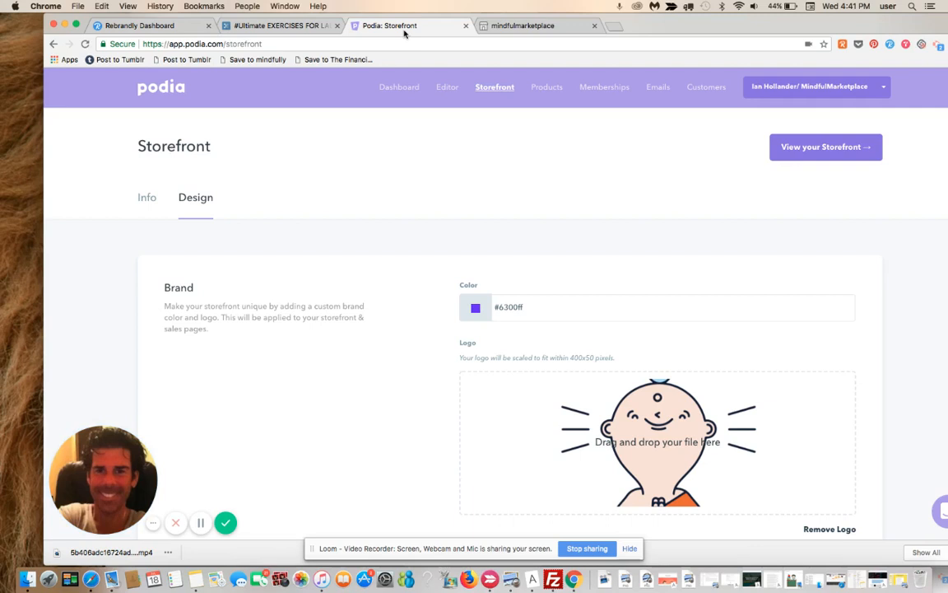
mouse_move(536, 60)
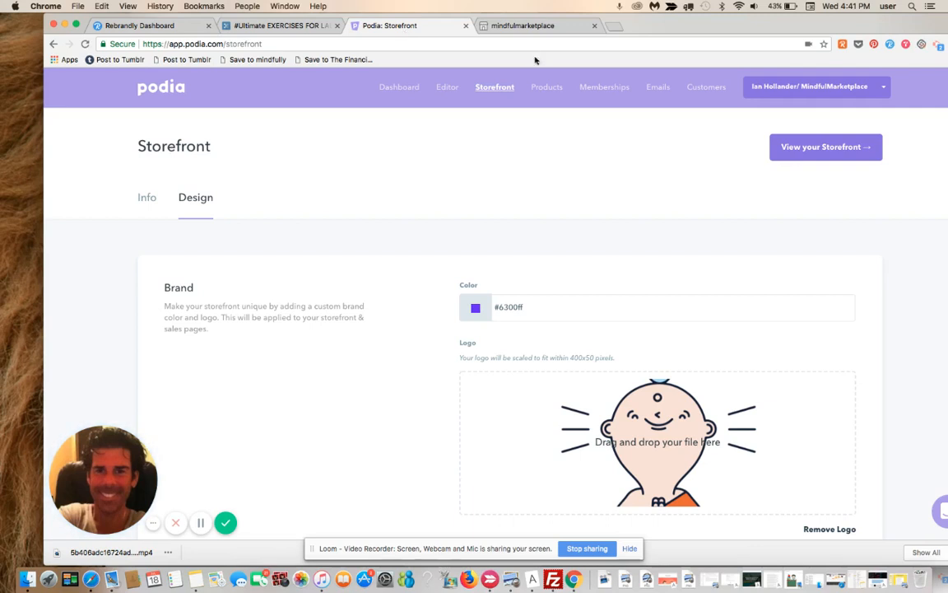
From Products, open the Just Breathe! course and show its Sales page settings
left_click(547, 86)
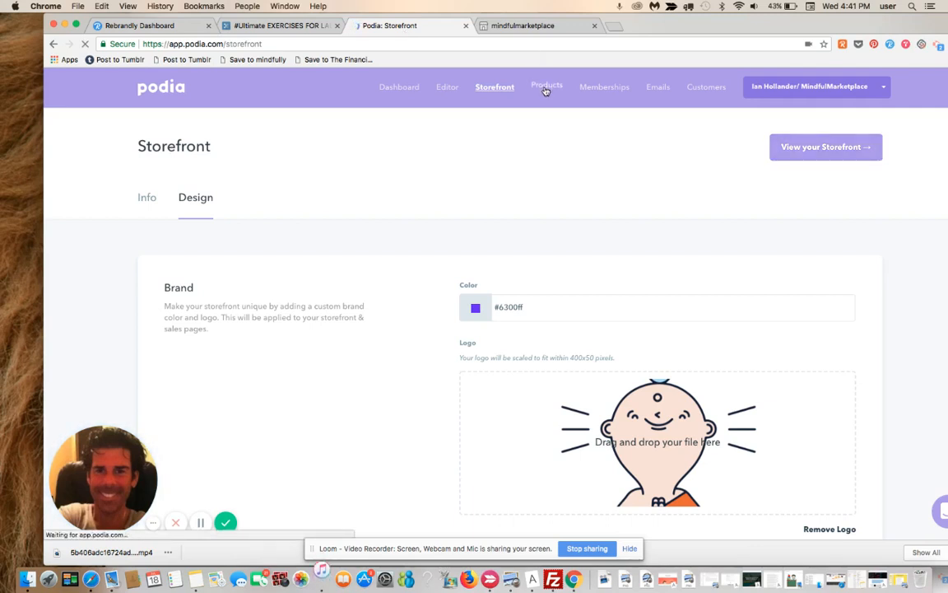
left_click(547, 86)
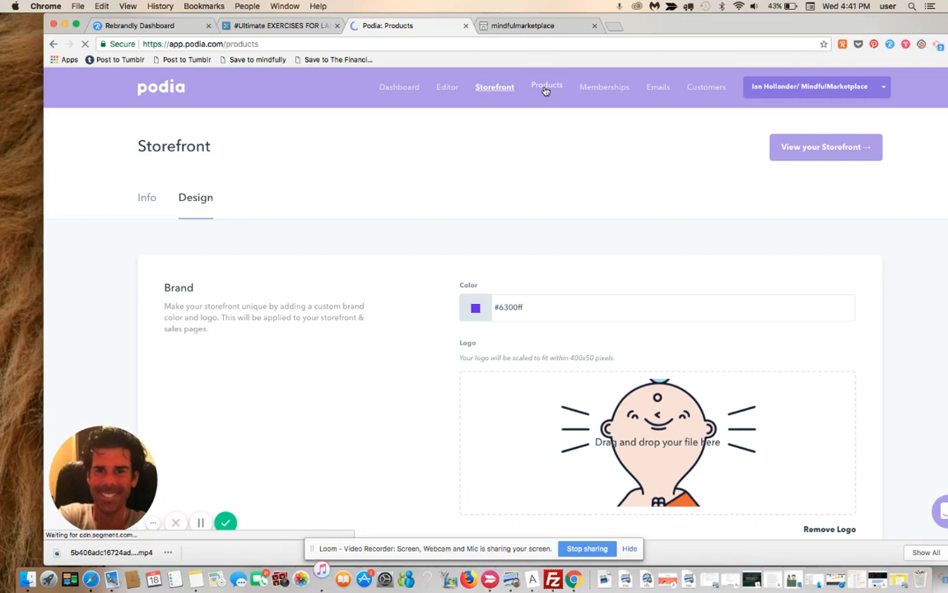
left_click(547, 87)
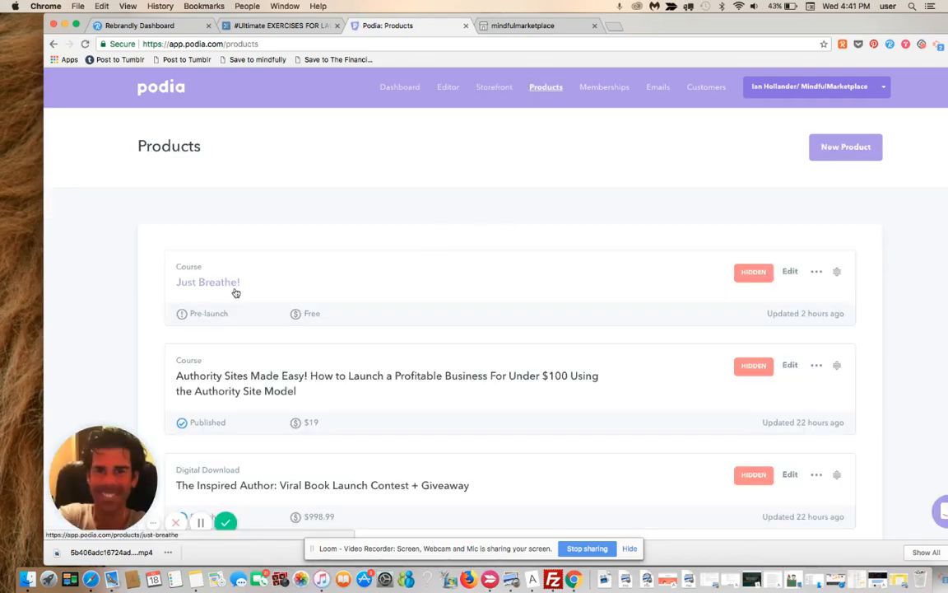
mouse_move(611, 307)
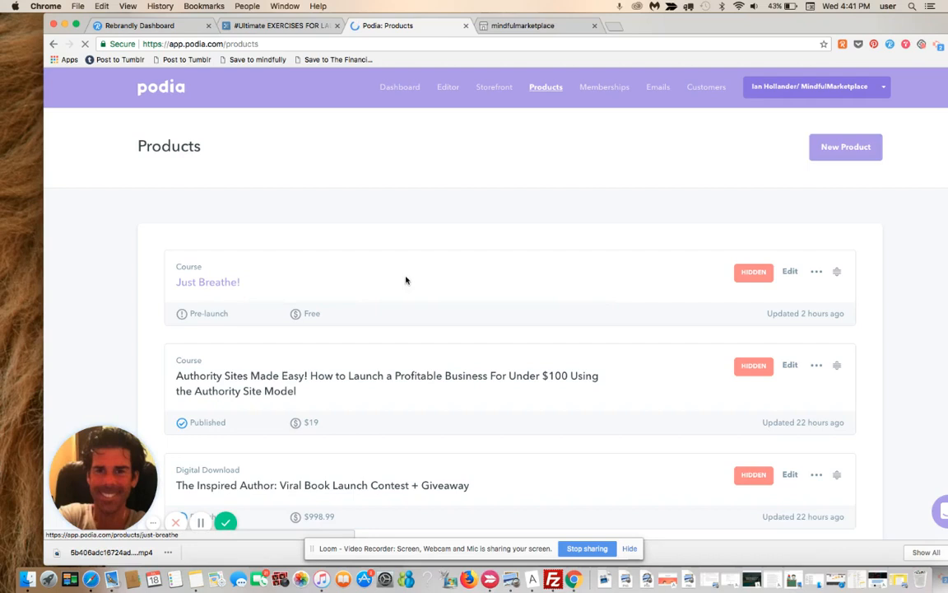
left_click(208, 281)
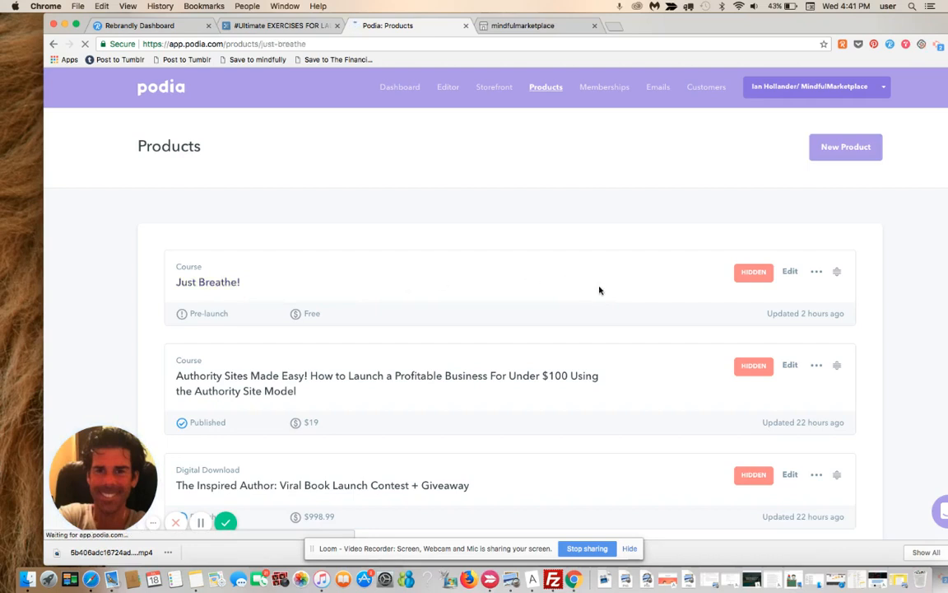
left_click(207, 281)
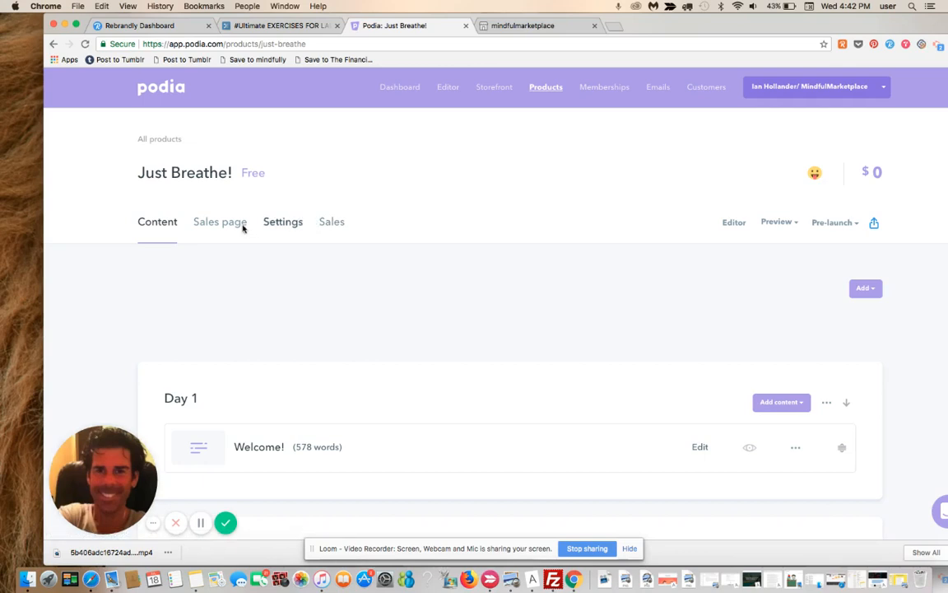
mouse_move(284, 222)
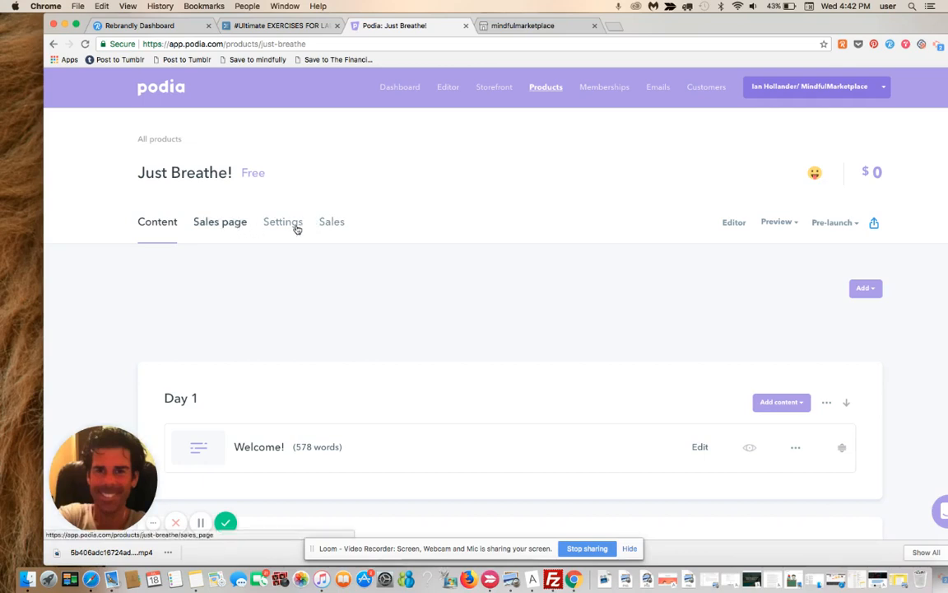
left_click(220, 222)
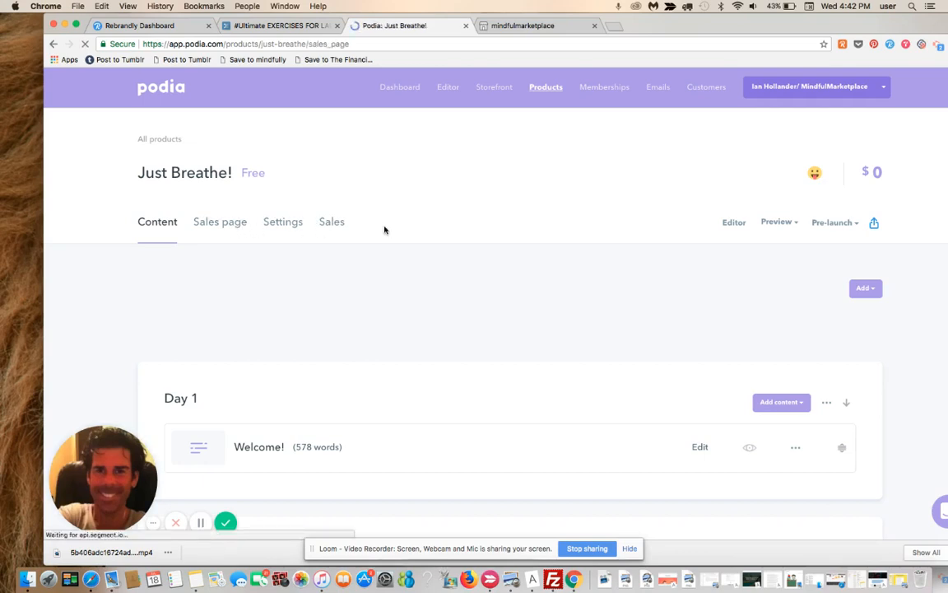
left_click(220, 221)
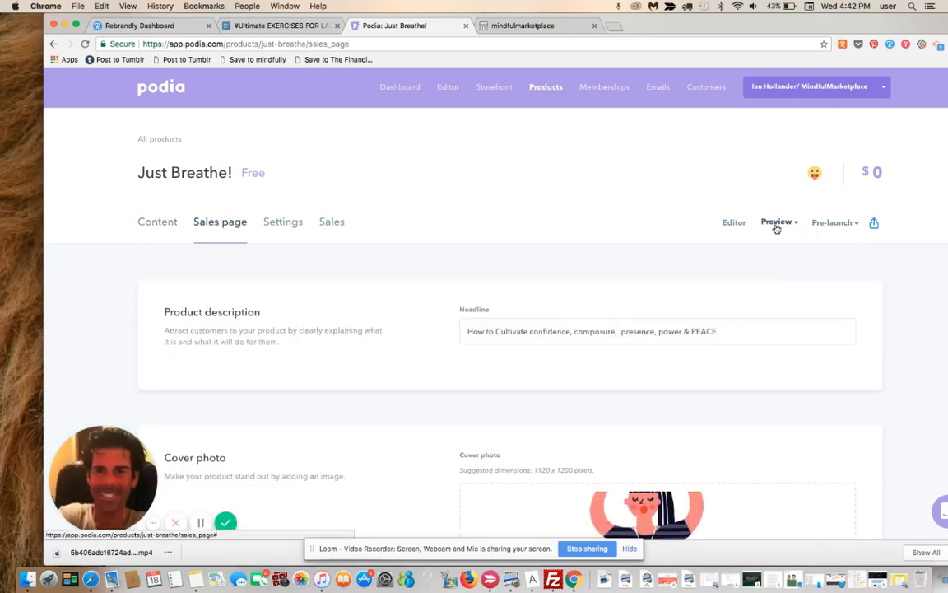
Preview the Just Breathe! course's live sales page
left_click(777, 221)
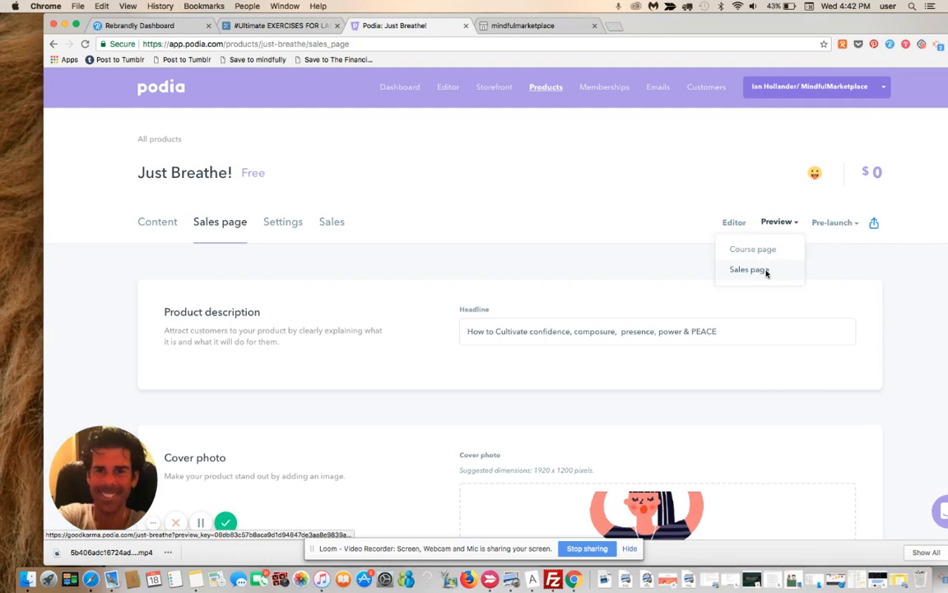
left_click(747, 269)
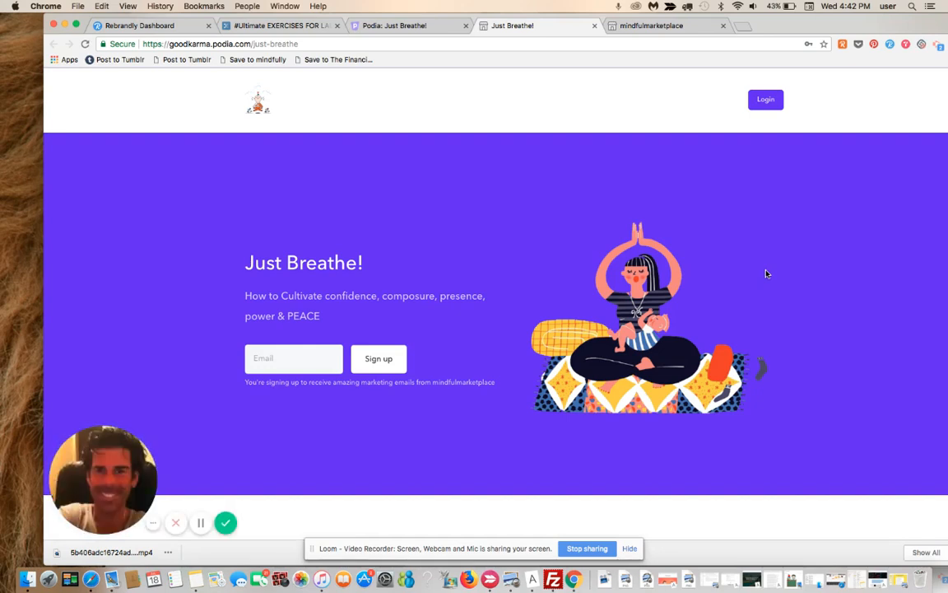
scroll("down", 3)
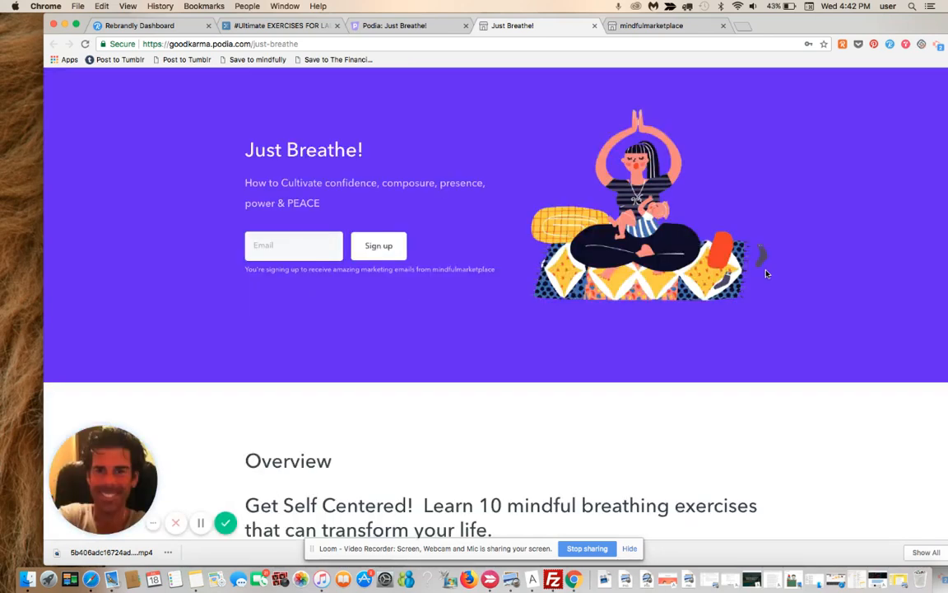
scroll("up", 3)
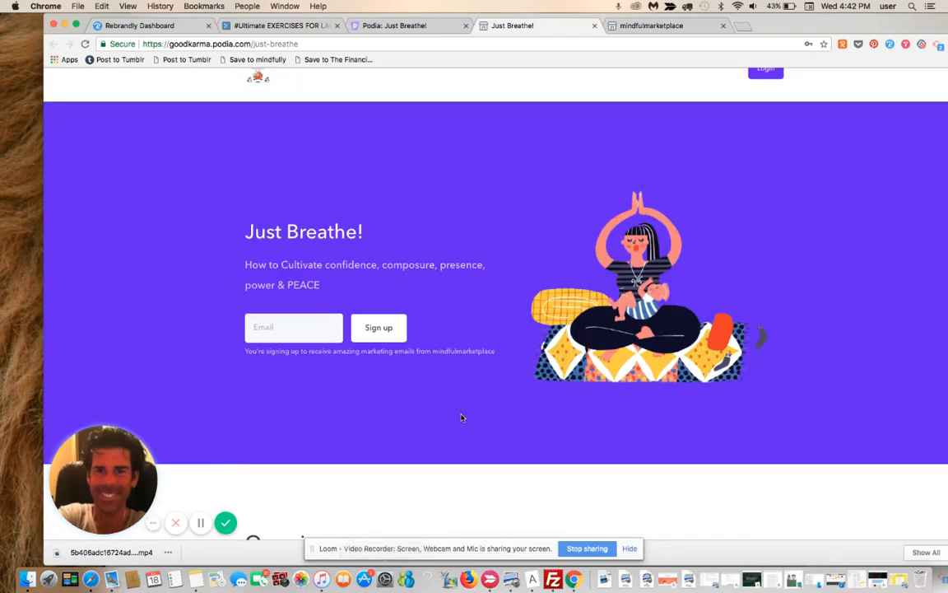
mouse_move(415, 289)
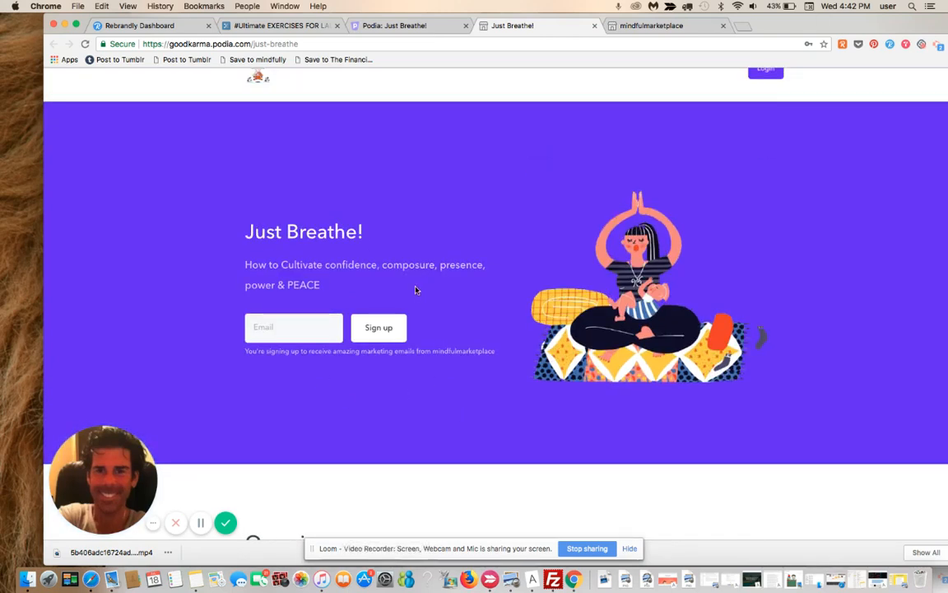
mouse_move(655, 229)
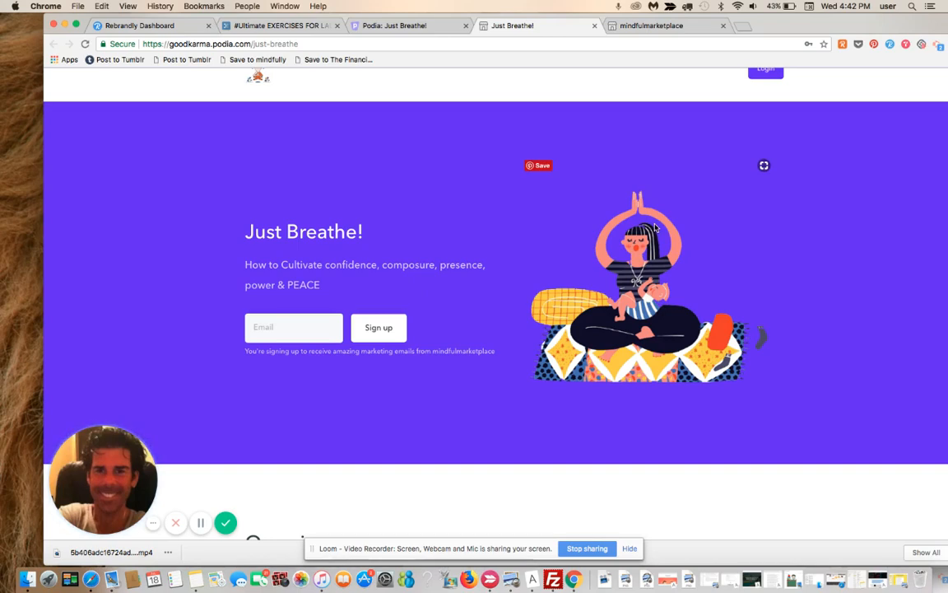
Scroll through the live Just Breathe! page, then return to the Podia admin tab
scroll("down", 3)
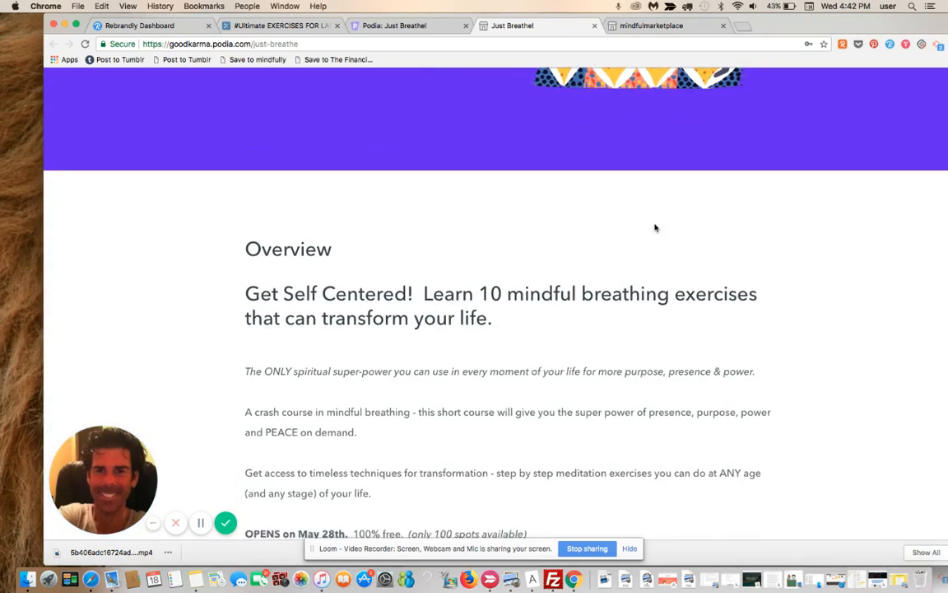
scroll("down", 3)
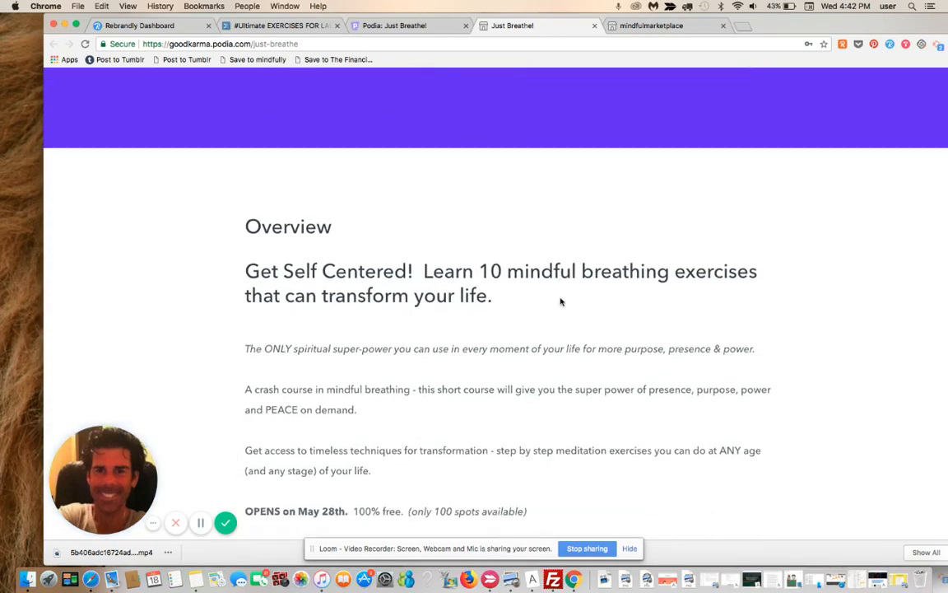
scroll("down", 3)
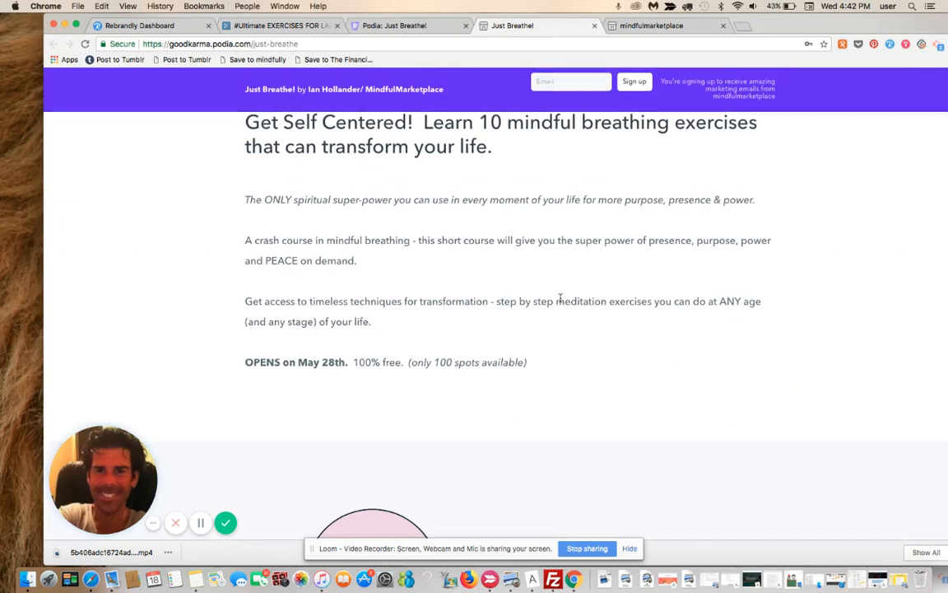
scroll("down", 3)
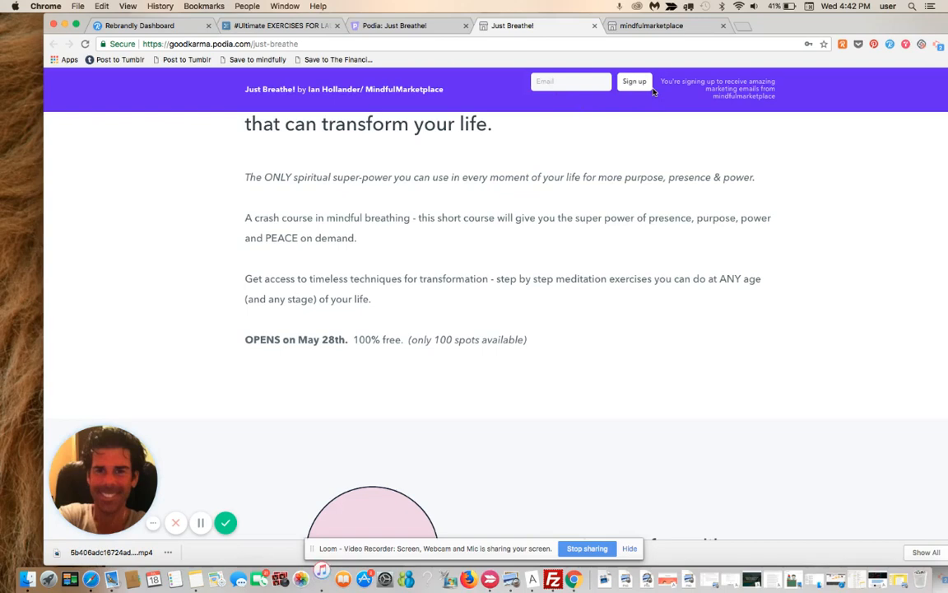
scroll("down", 3)
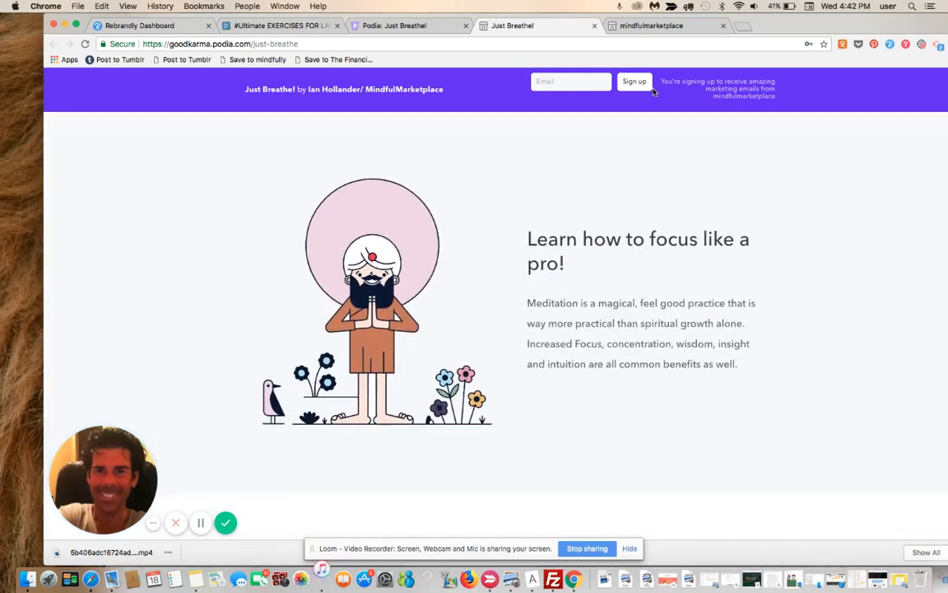
mouse_move(538, 288)
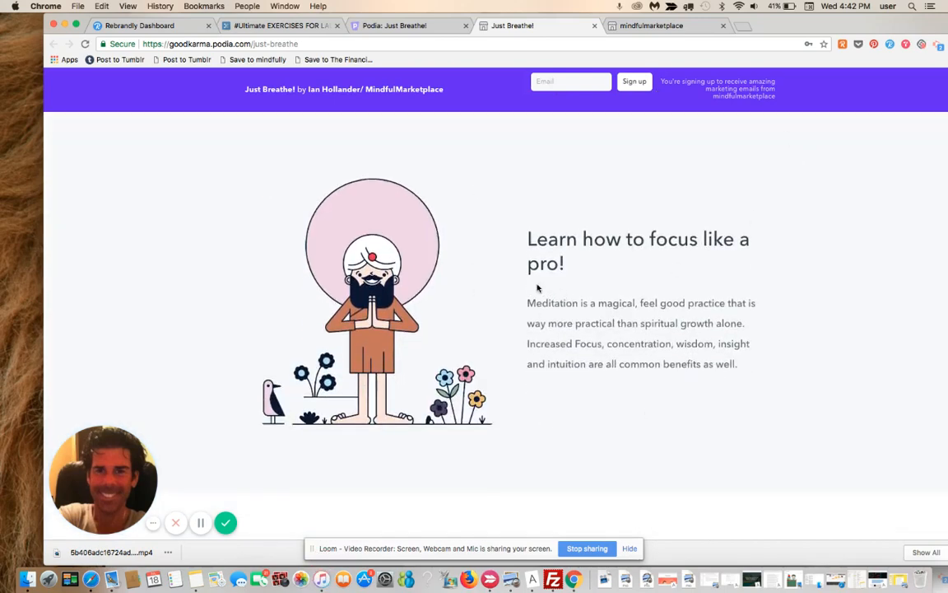
mouse_move(551, 264)
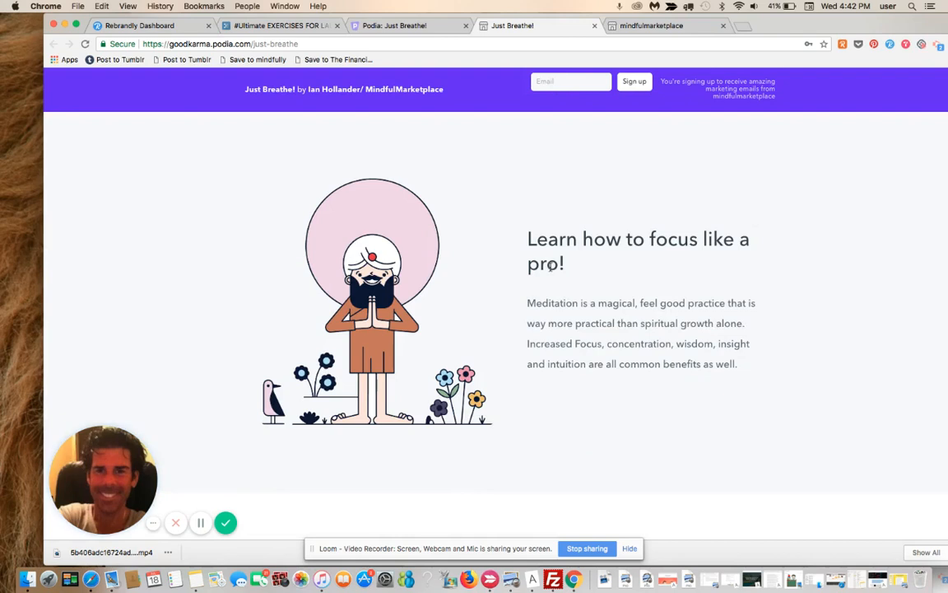
mouse_move(509, 256)
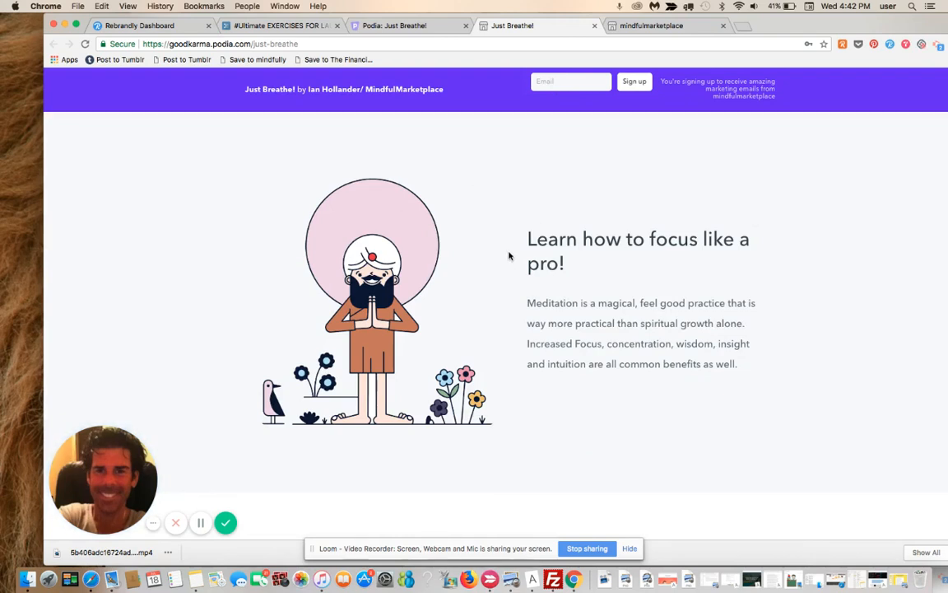
scroll("down", 3)
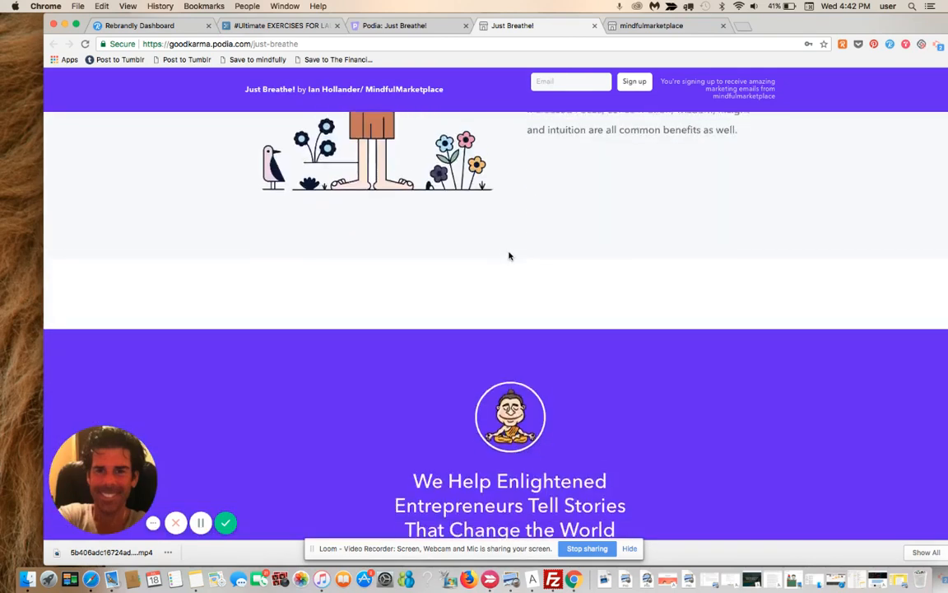
scroll("down", 3)
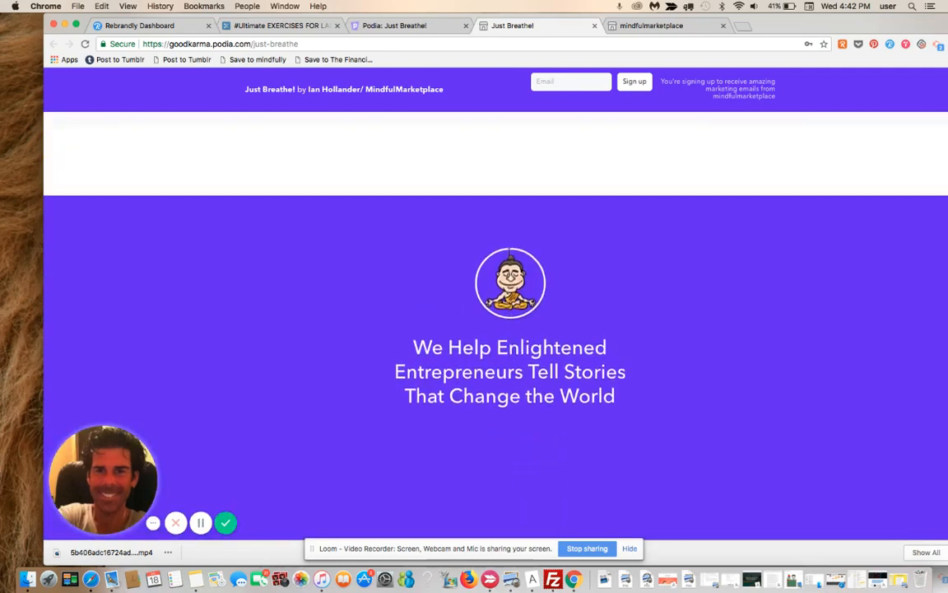
scroll("down", 3)
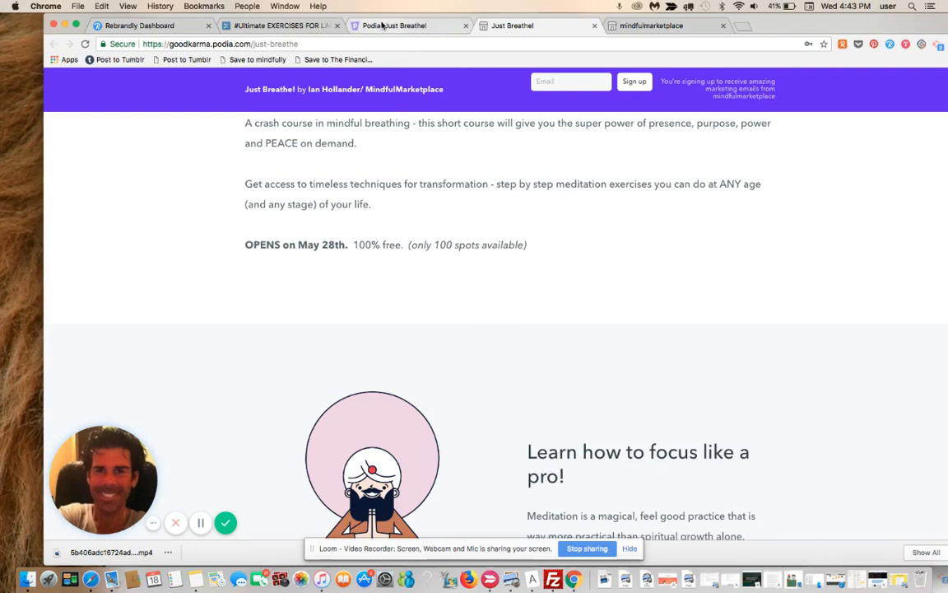
left_click(394, 26)
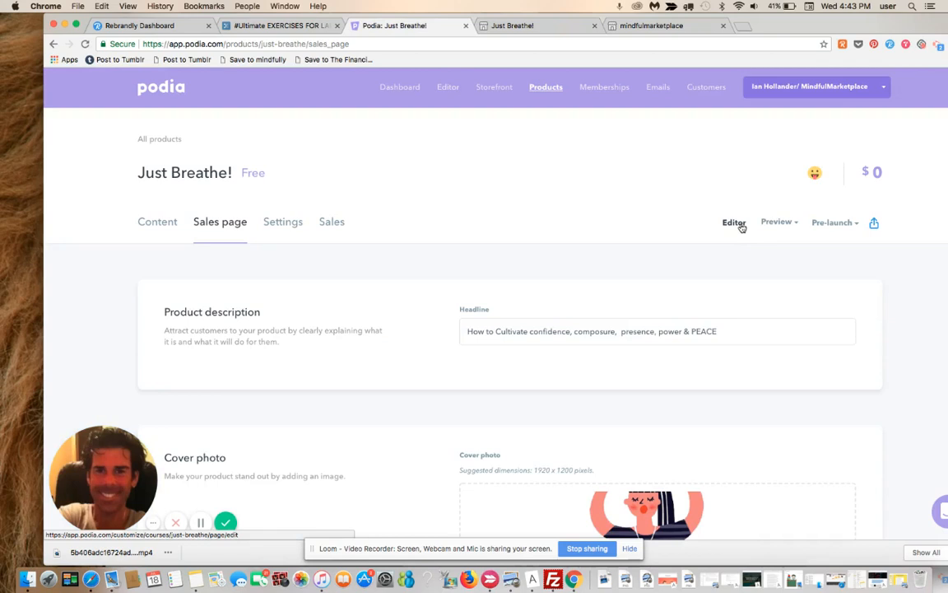
Launch the Just Breathe! sales page editor and add a new section
left_click(734, 222)
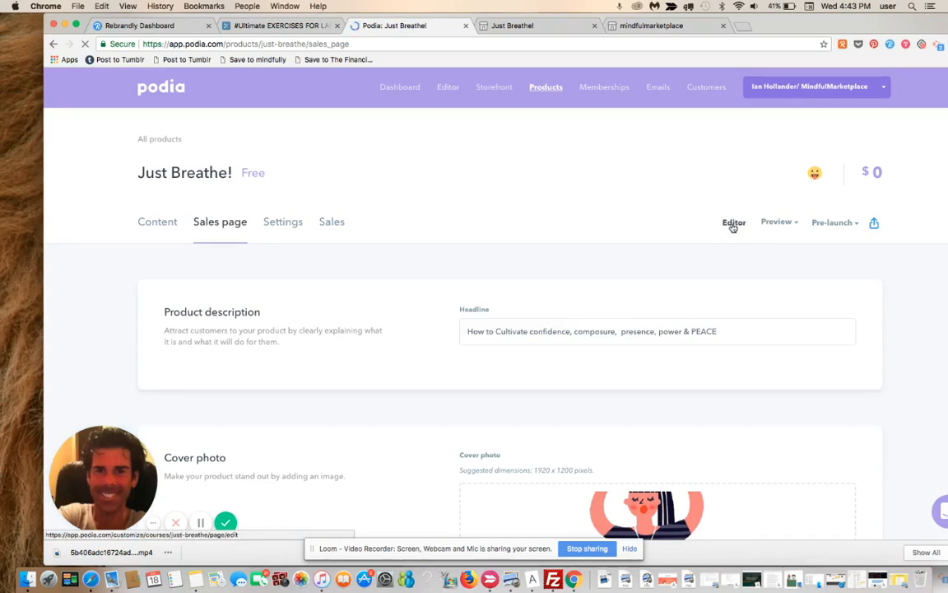
left_click(734, 223)
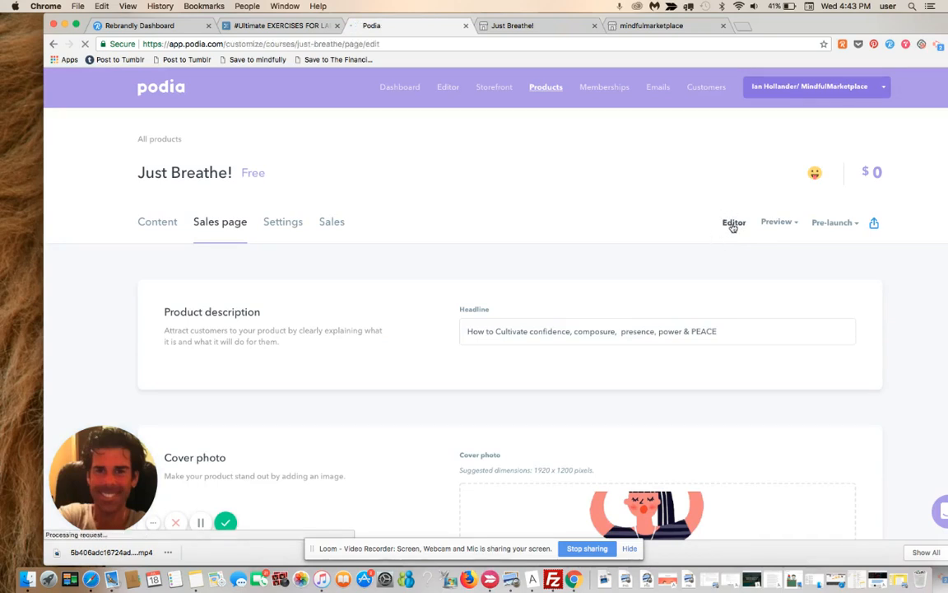
left_click(733, 223)
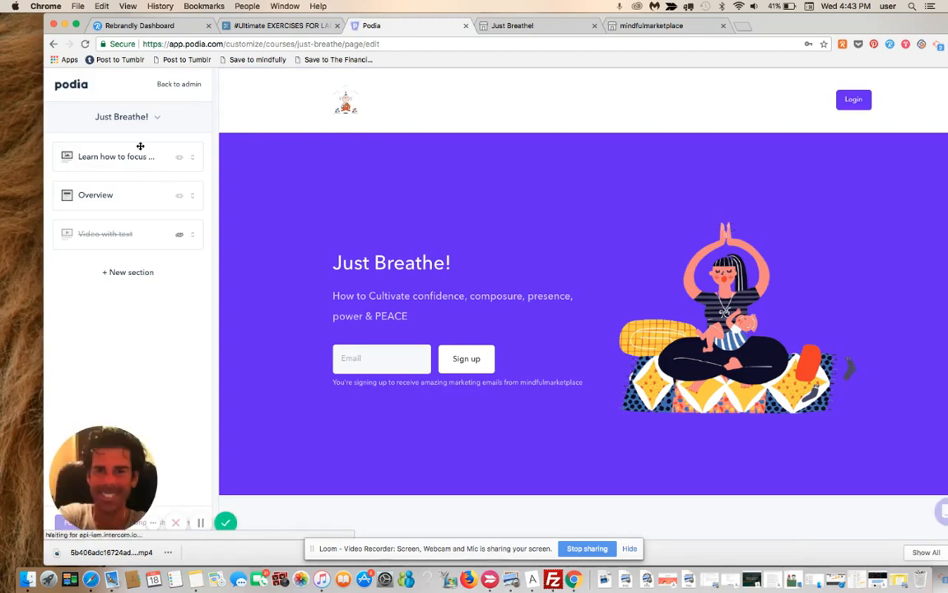
mouse_move(136, 215)
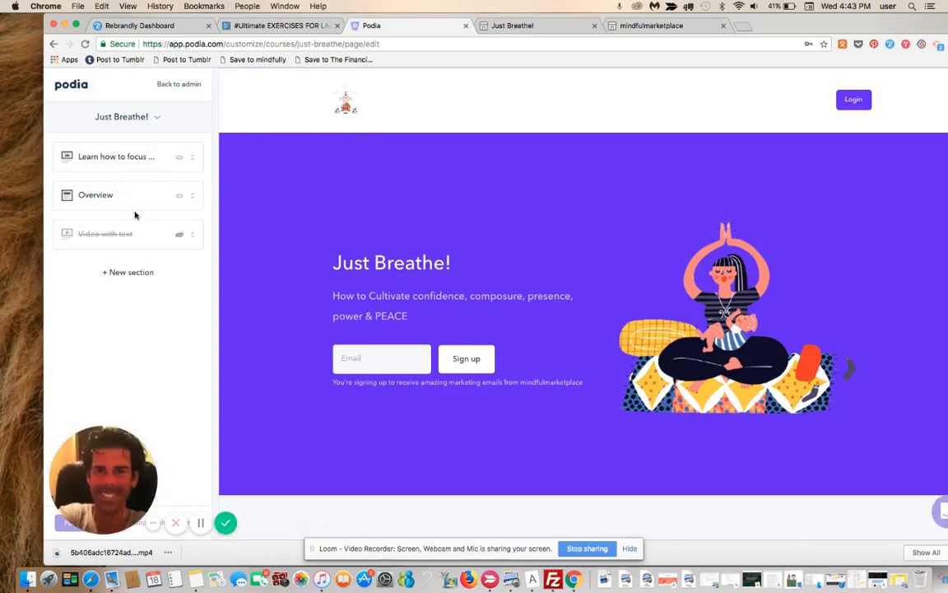
left_click(128, 272)
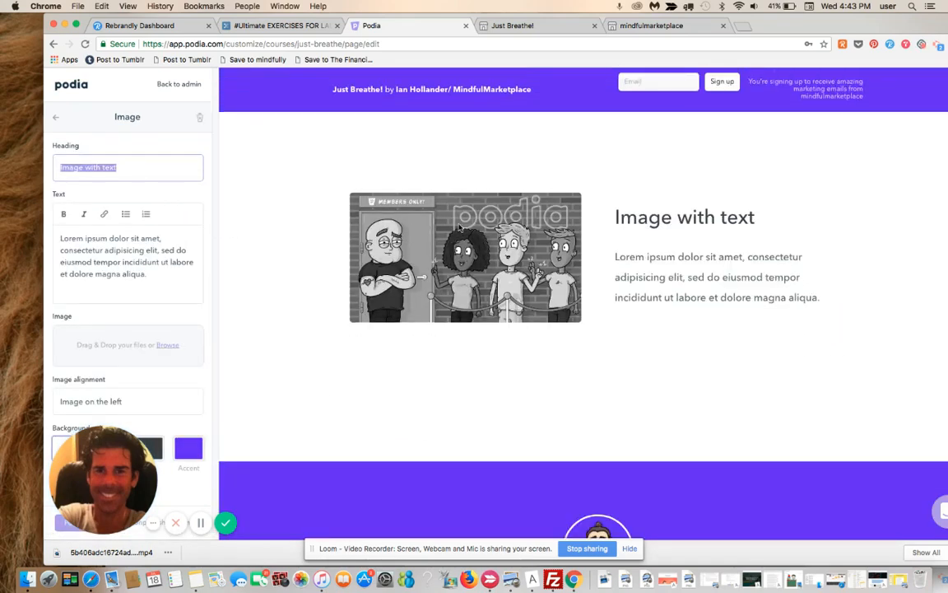
mouse_move(534, 242)
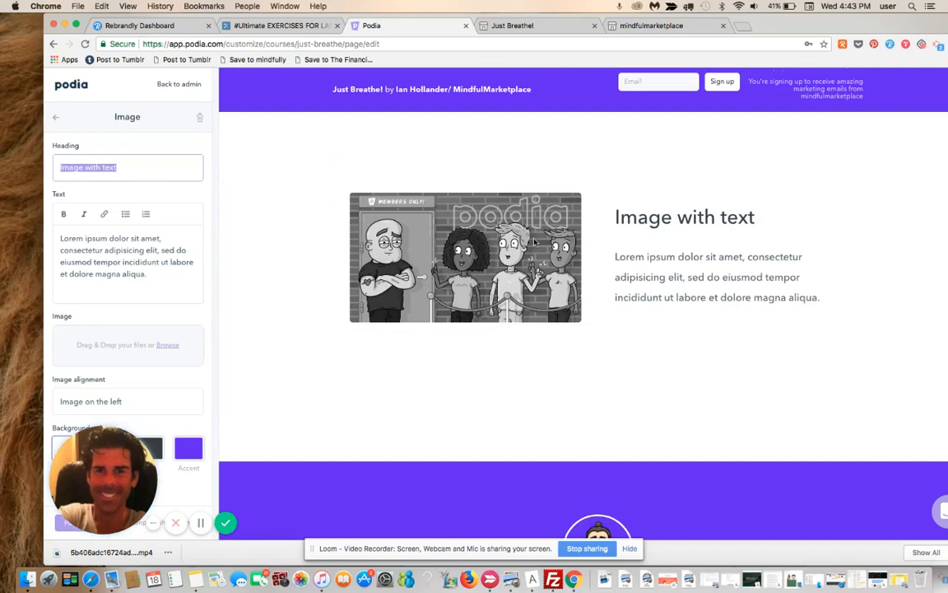
mouse_move(716, 227)
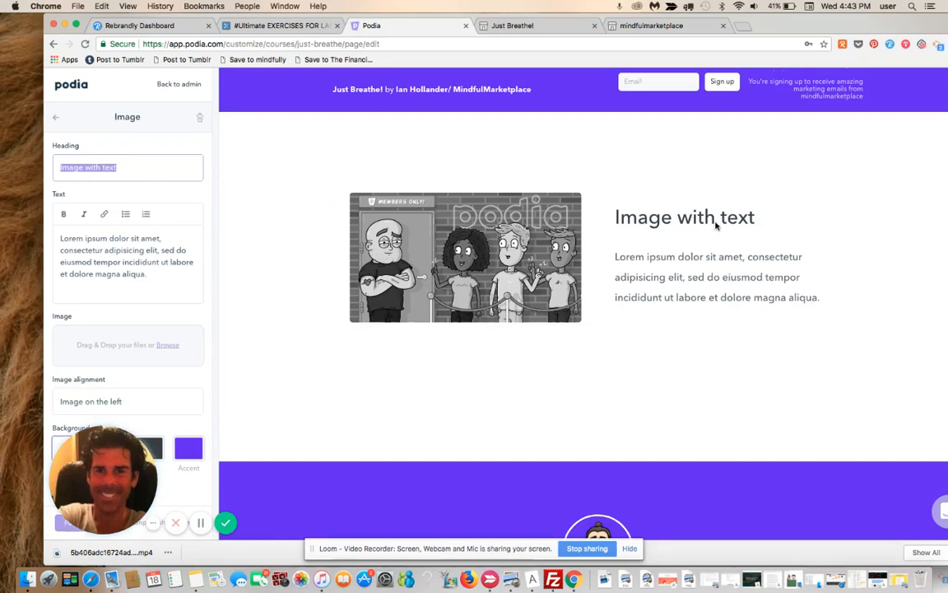
mouse_move(94, 143)
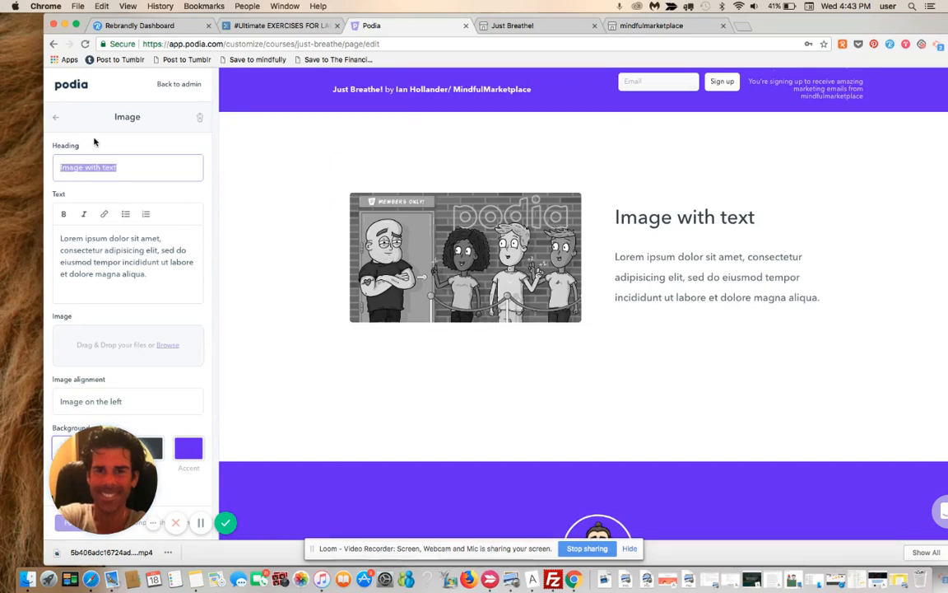
Set the section heading to 'Breathing is important!'
type("Br")
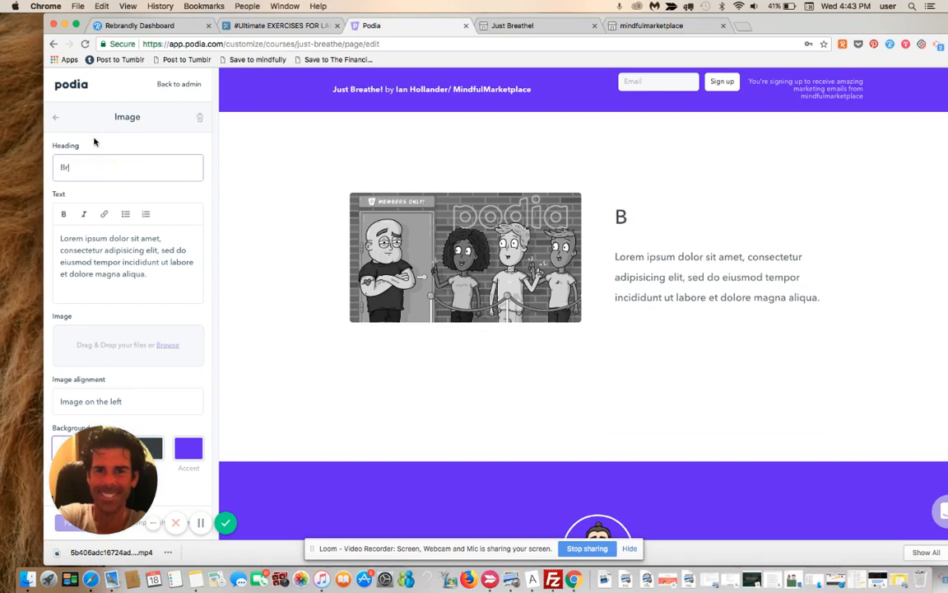
type("eathing")
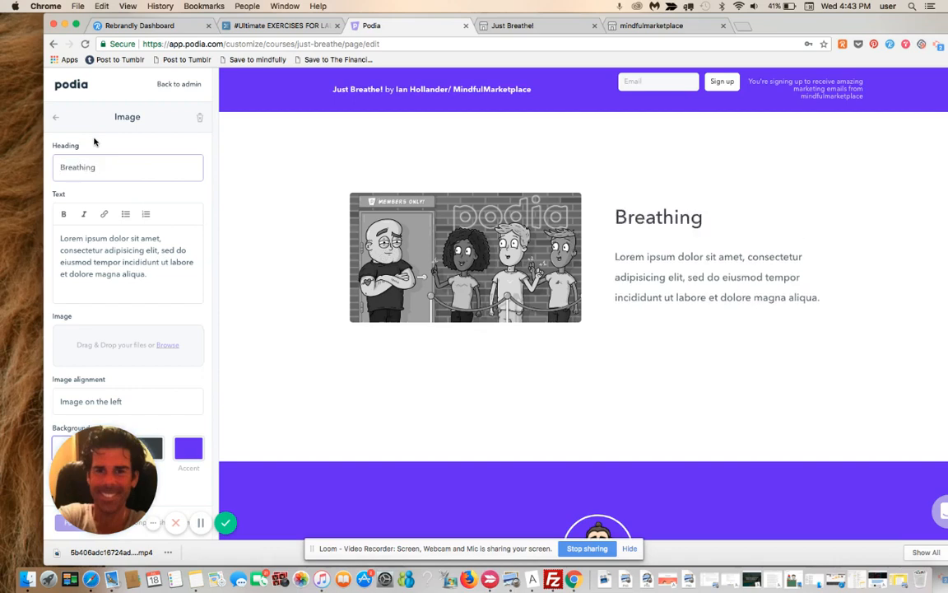
left_click(128, 167)
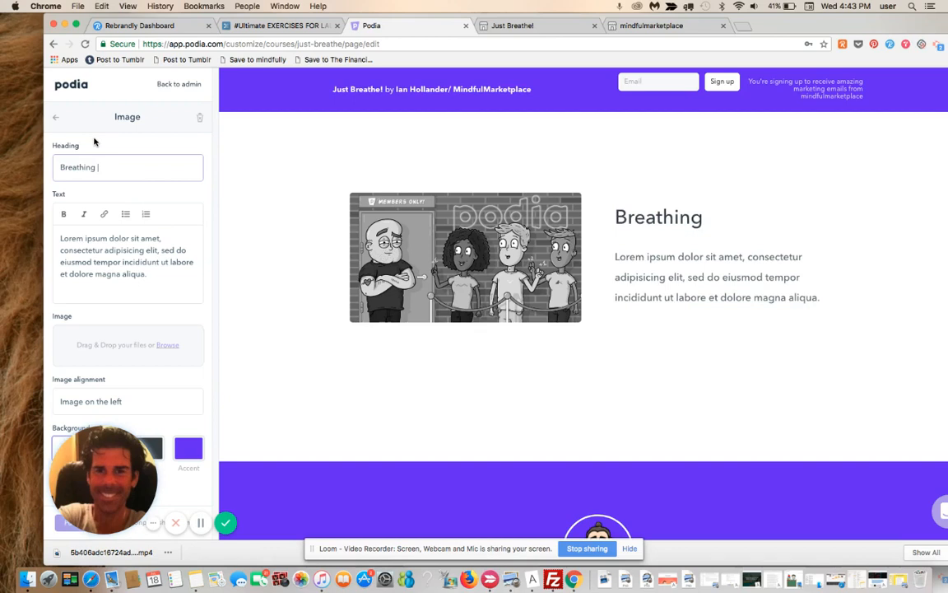
type("is important!")
left_click(128, 264)
type("if")
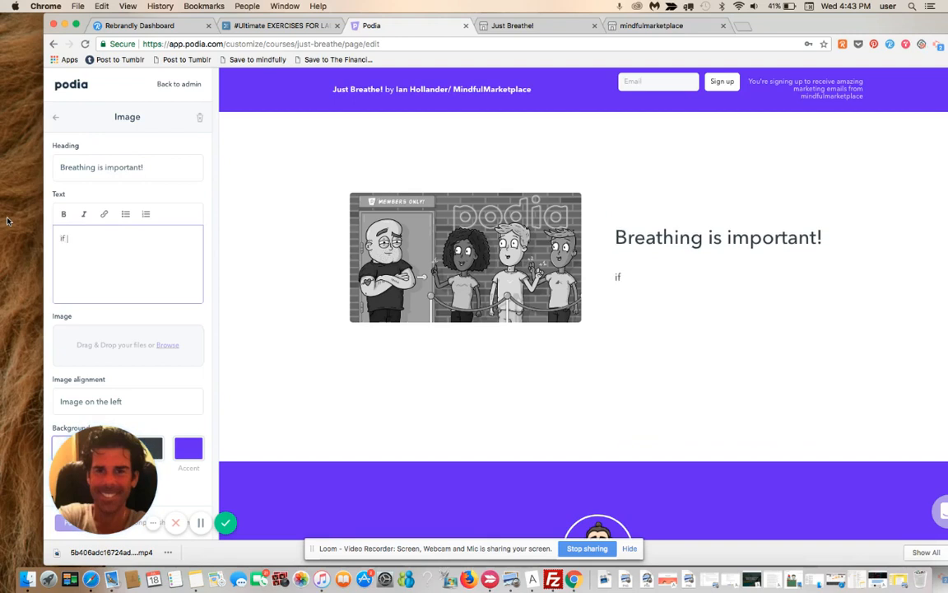
Enter the text 'if you stop breathing, that is a bad sign of things to come.'
type("you stop breathing")
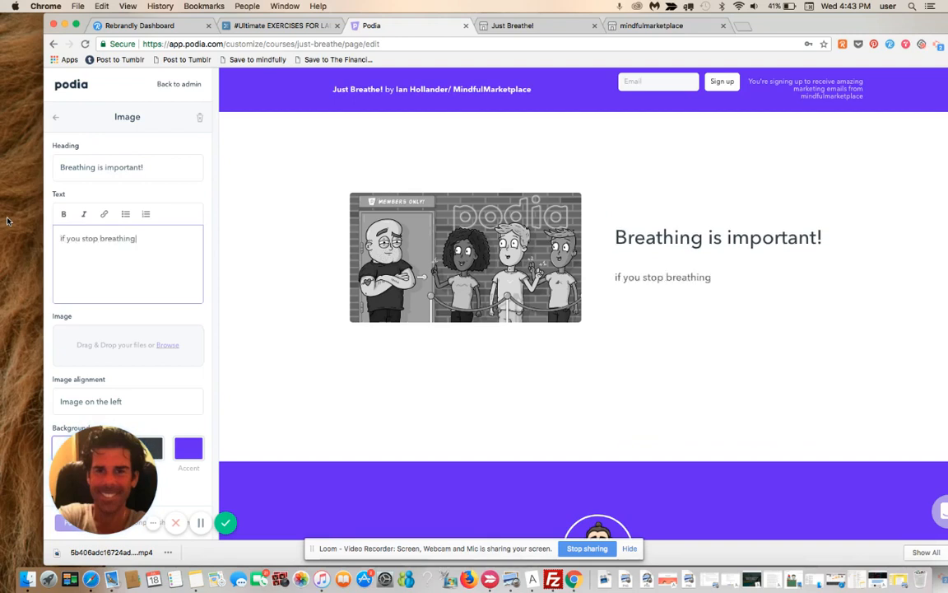
type(", that is a bad sign")
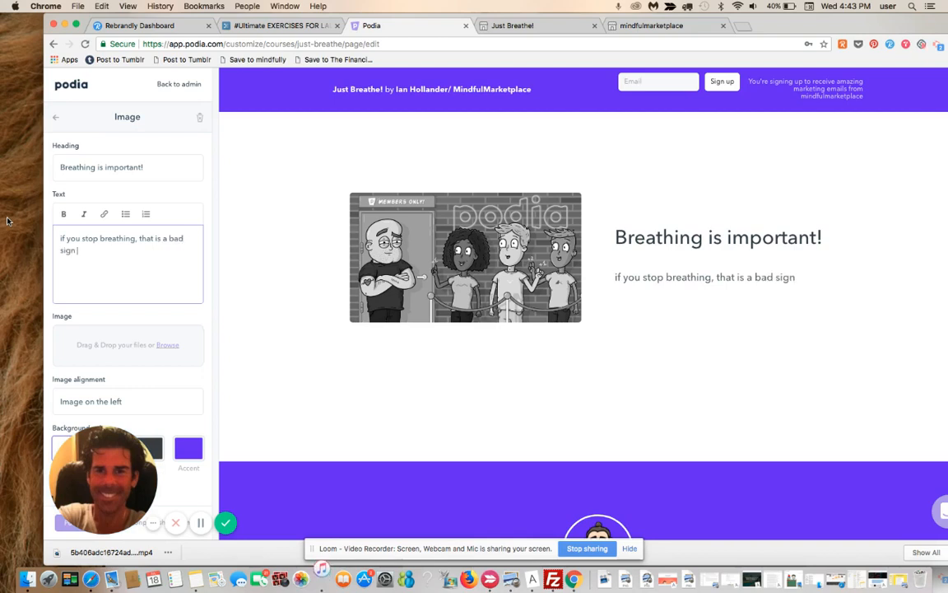
type("of things to come")
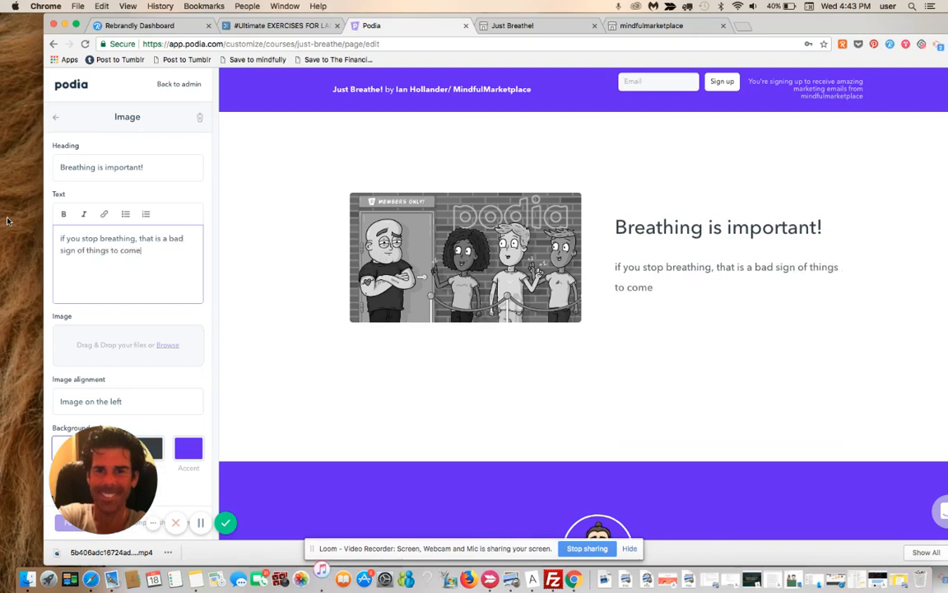
type(".")
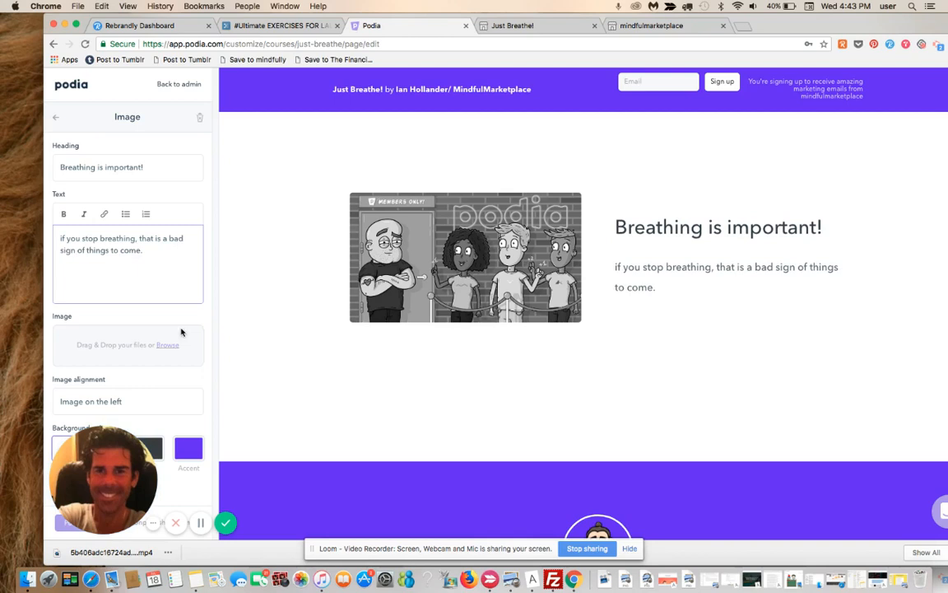
left_click(128, 401)
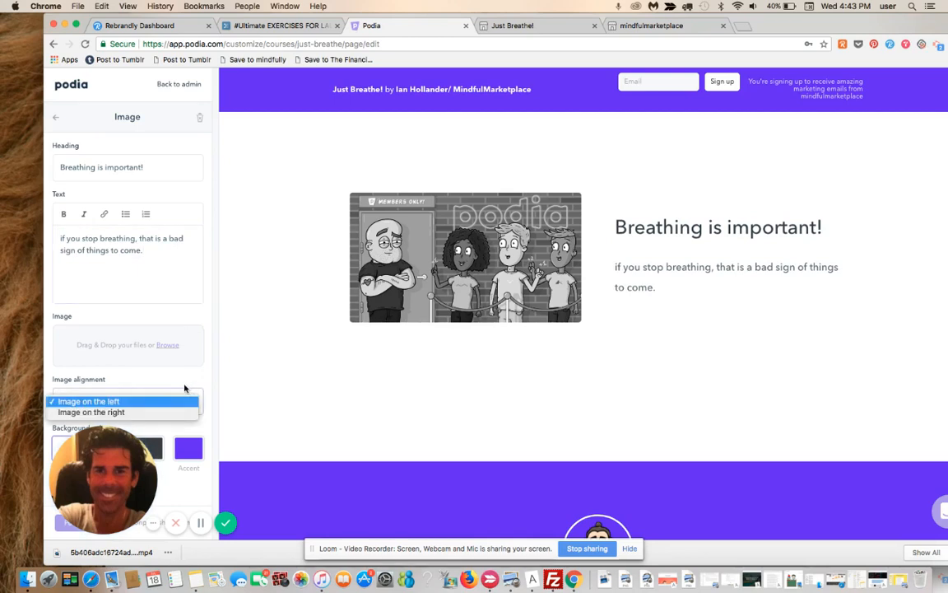
Align the image on the right and give the section a light background
left_click(90, 411)
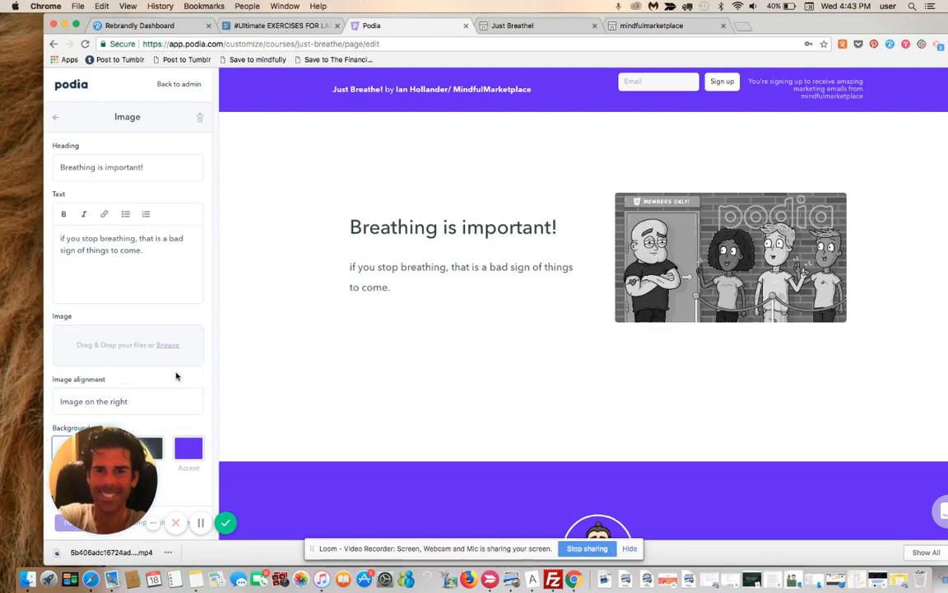
mouse_move(193, 372)
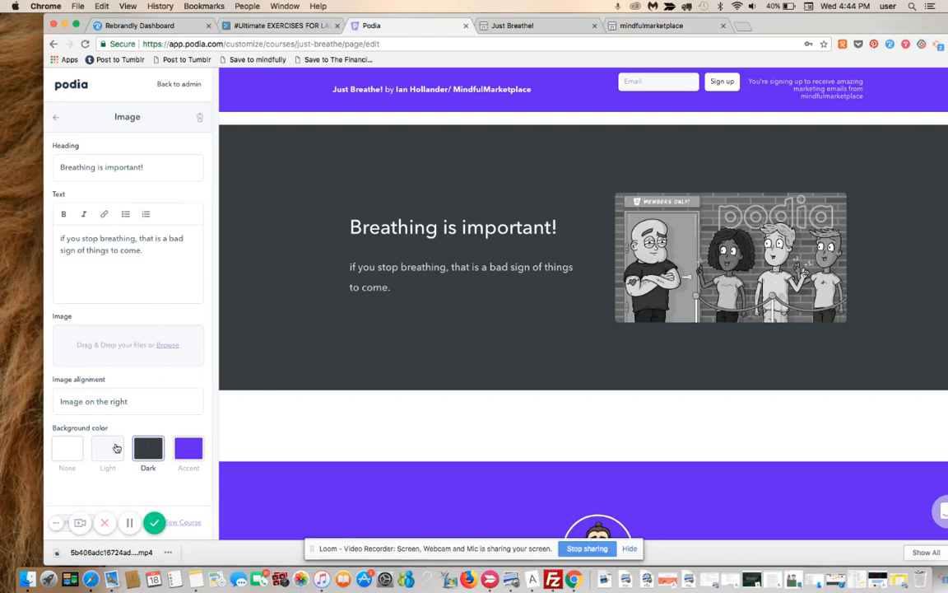
left_click(67, 448)
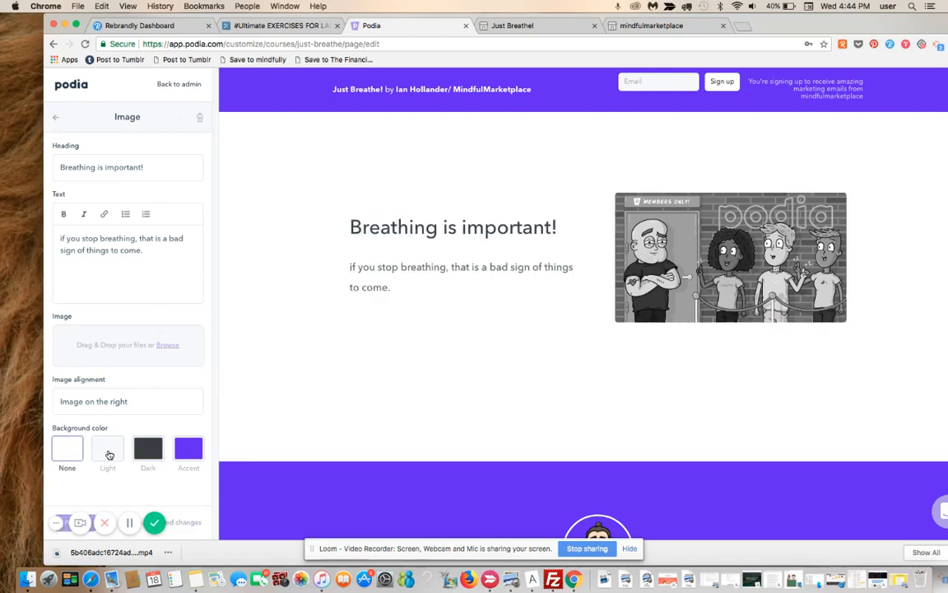
left_click(107, 448)
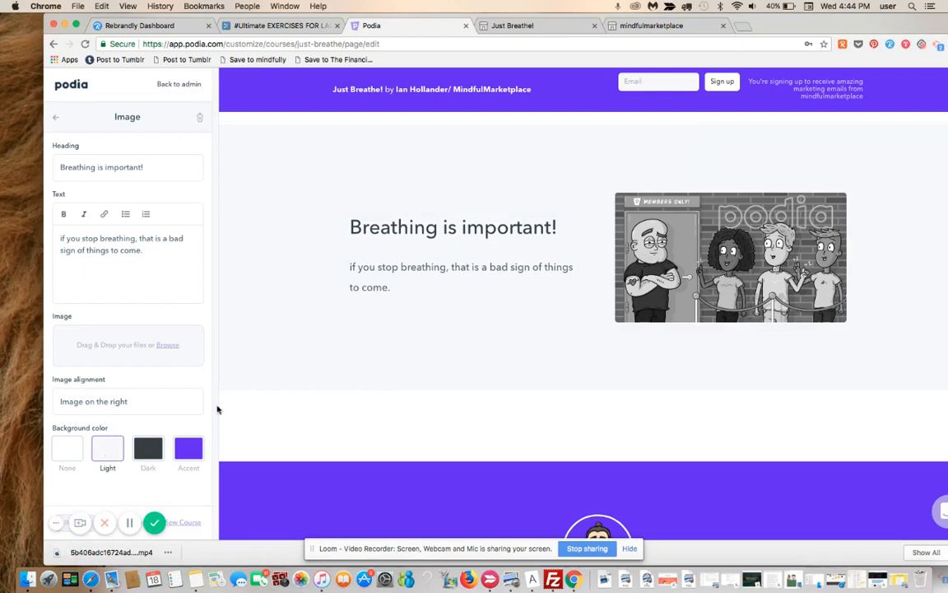
mouse_move(84, 134)
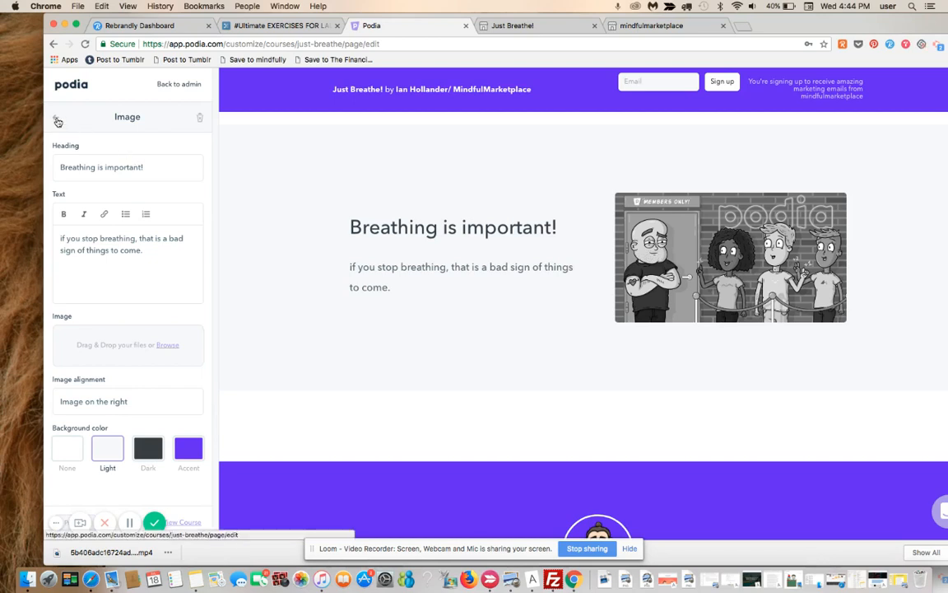
Back in the section list, add another Image with text section
left_click(57, 120)
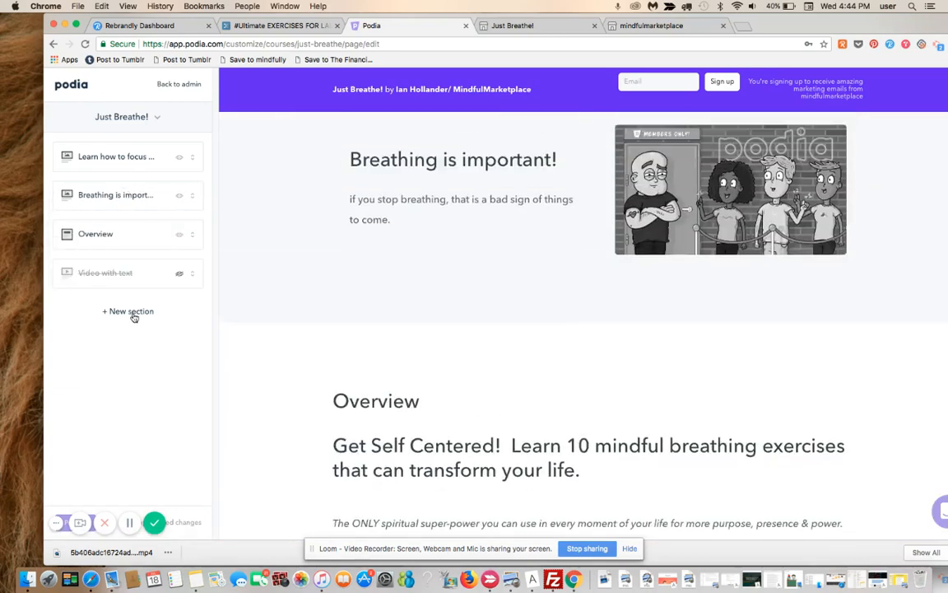
left_click(128, 311)
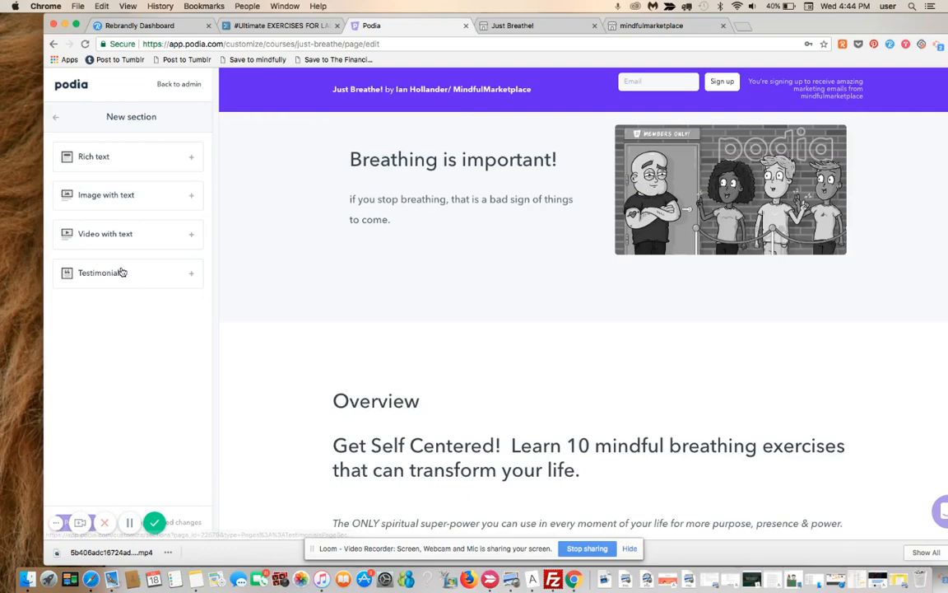
mouse_move(174, 205)
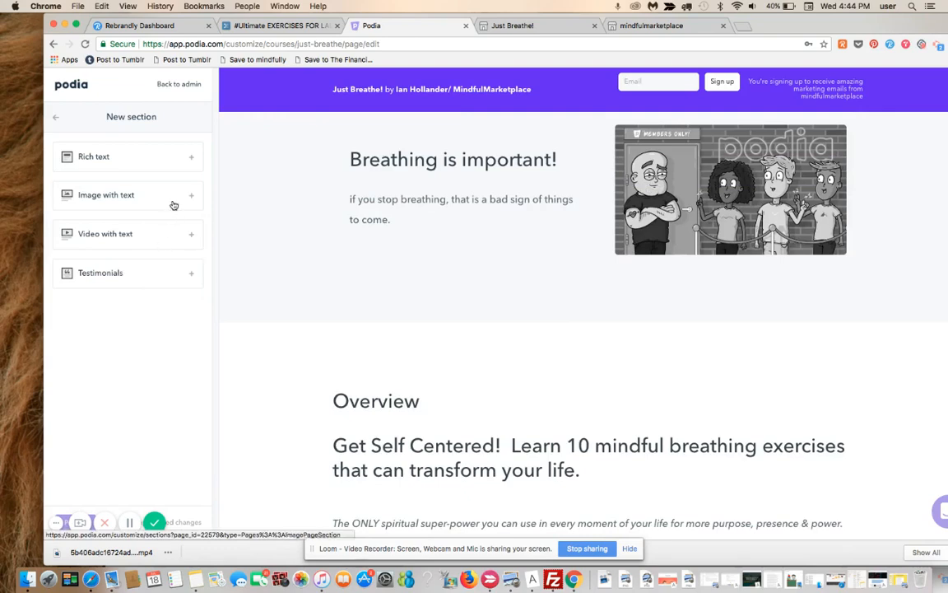
left_click(105, 194)
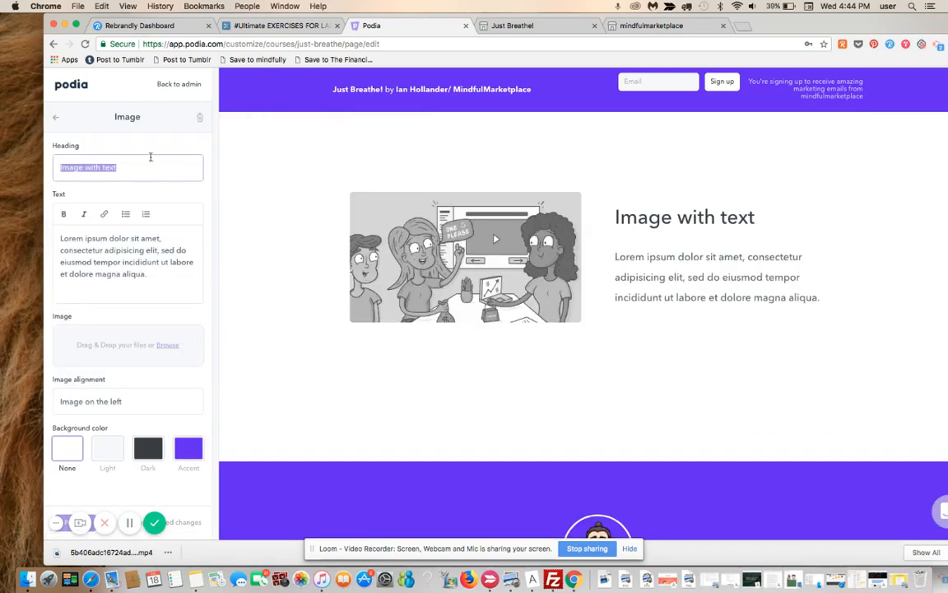
Set the heading to 'This section is going to align on left.'
type("This sec")
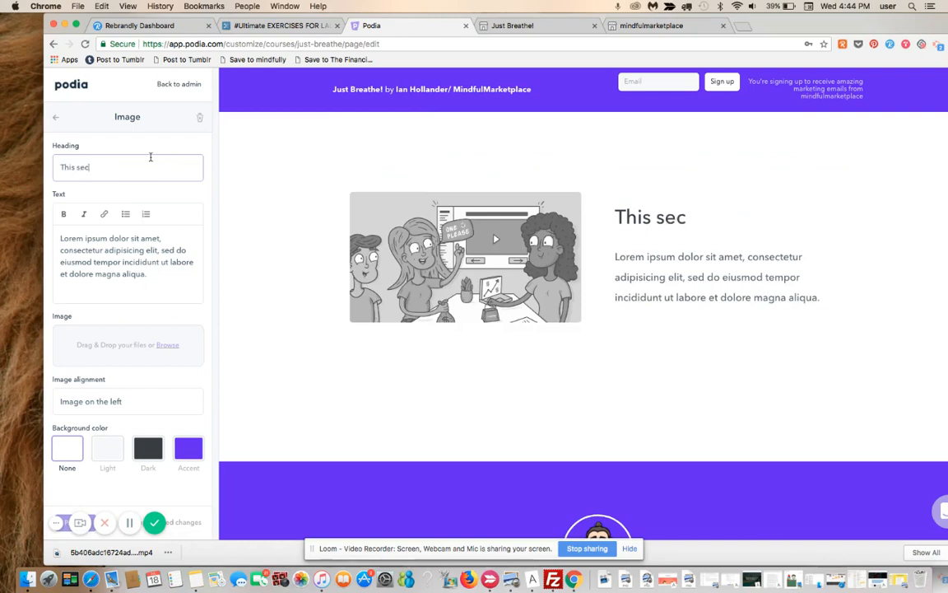
type("tion is going to")
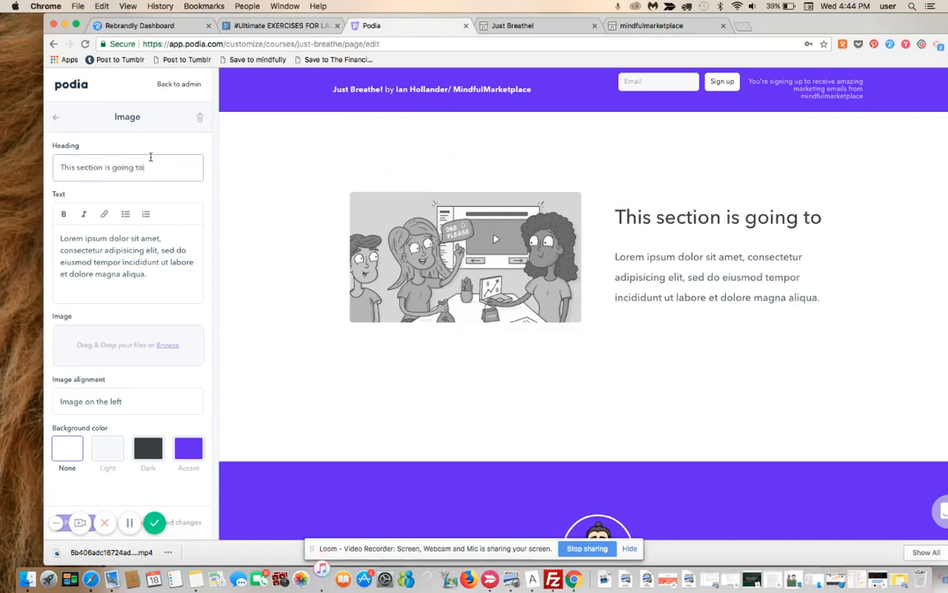
type("align on left.")
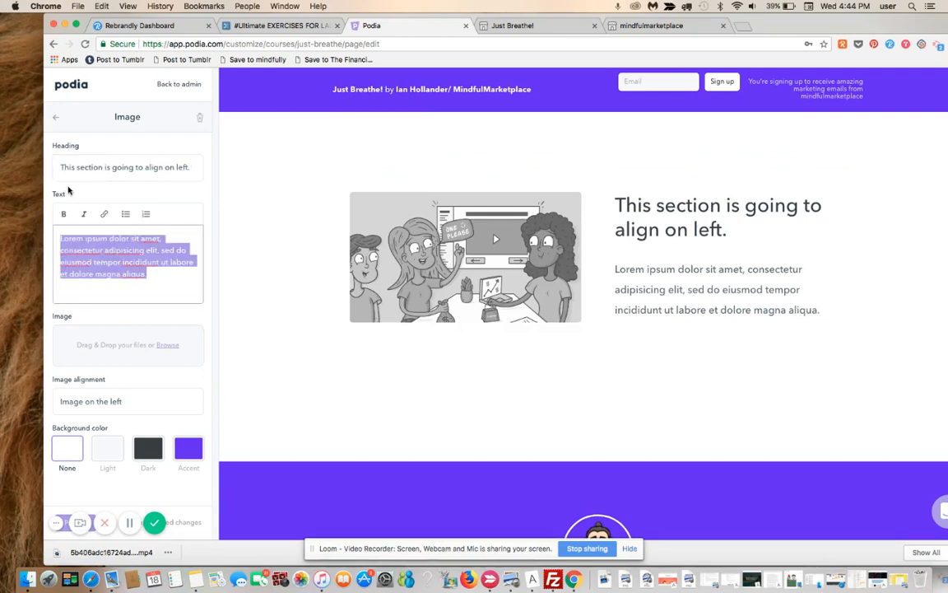
Enter text saying this lets the page breathe so movement isn't all one direction
type("this will al")
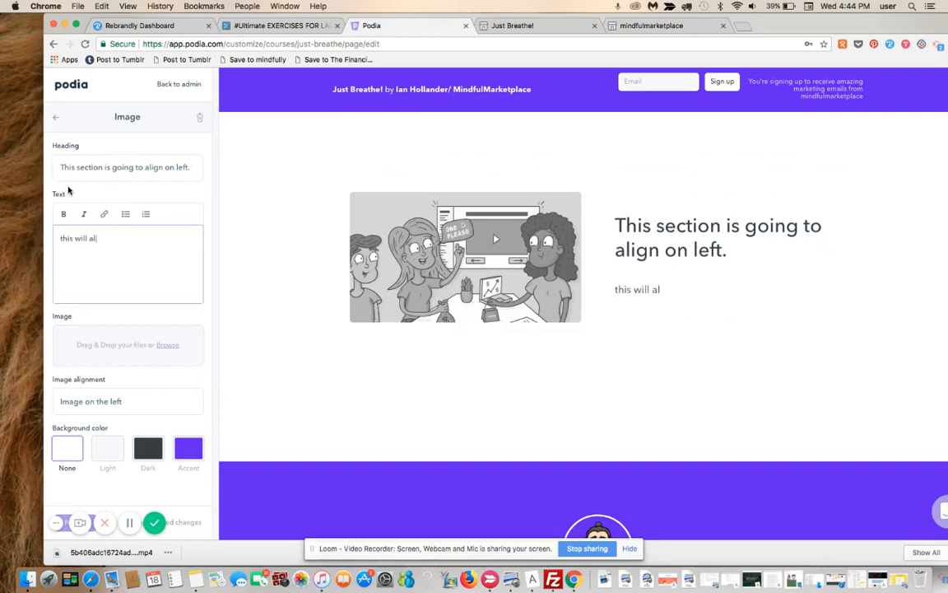
type("low our page to breathe a bit, so the alig")
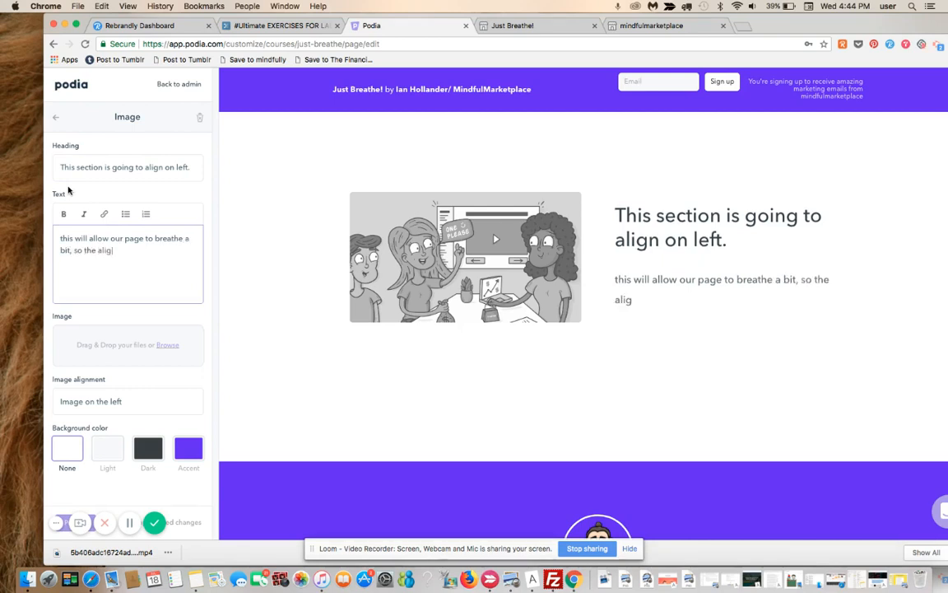
type("nm")
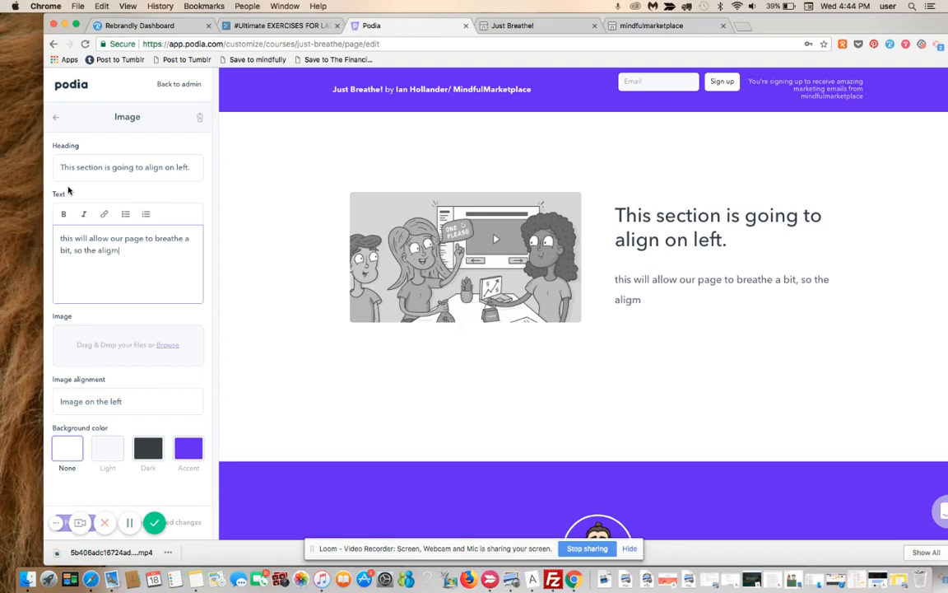
type("ment")
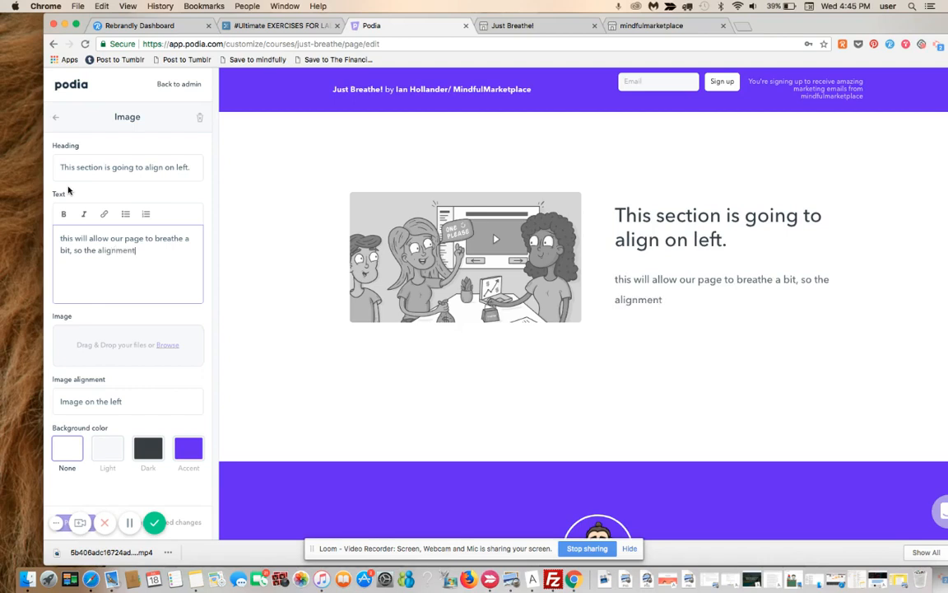
type("isn't all going")
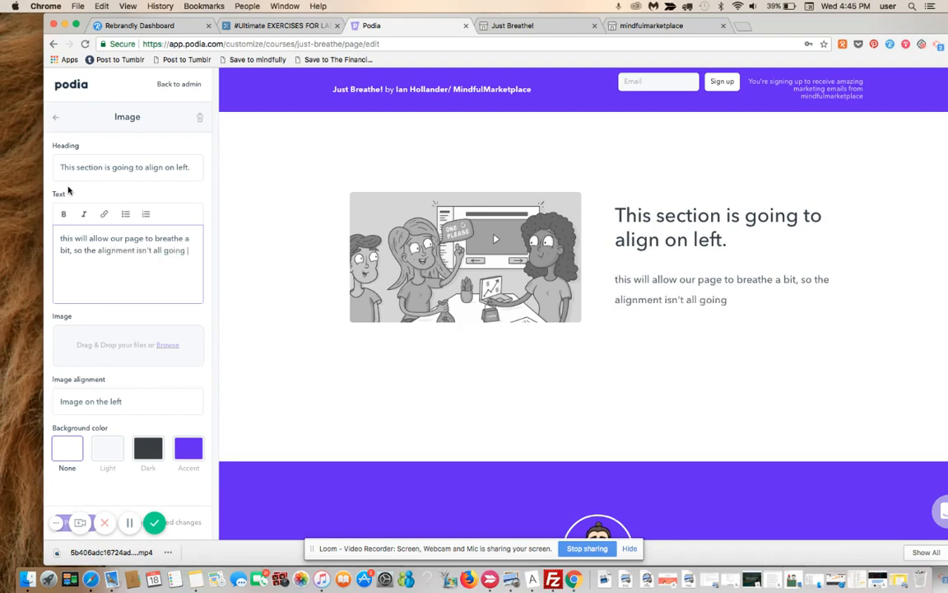
type("in one direction.")
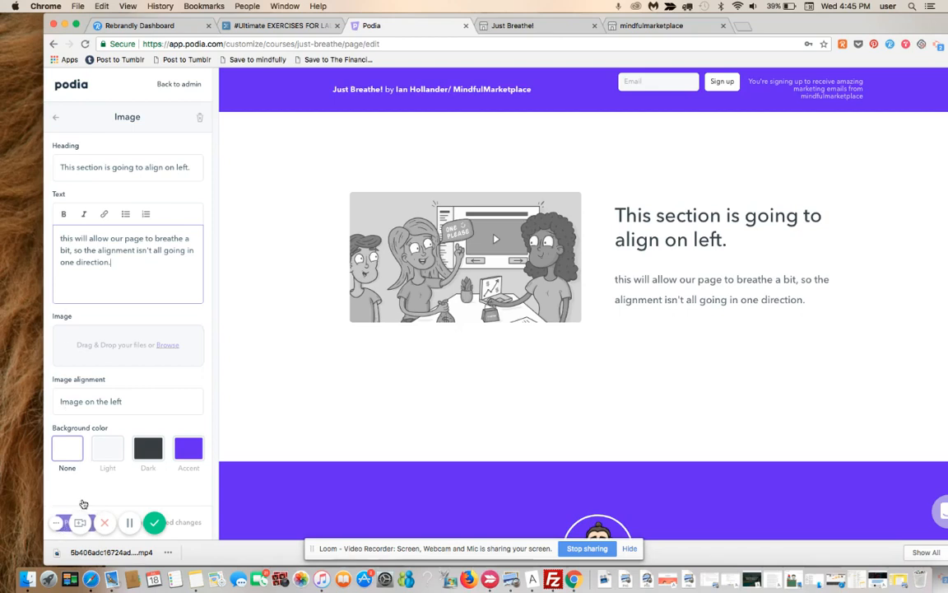
Give the align-on-left section a dark background, then add a Testimonials section
left_click(107, 448)
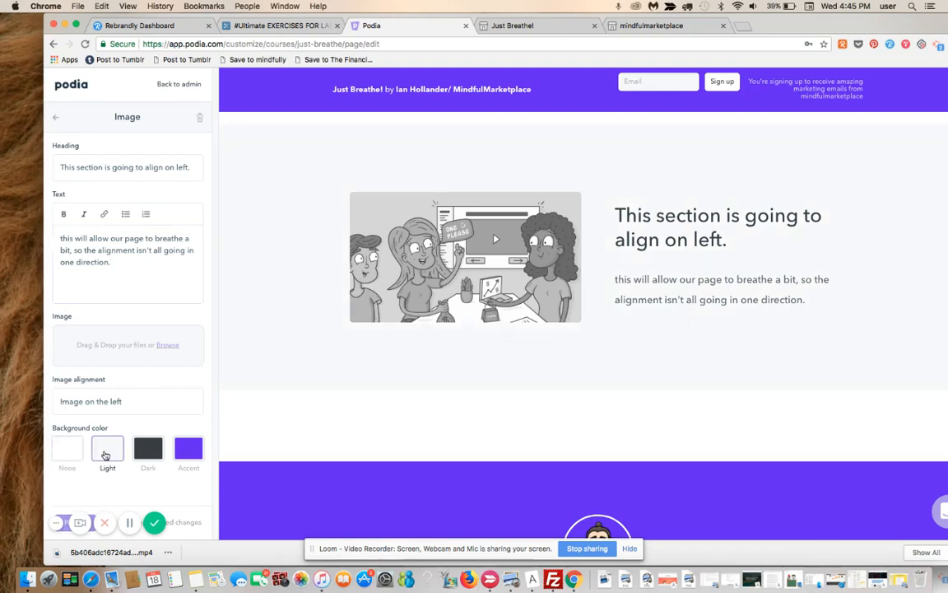
left_click(66, 448)
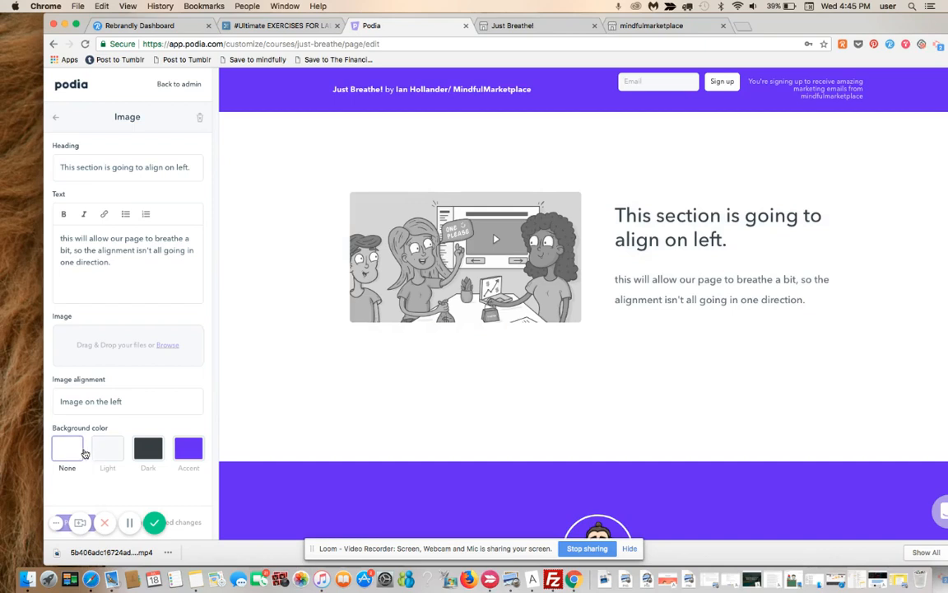
left_click(108, 447)
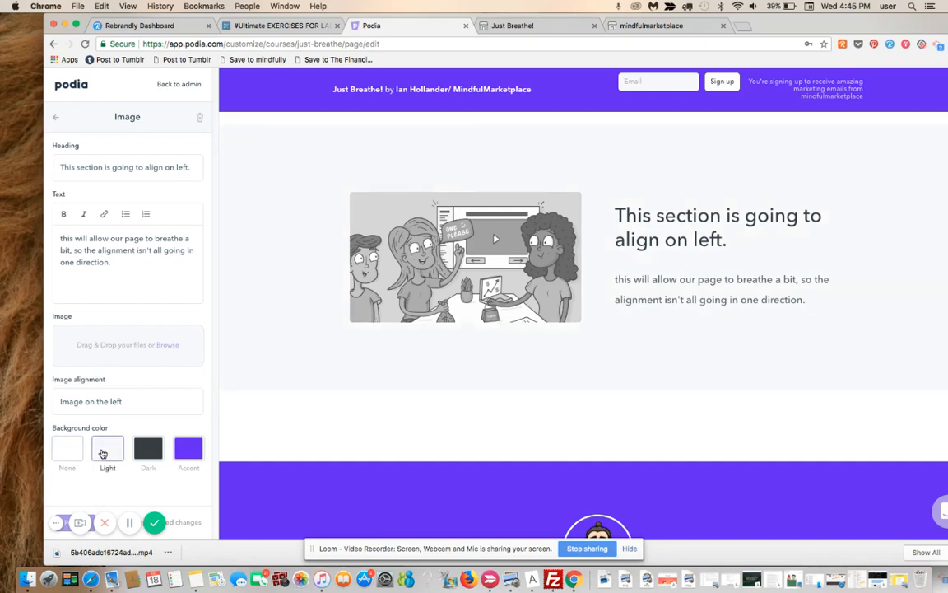
left_click(148, 448)
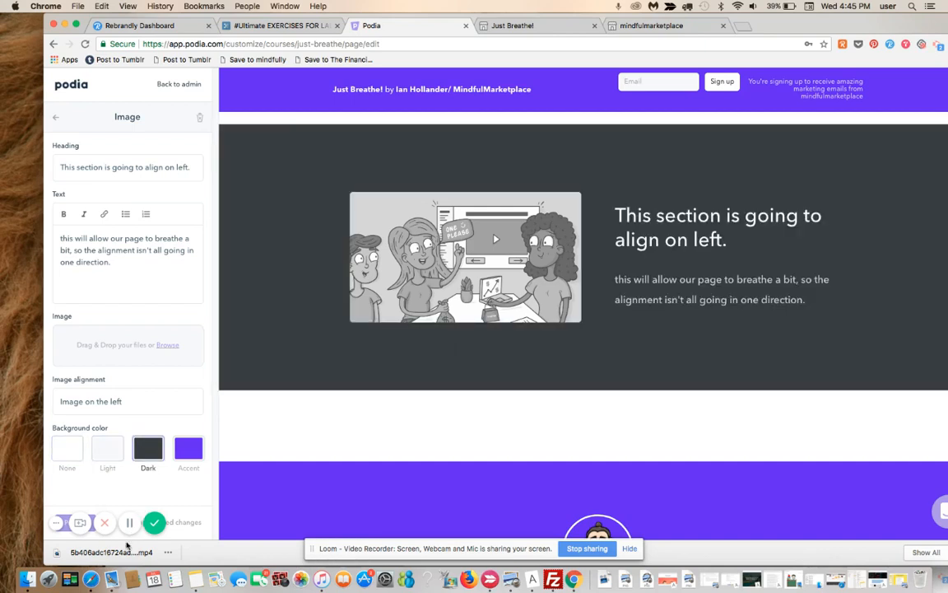
left_click(154, 522)
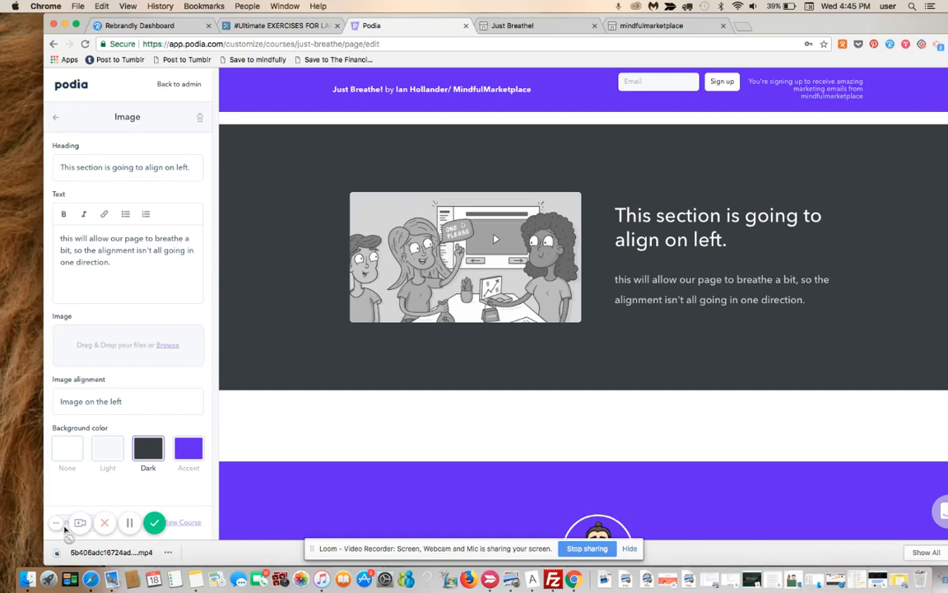
mouse_move(67, 135)
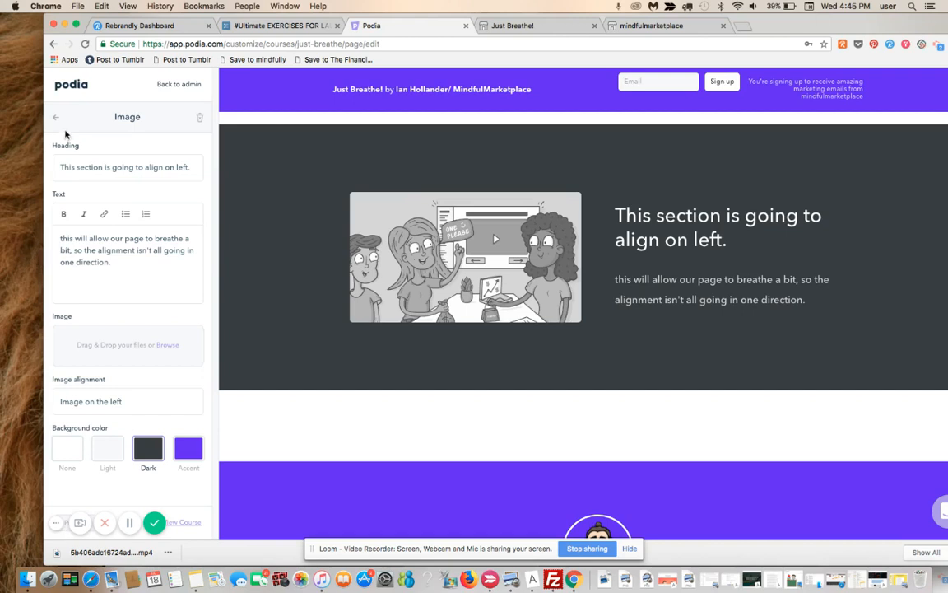
mouse_move(155, 192)
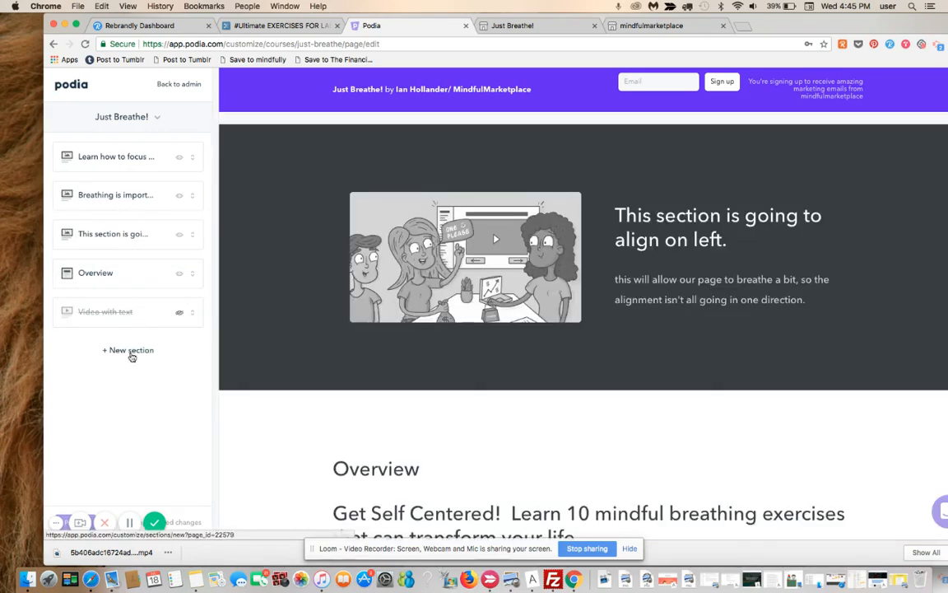
left_click(127, 350)
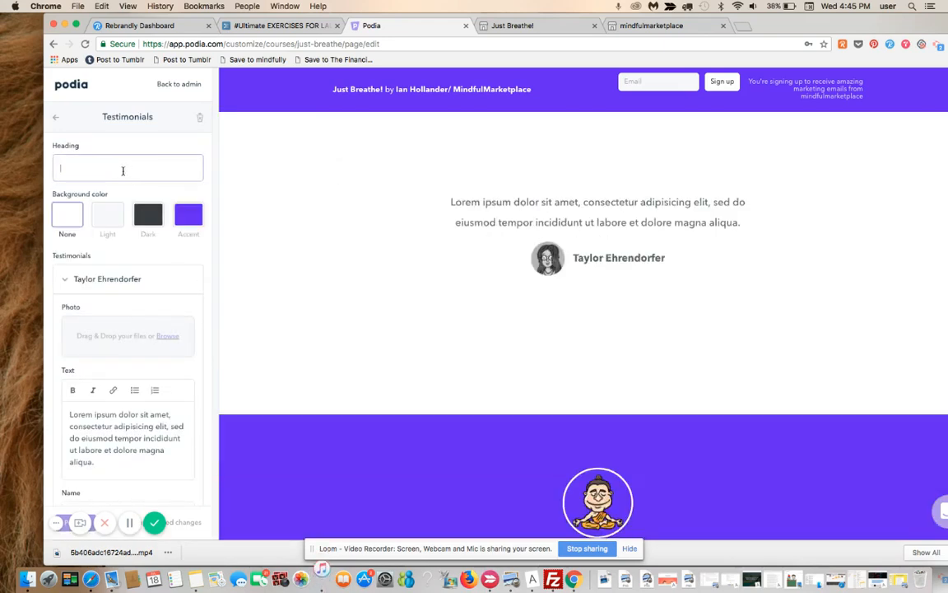
Set the testimonials heading to 'Ian is the best!'
type("Ian")
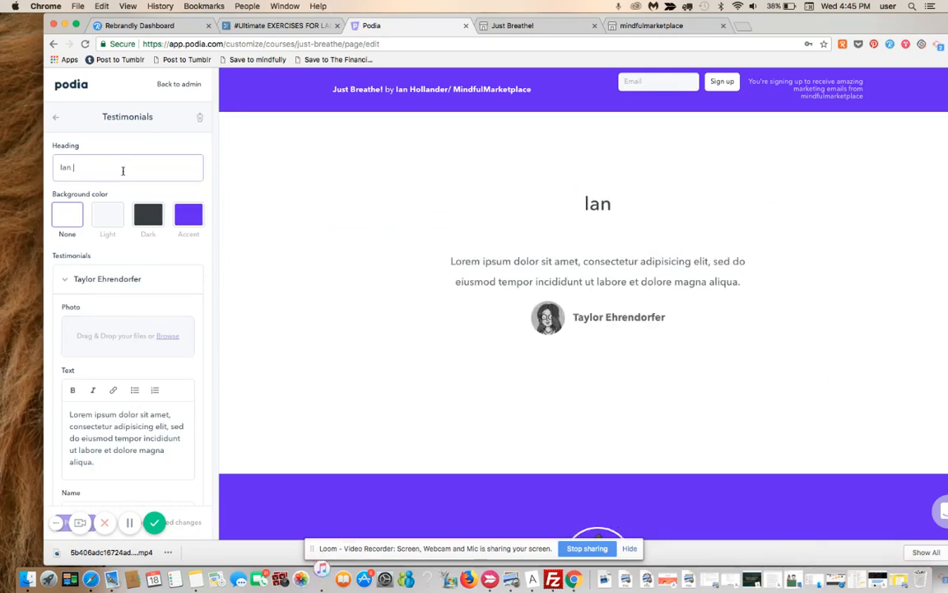
type("is the be")
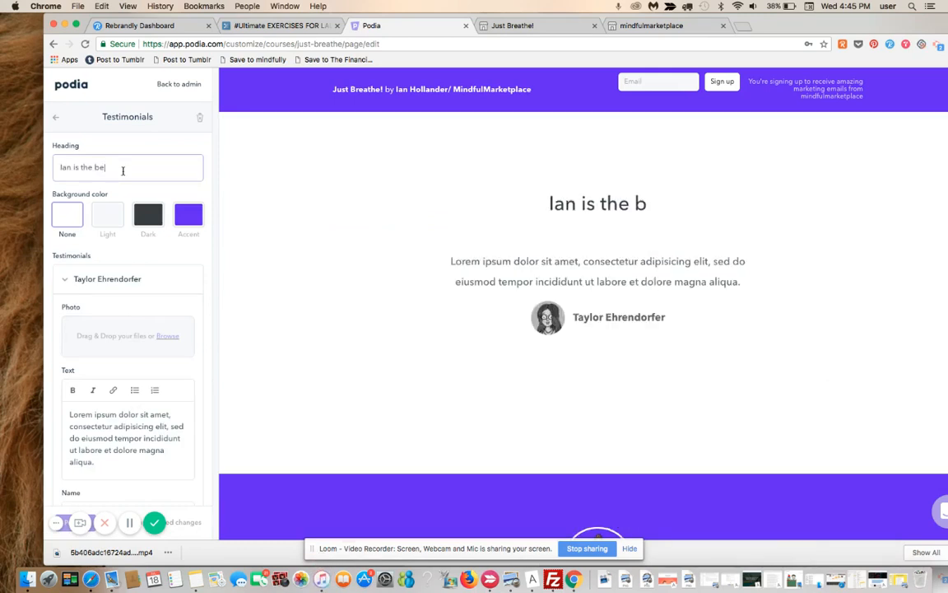
type("st!")
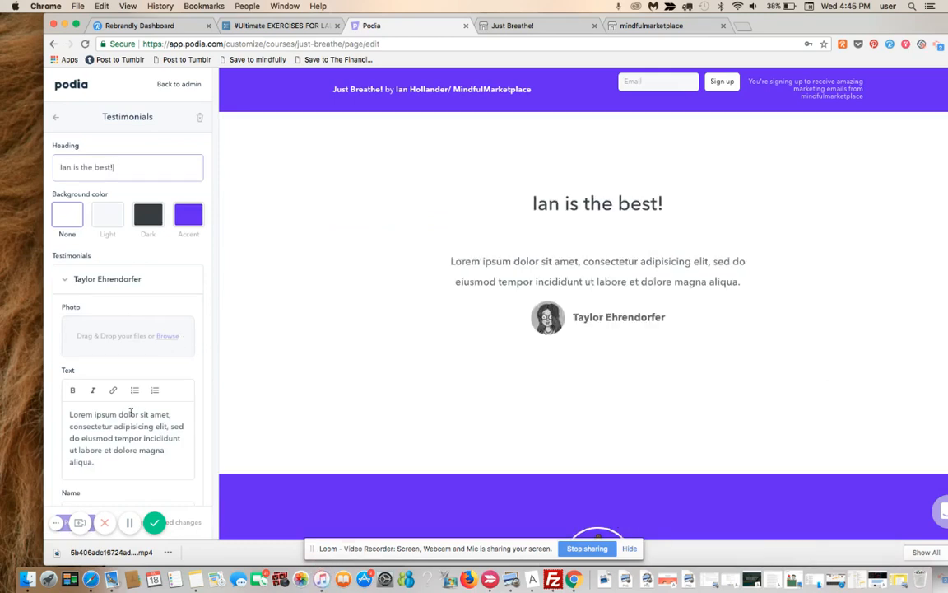
Replace the placeholder quote with one recommending Ian's new course, plus a joking pro tip
triple_click(126, 438)
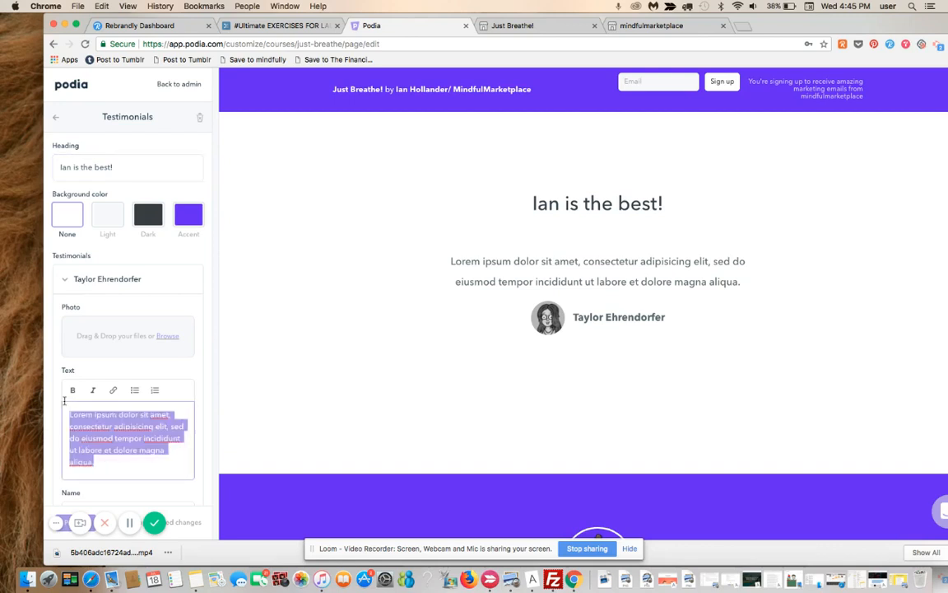
type("if you want to l")
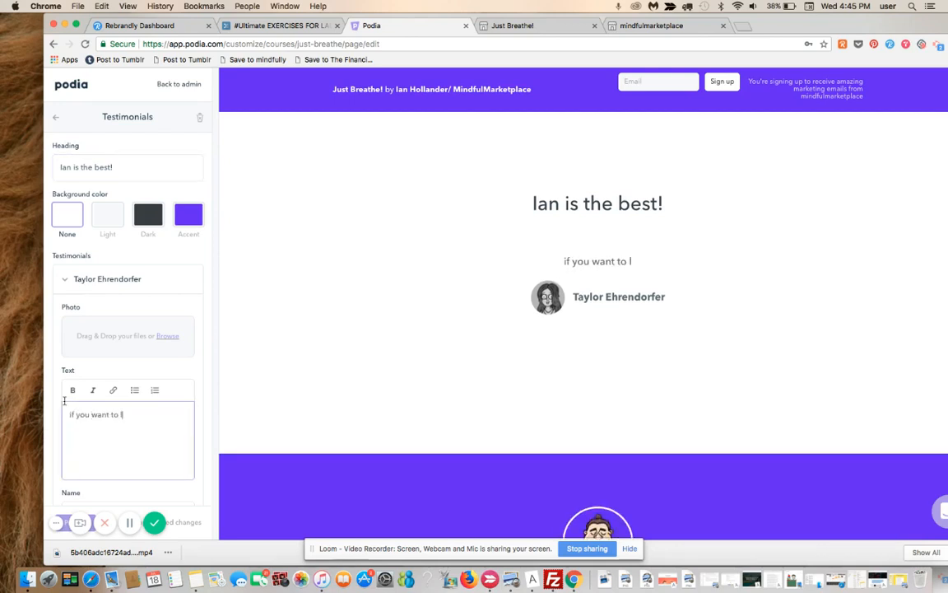
type("learn how to breathe better, i can't")
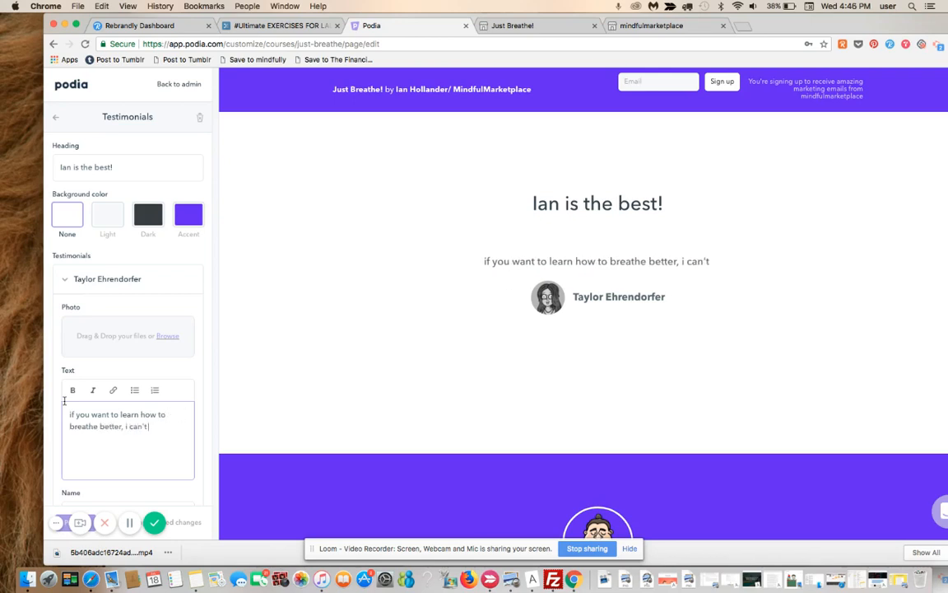
type("recommend ian's")
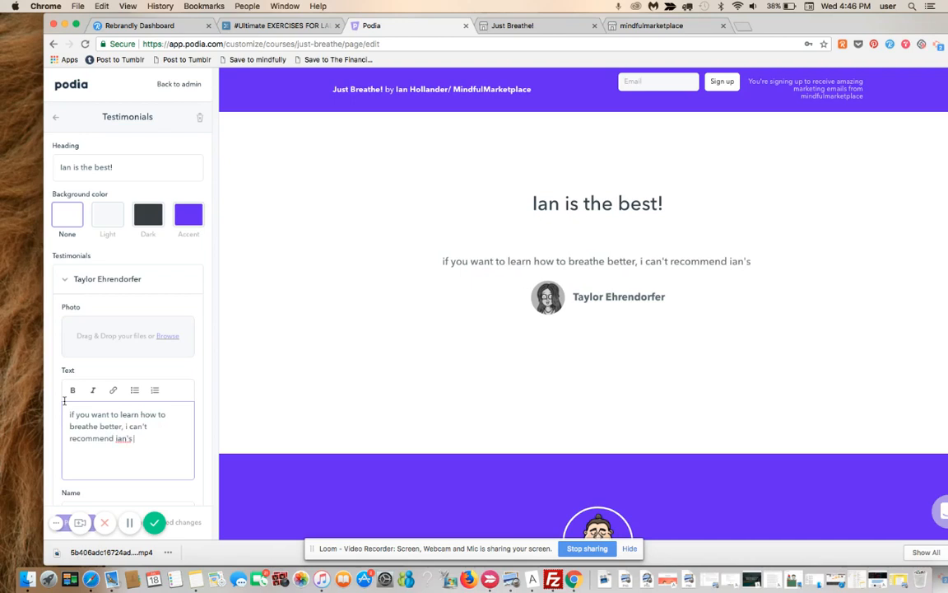
type("new course enough")
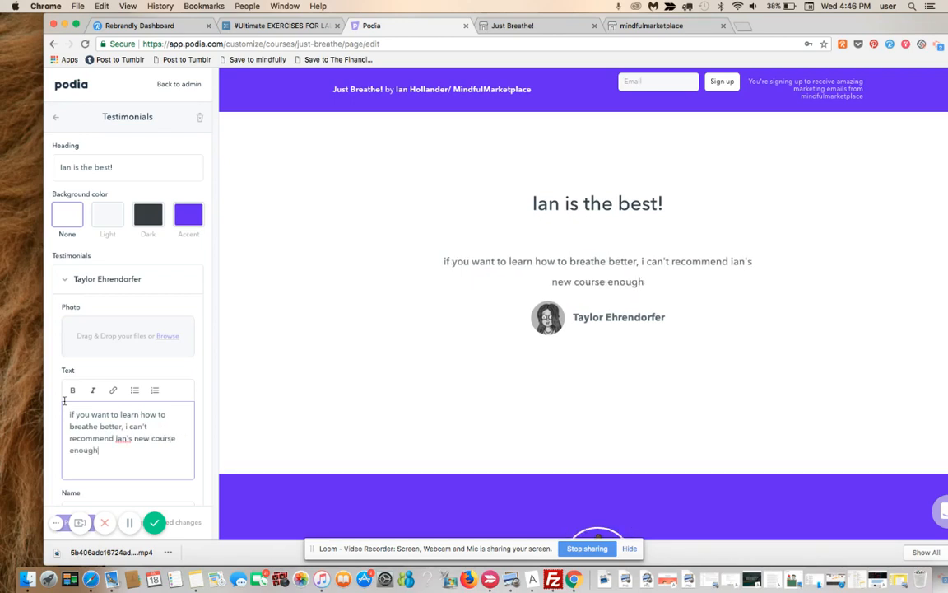
type("!")
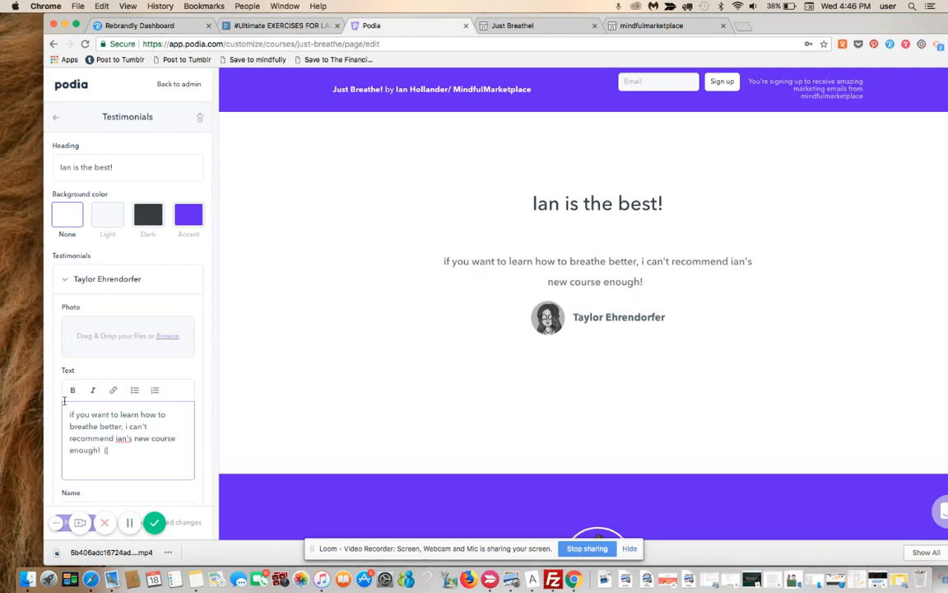
type("(pro tip - that's a fib!")
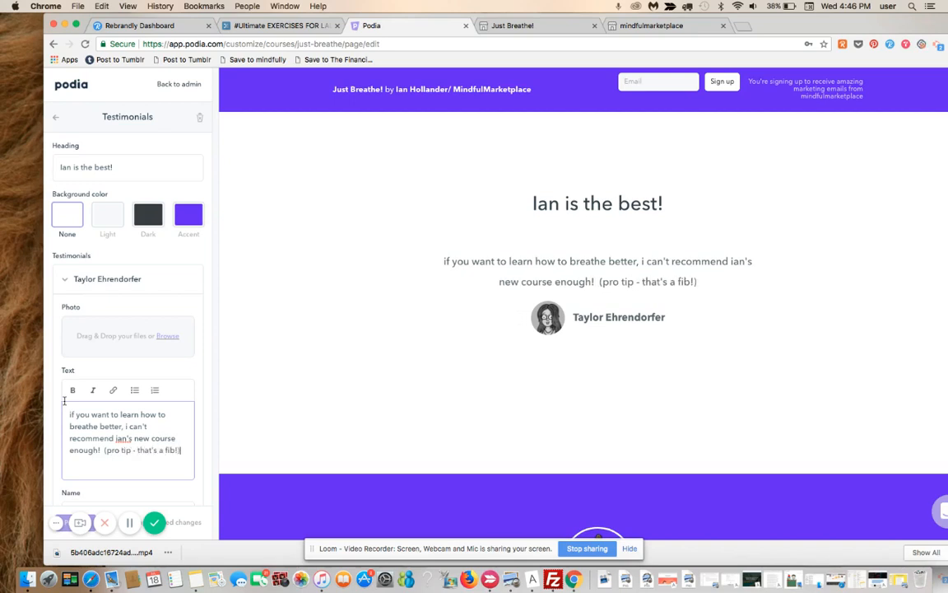
mouse_move(148, 214)
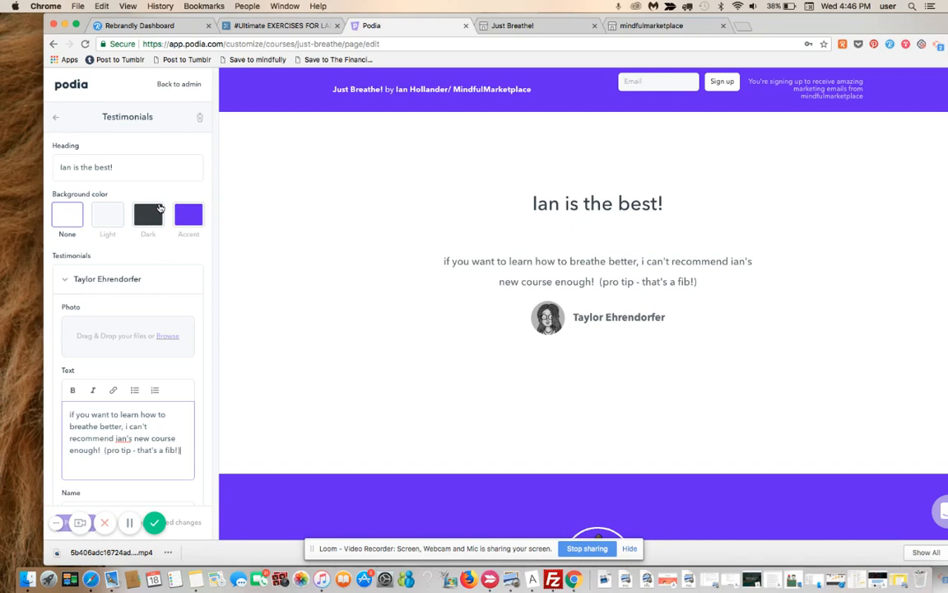
Try dark and accent testimonial backgrounds, settle on Light, publish, and return to the sections
left_click(148, 214)
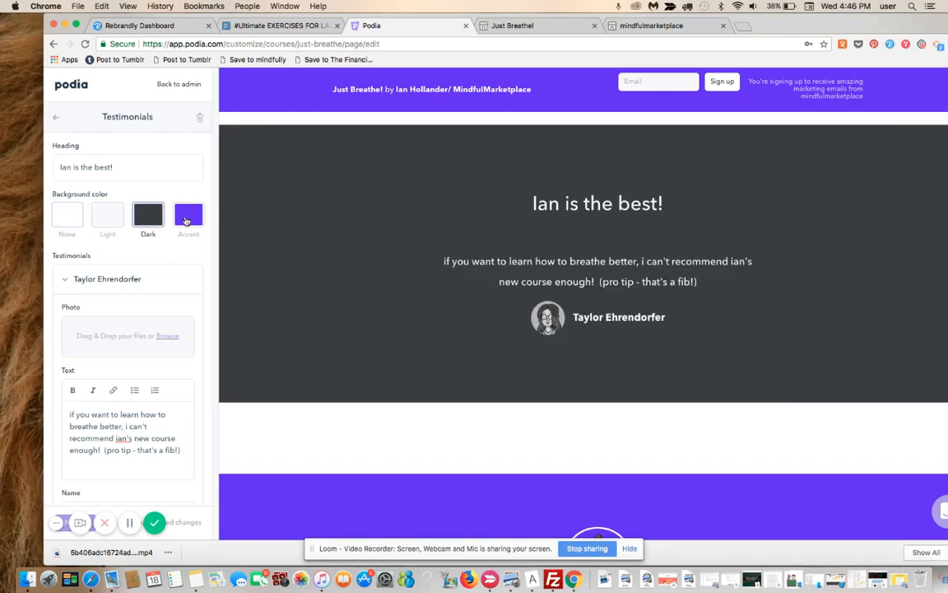
left_click(188, 215)
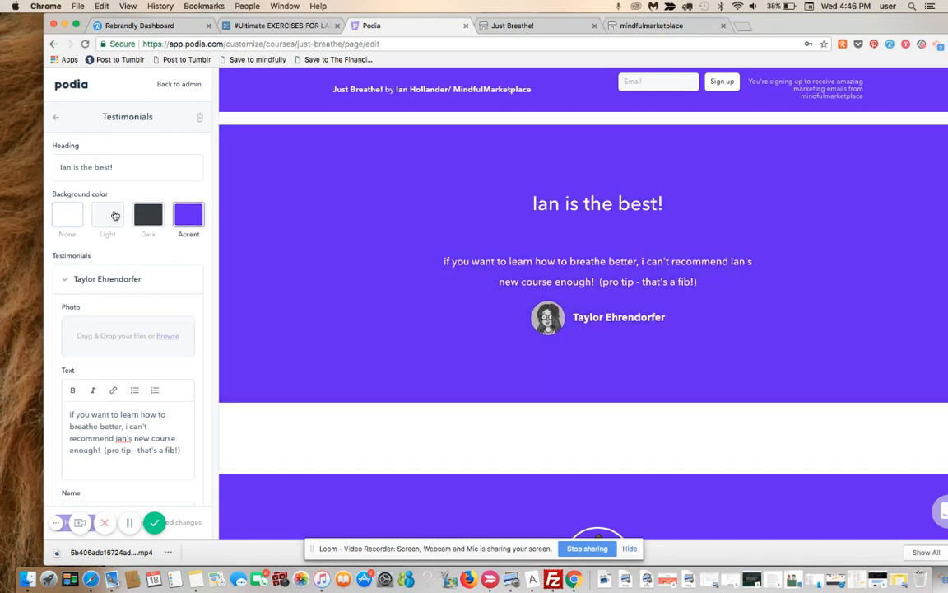
left_click(108, 214)
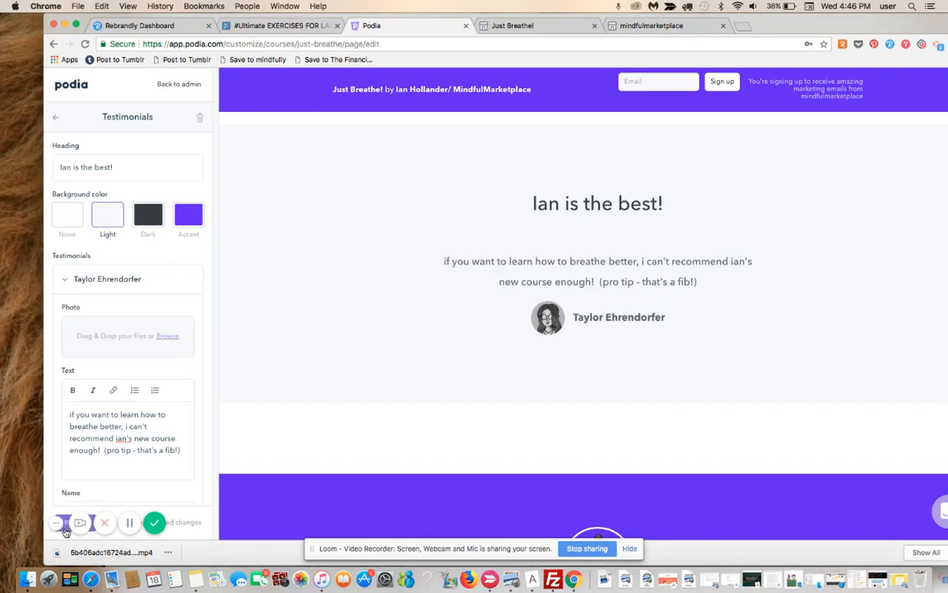
left_click(154, 522)
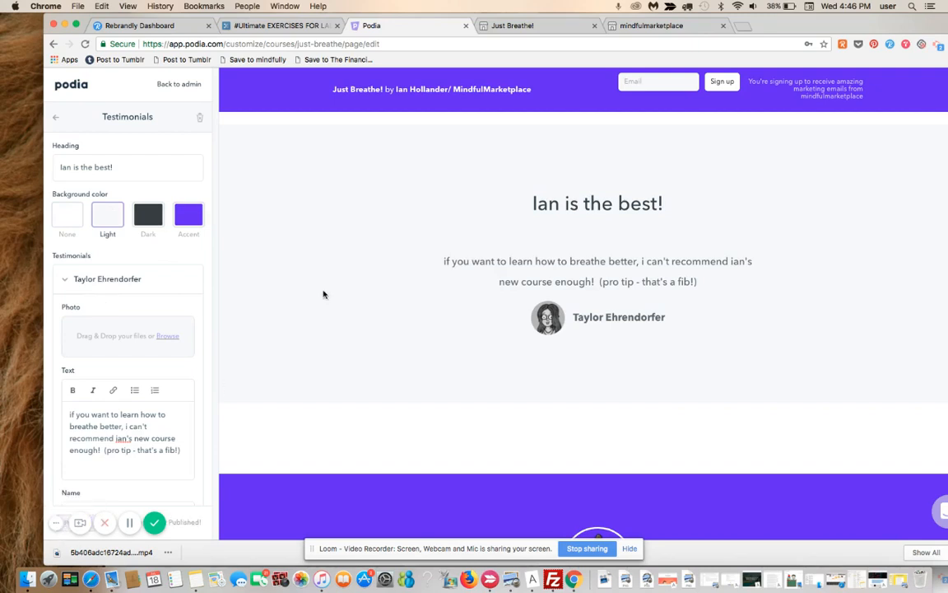
mouse_move(60, 131)
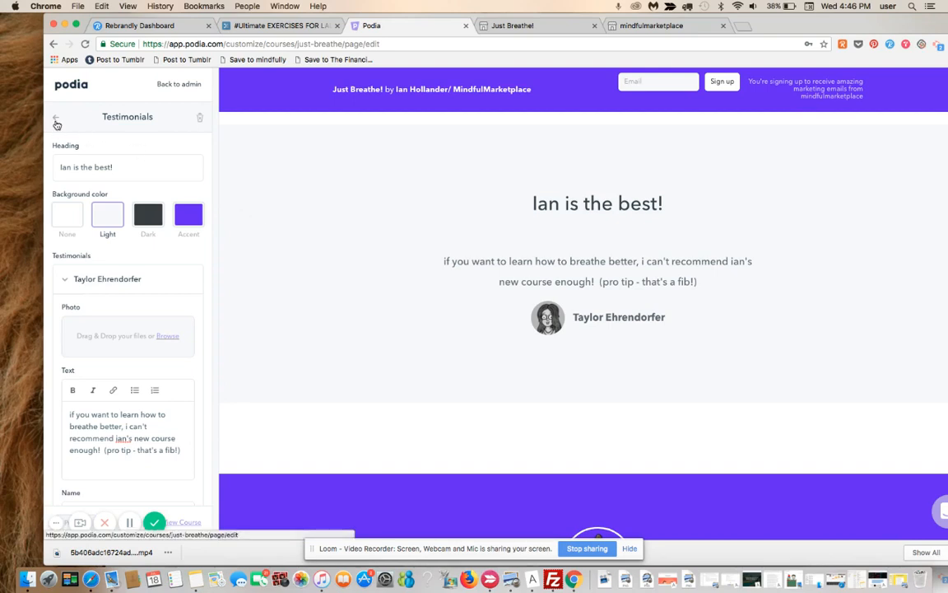
mouse_move(219, 211)
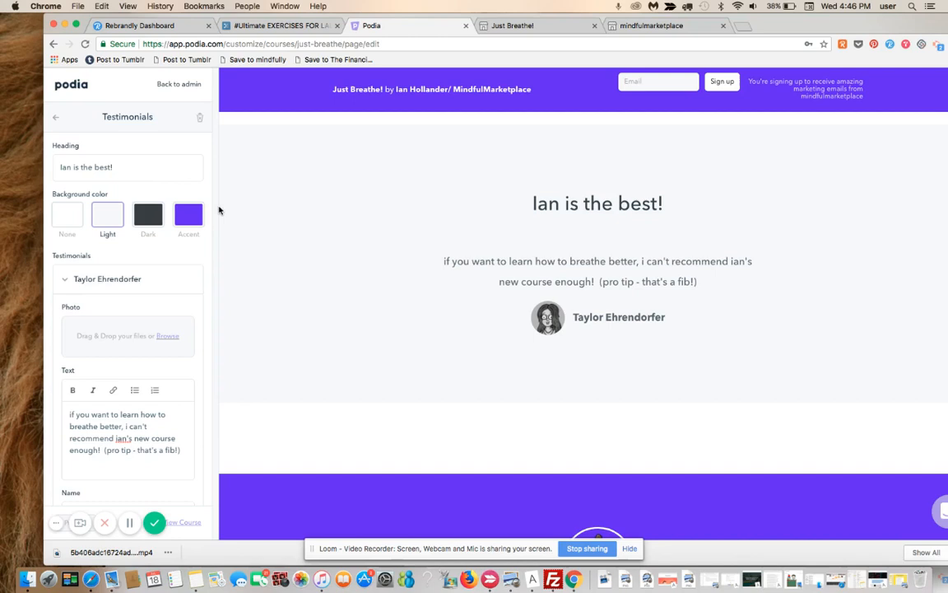
left_click(55, 116)
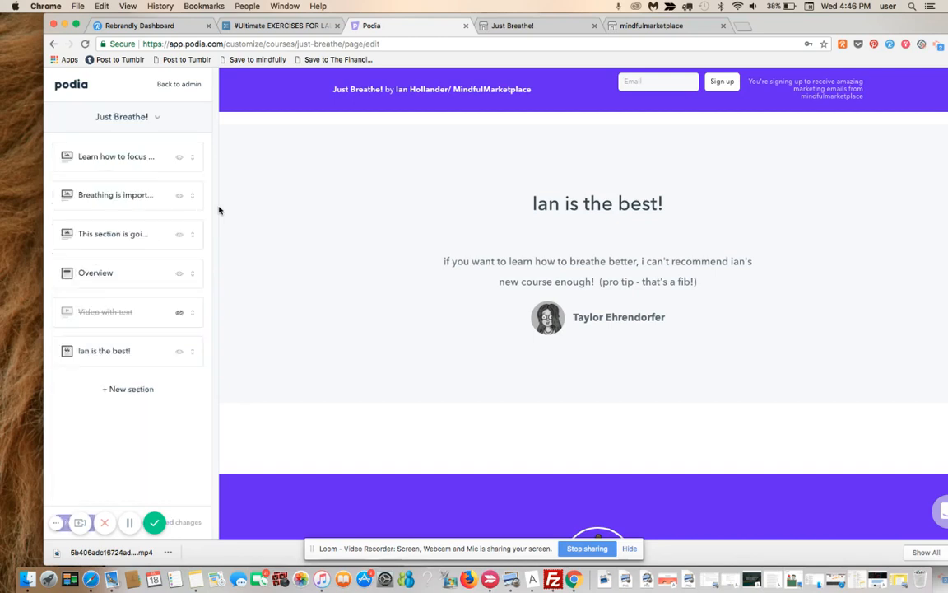
mouse_move(113, 360)
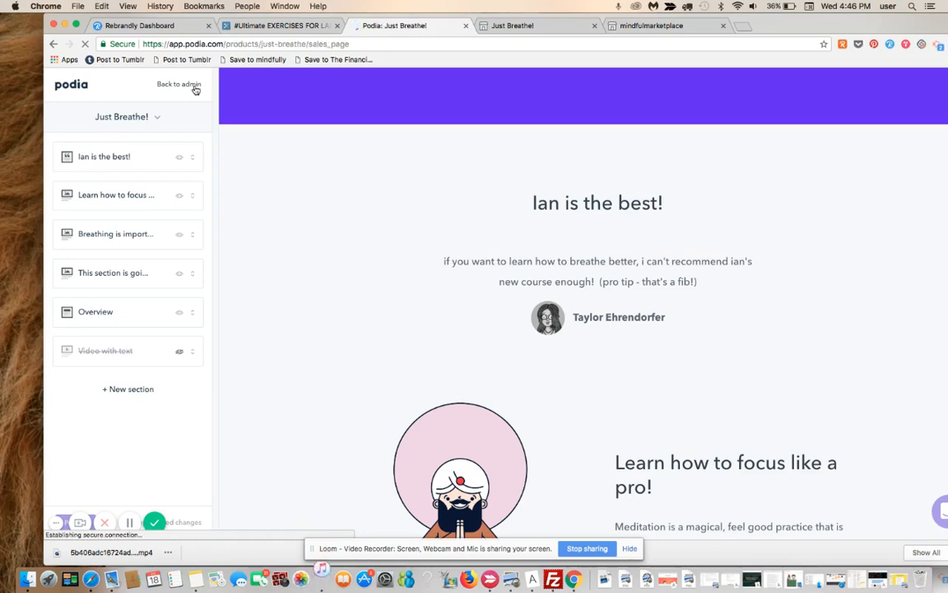
Leave the page editor for the Just Breathe! product admin
left_click(179, 84)
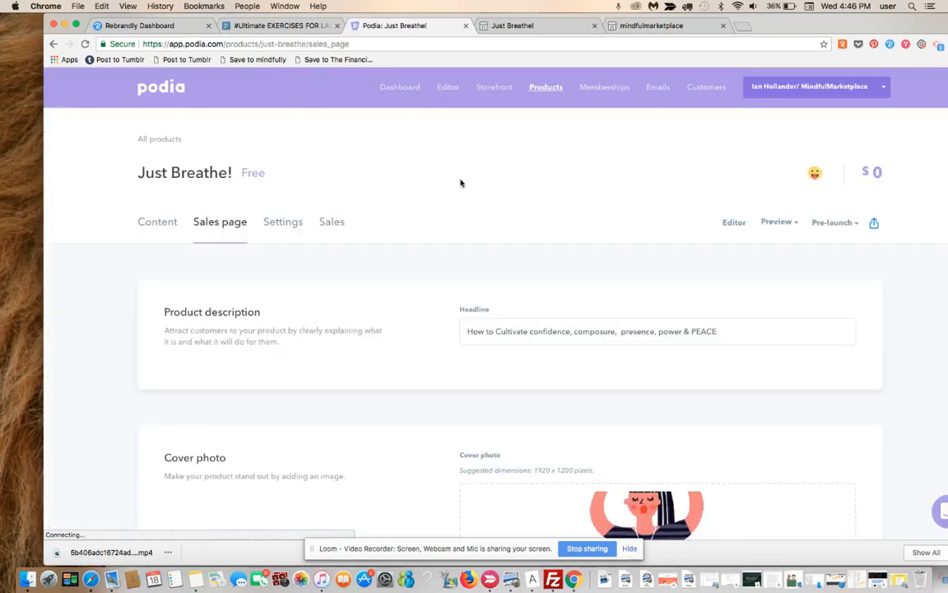
Switch to the Just Breathe! browser tab to view the live course page
left_click(776, 222)
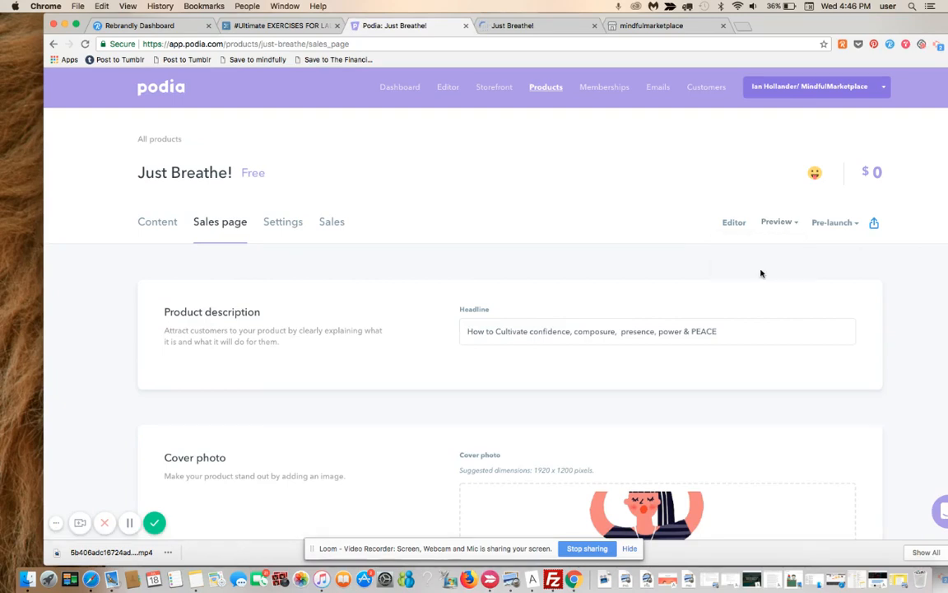
mouse_move(593, 107)
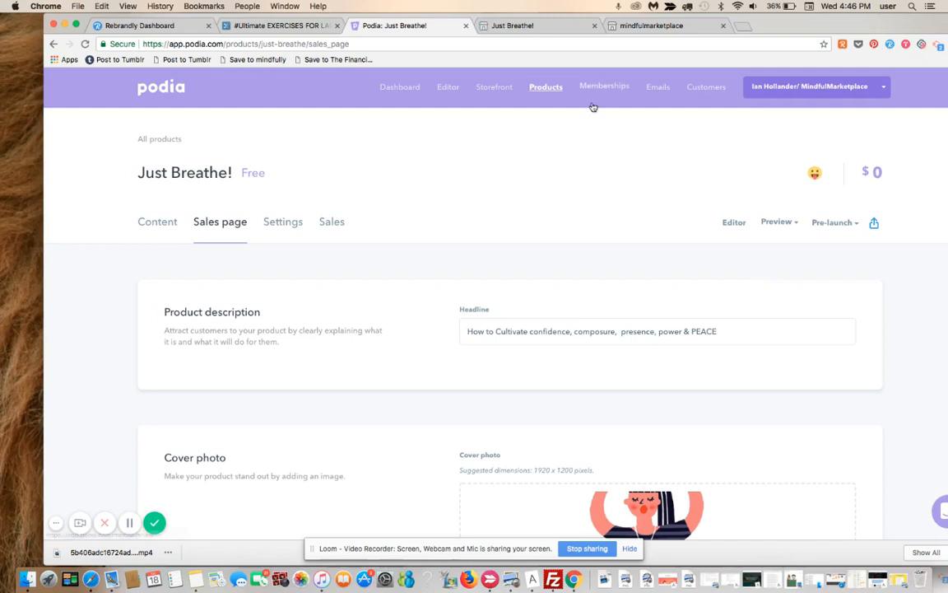
left_click(512, 26)
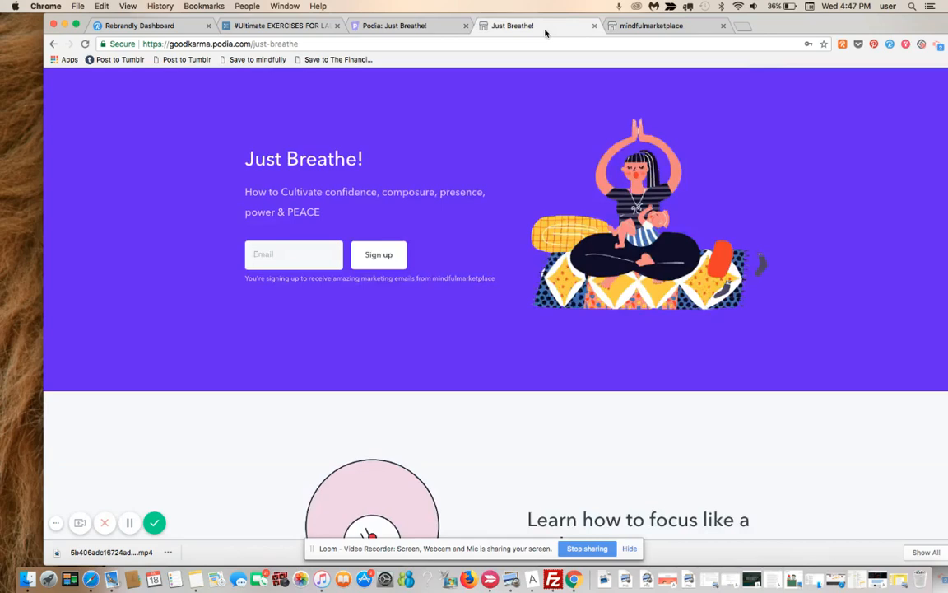
scroll("down", 3)
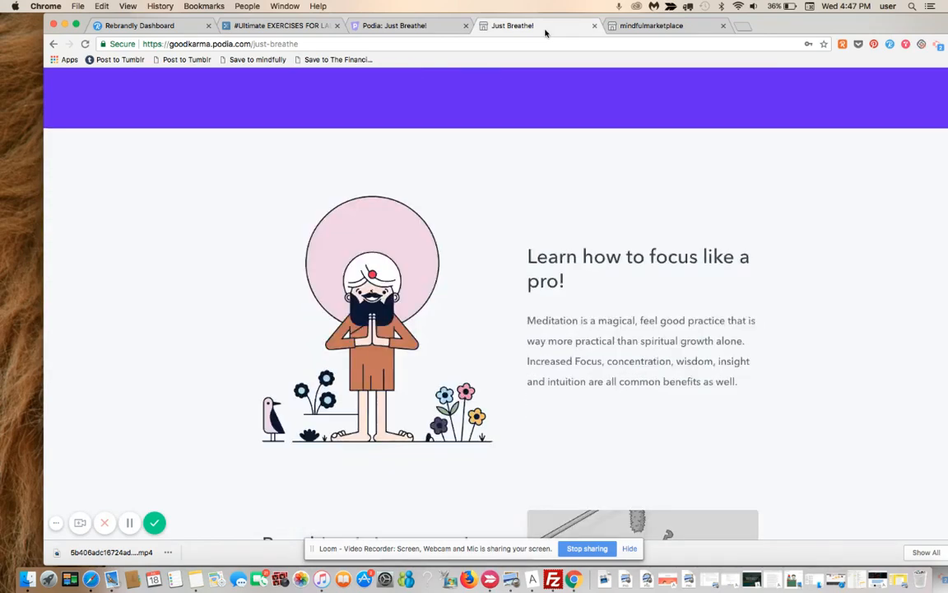
scroll("down", 3)
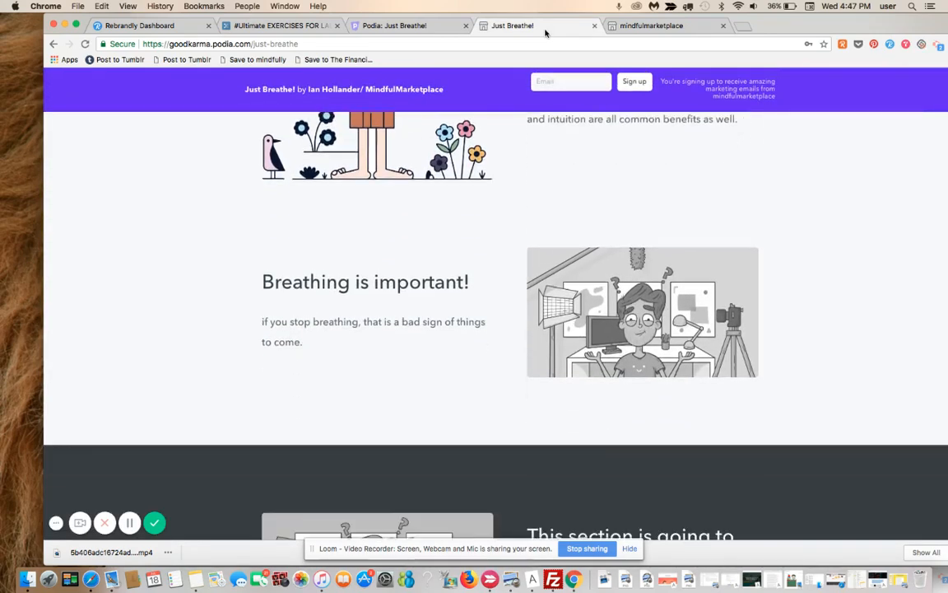
scroll("down", 3)
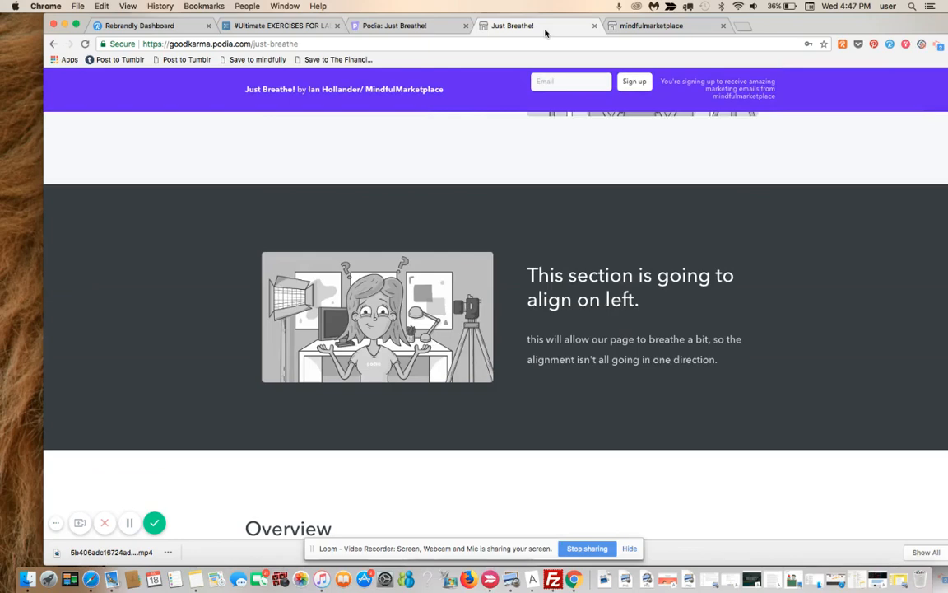
scroll("down", 3)
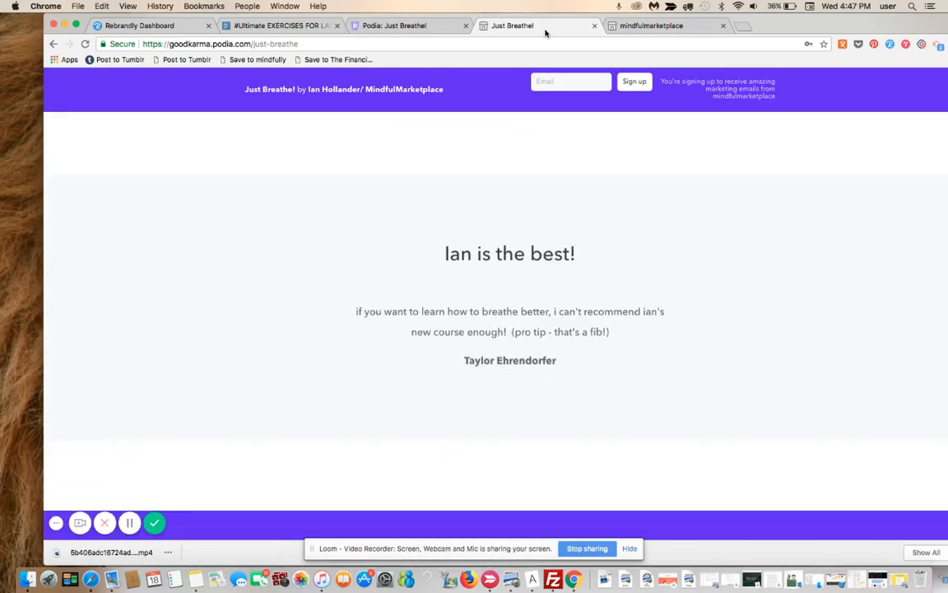
mouse_move(514, 286)
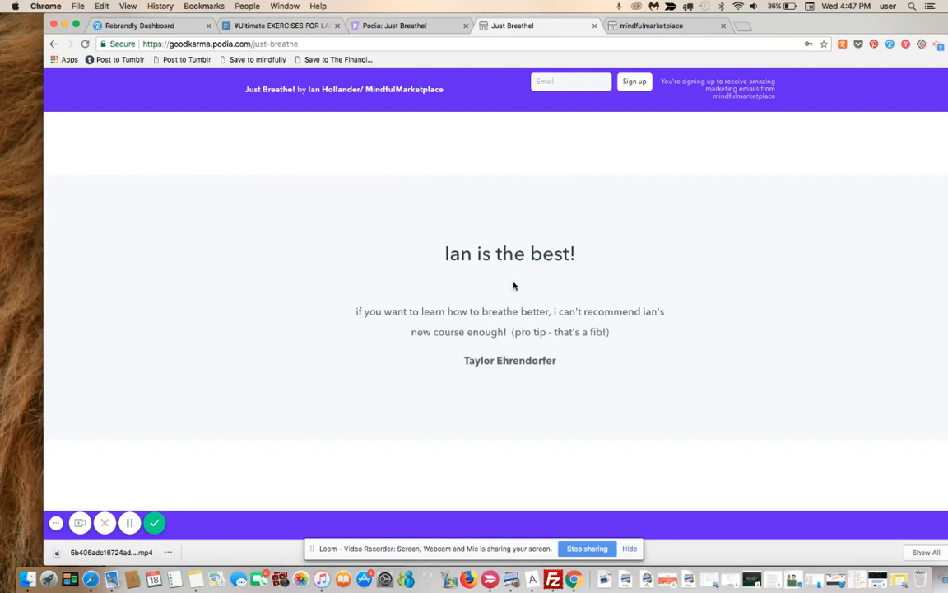
scroll("up", 3)
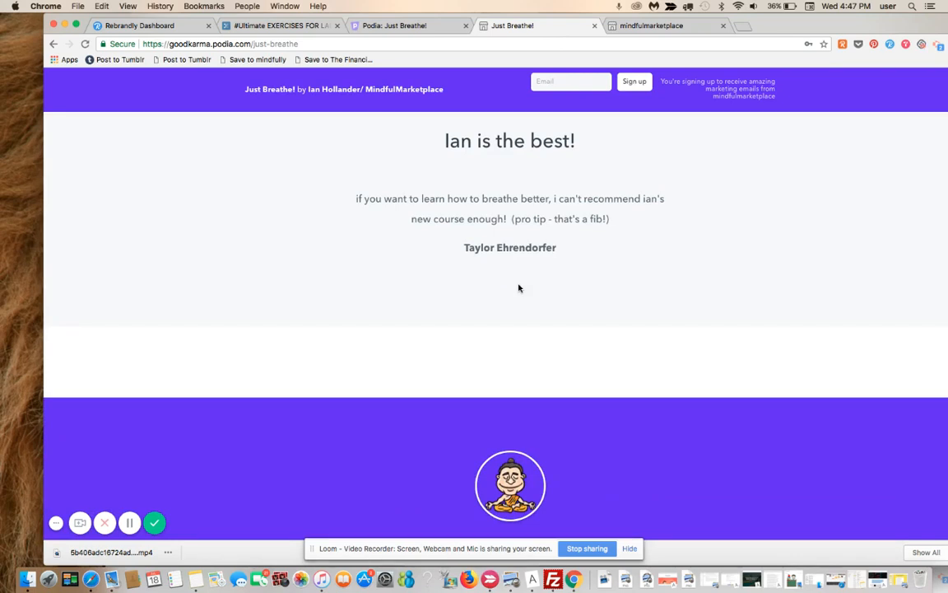
scroll("down", 3)
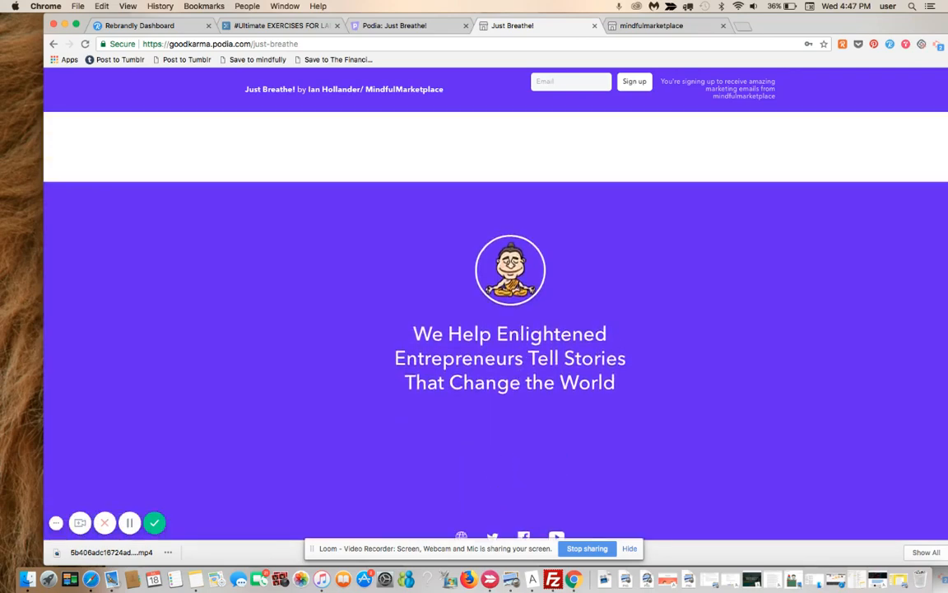
scroll("down", 3)
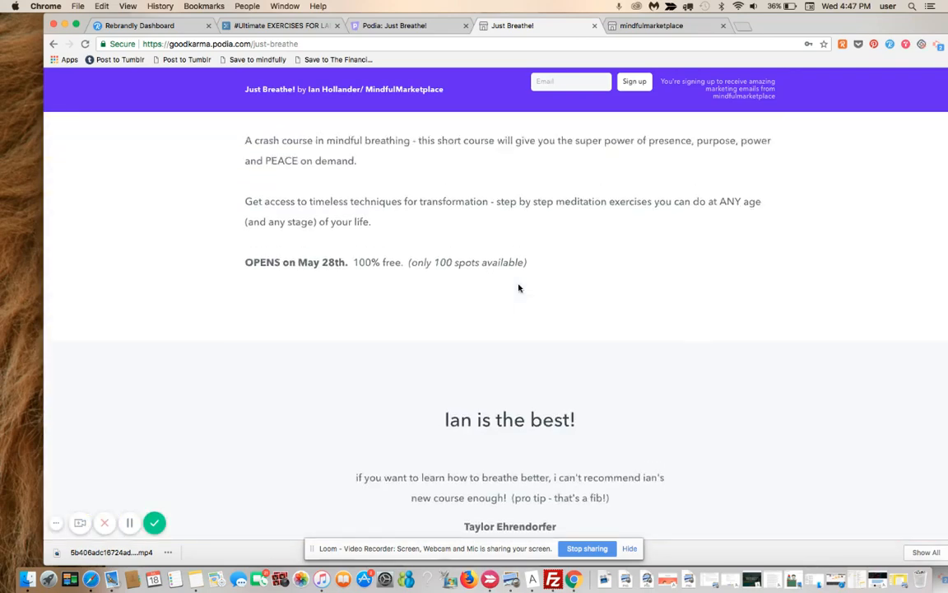
scroll("down", 3)
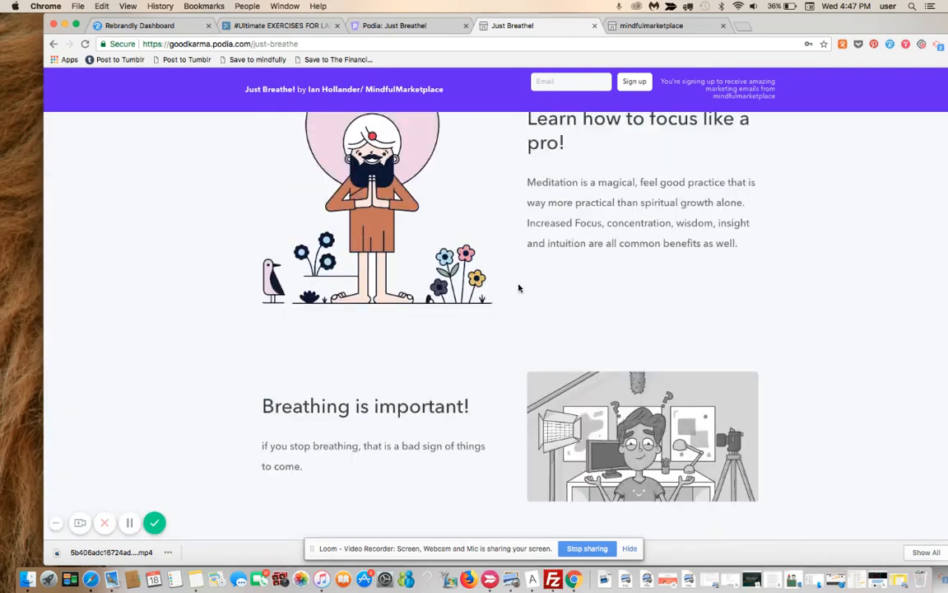
scroll("up", 3)
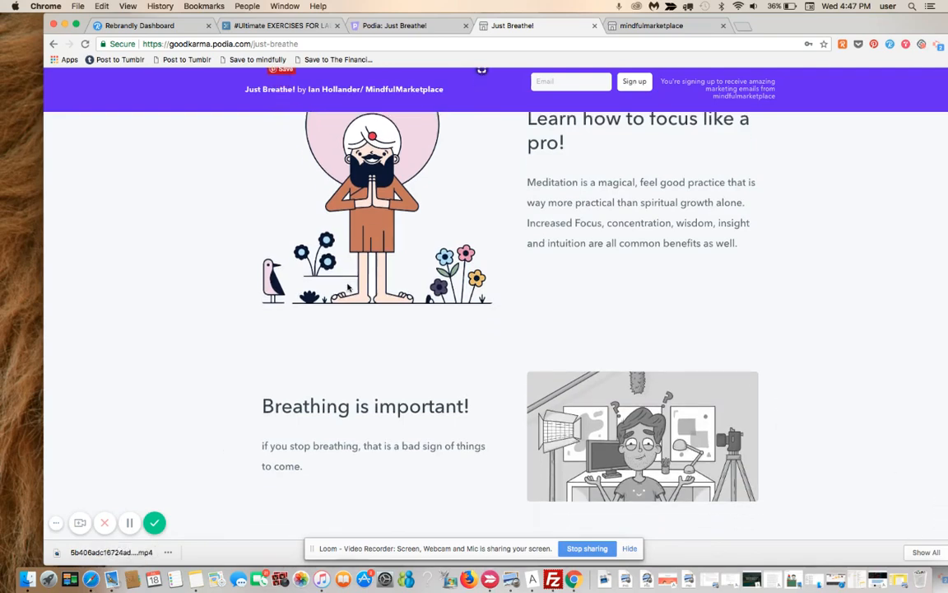
scroll("down", 3)
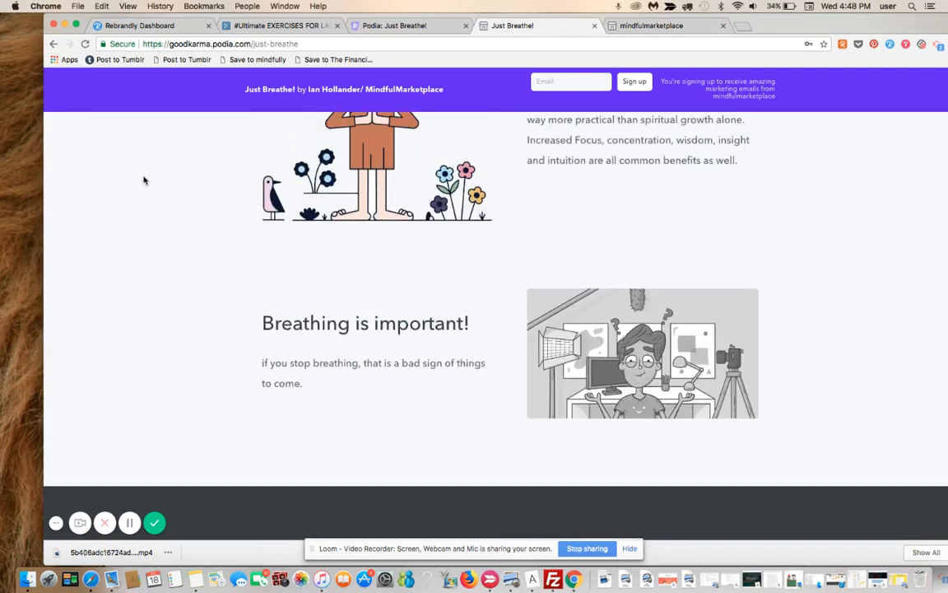
mouse_move(642, 354)
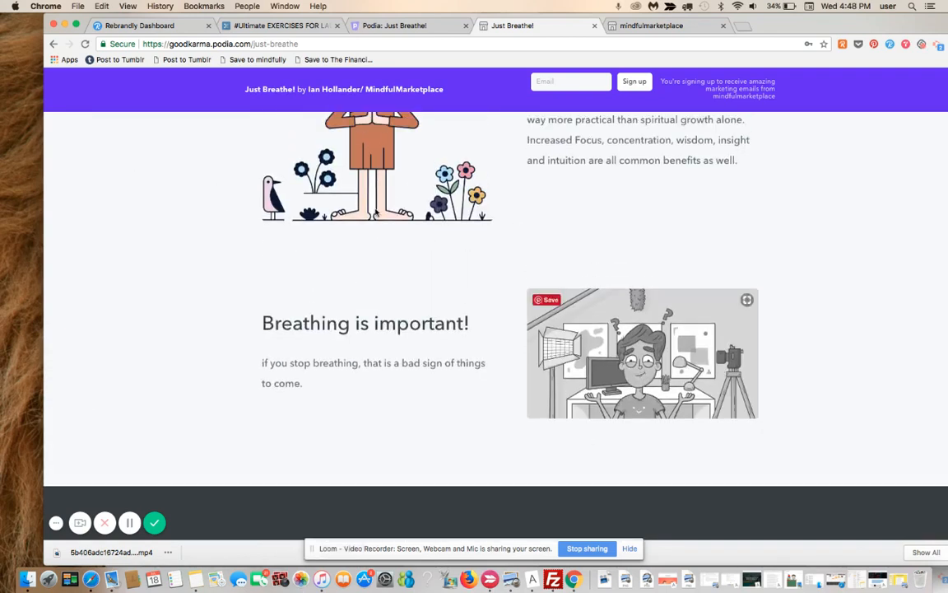
scroll("down", 3)
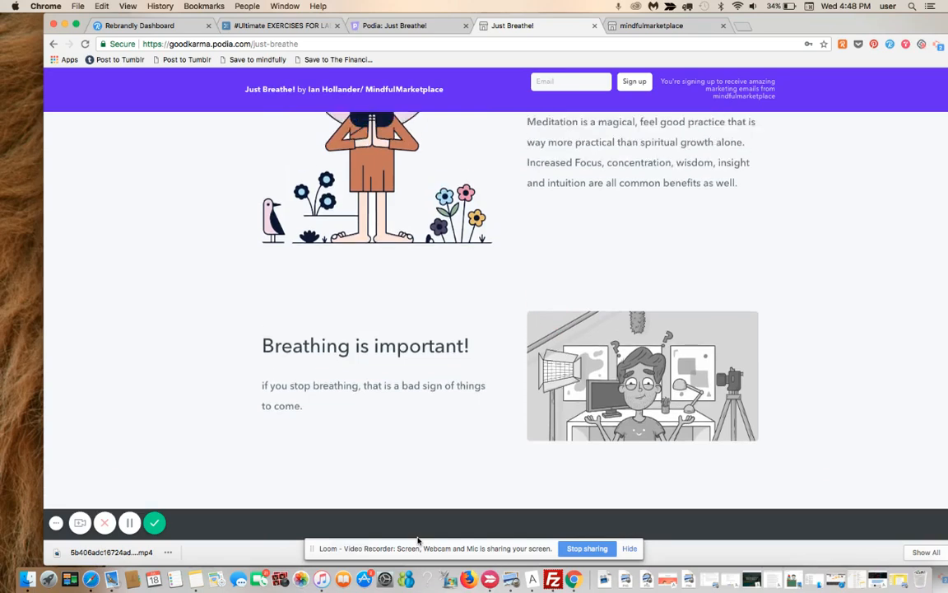
scroll("up", 3)
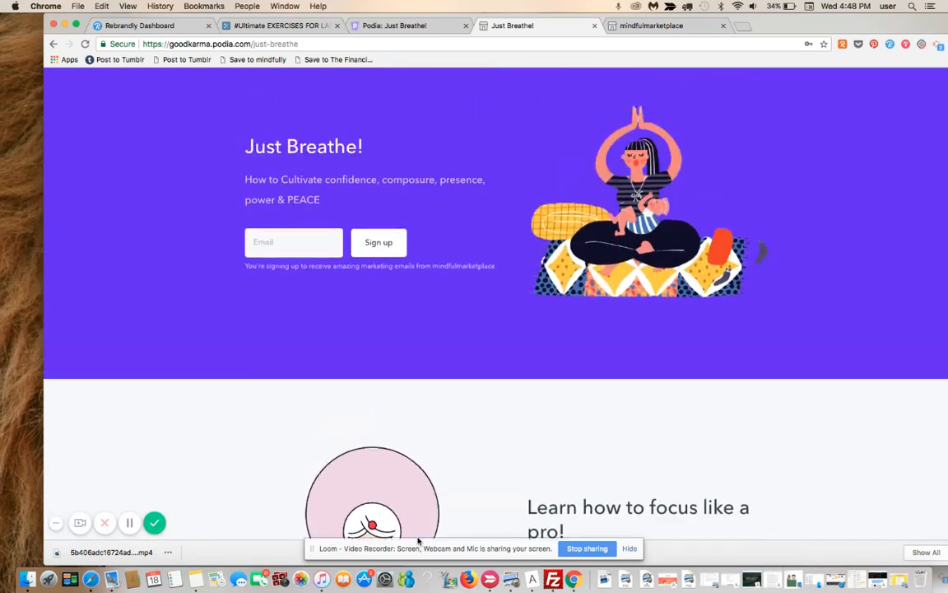
scroll("up", 3)
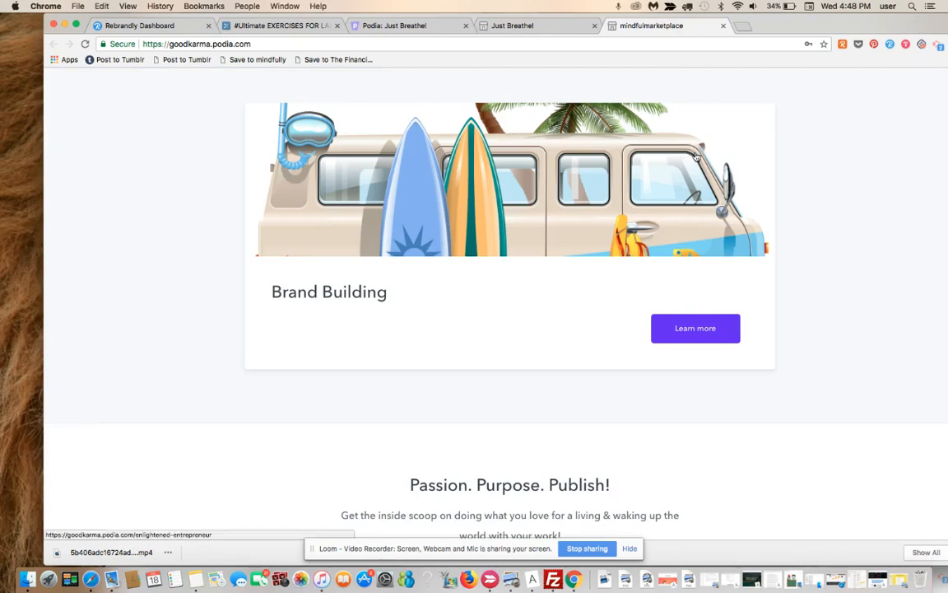
Scroll through the live storefront homepage, then return to the Podia: Just Breathe! tab
scroll("up", 3)
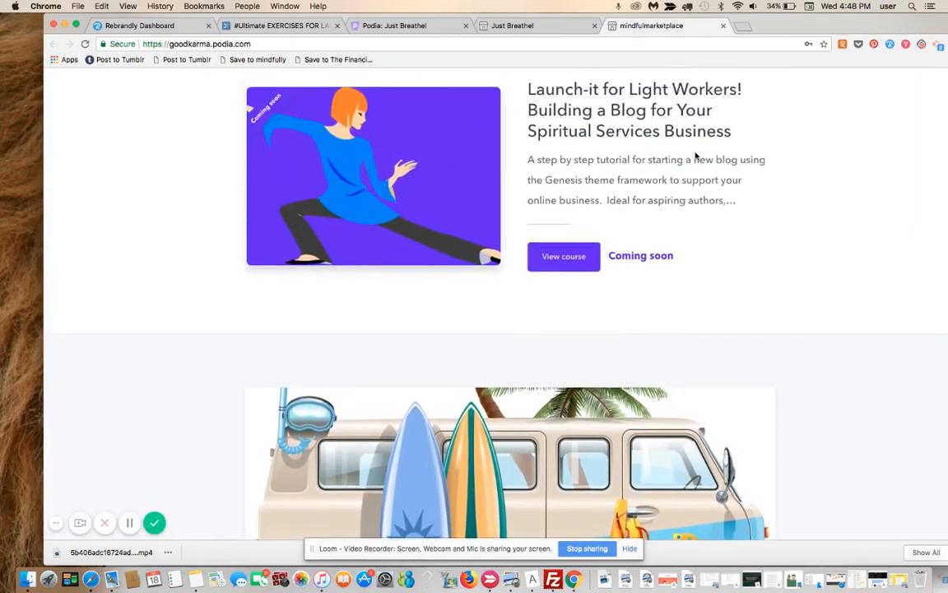
scroll("down", 3)
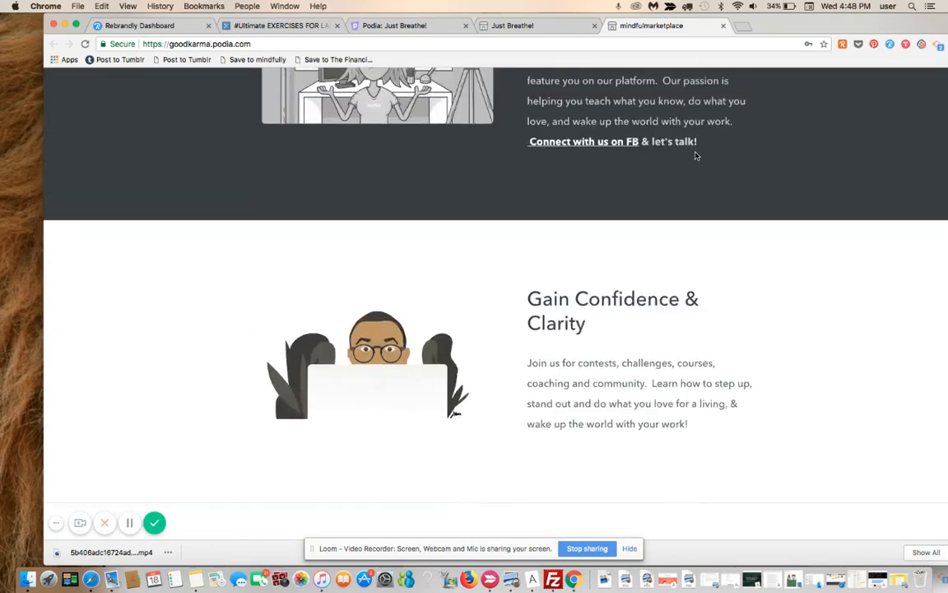
scroll("up", 3)
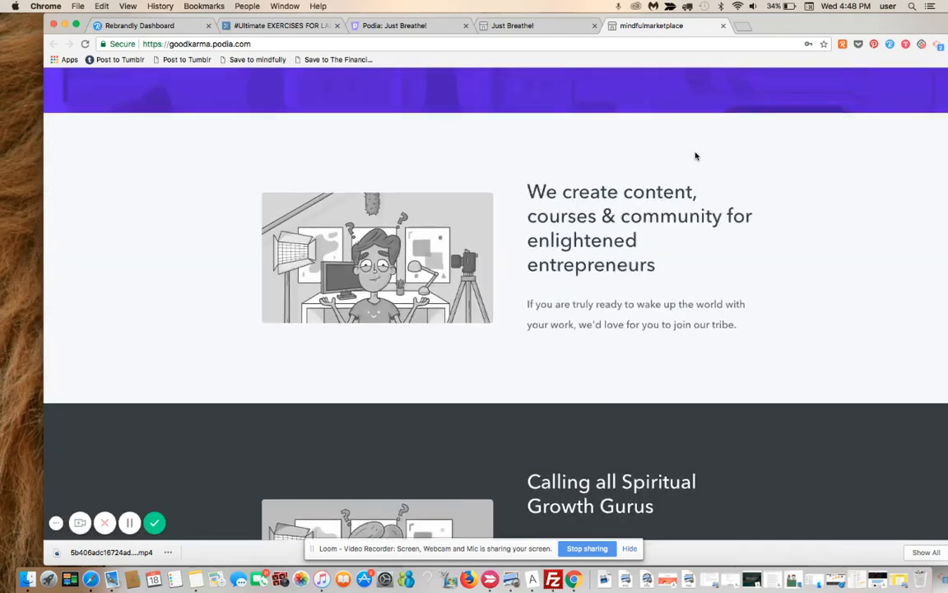
scroll("up", 3)
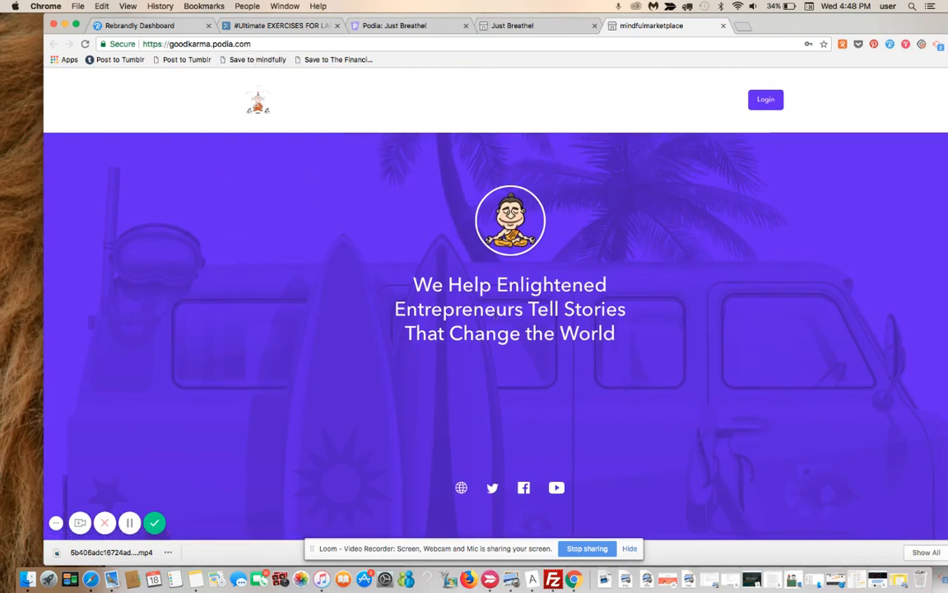
scroll("down", 3)
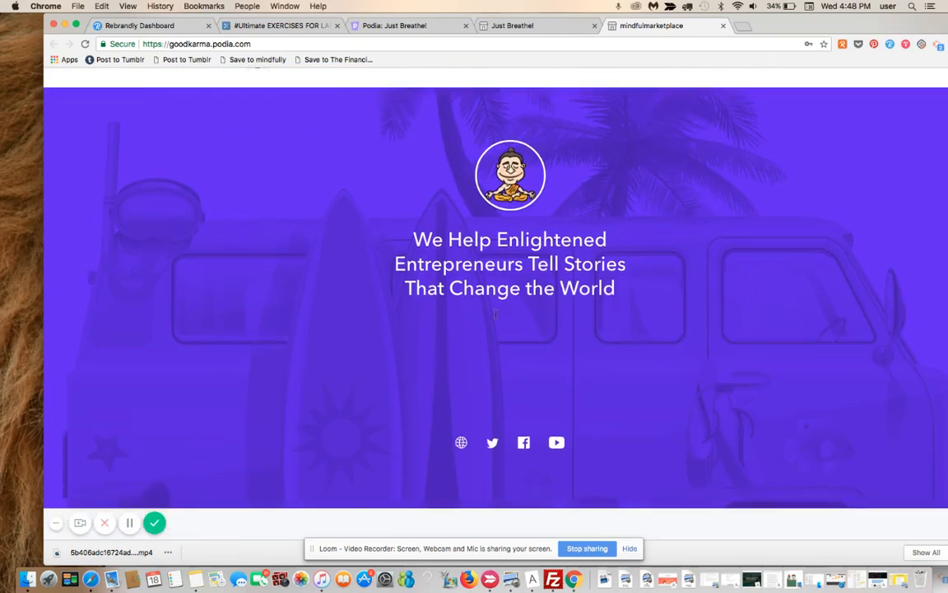
scroll("down", 3)
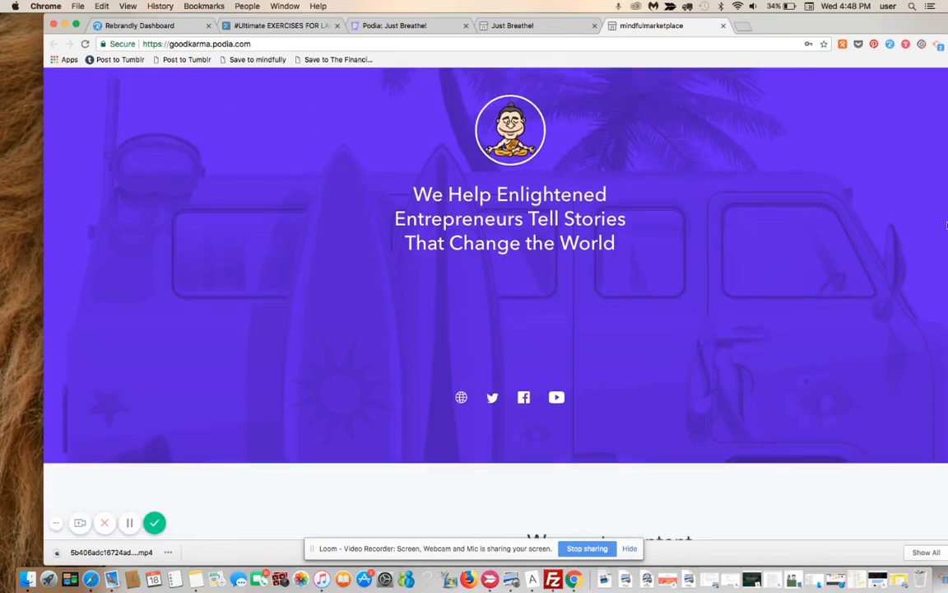
scroll("down", 3)
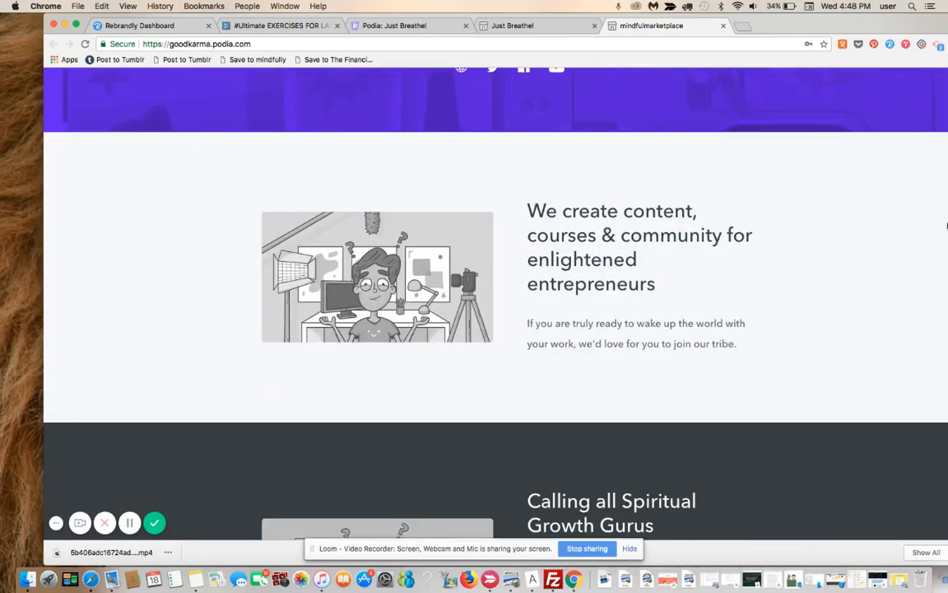
scroll("down", 3)
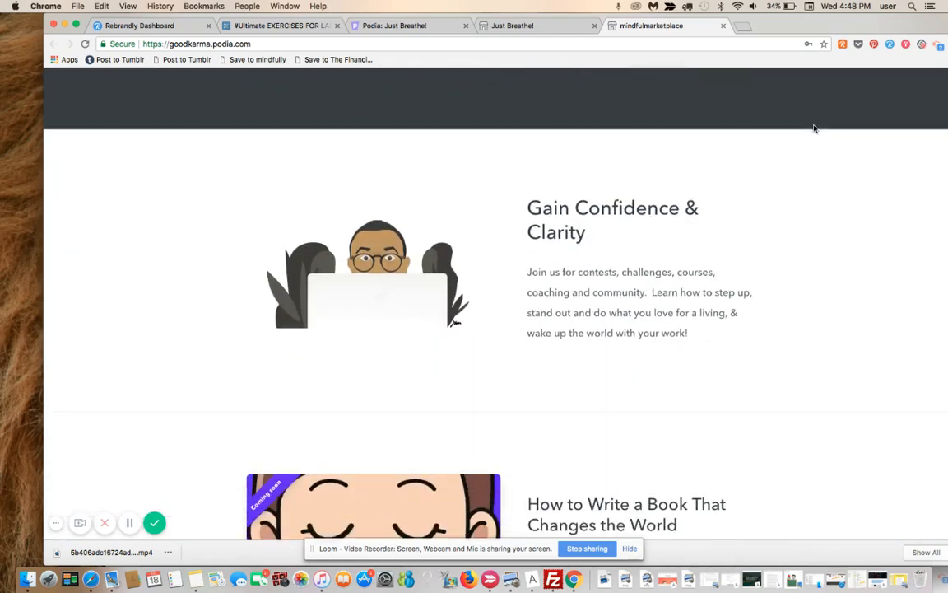
scroll("down", 3)
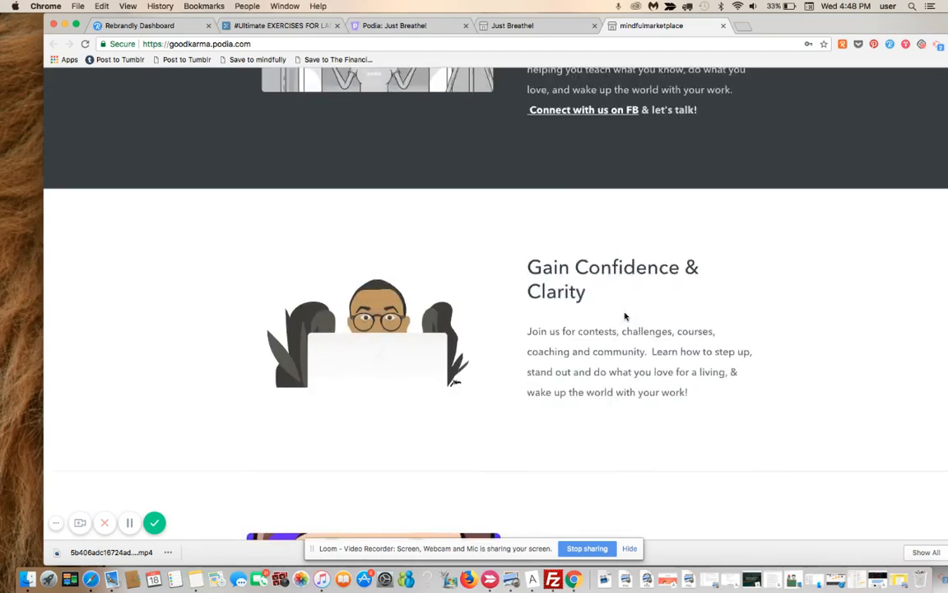
scroll("up", 3)
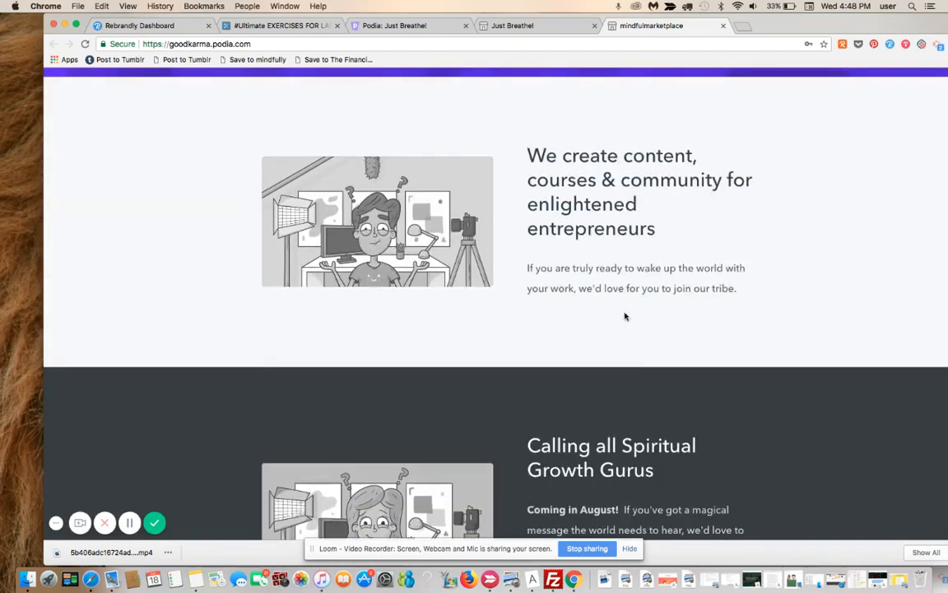
scroll("up", 3)
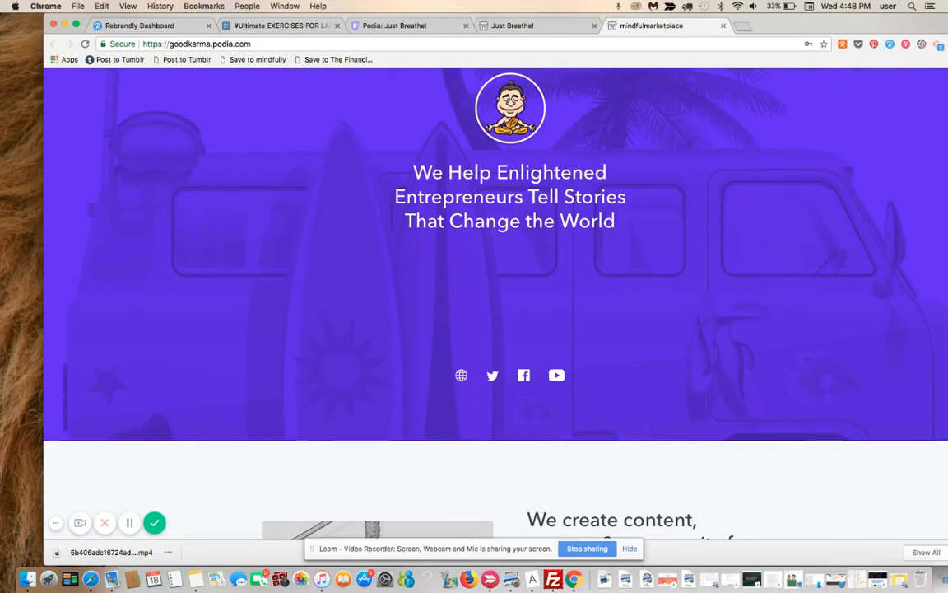
left_click(393, 25)
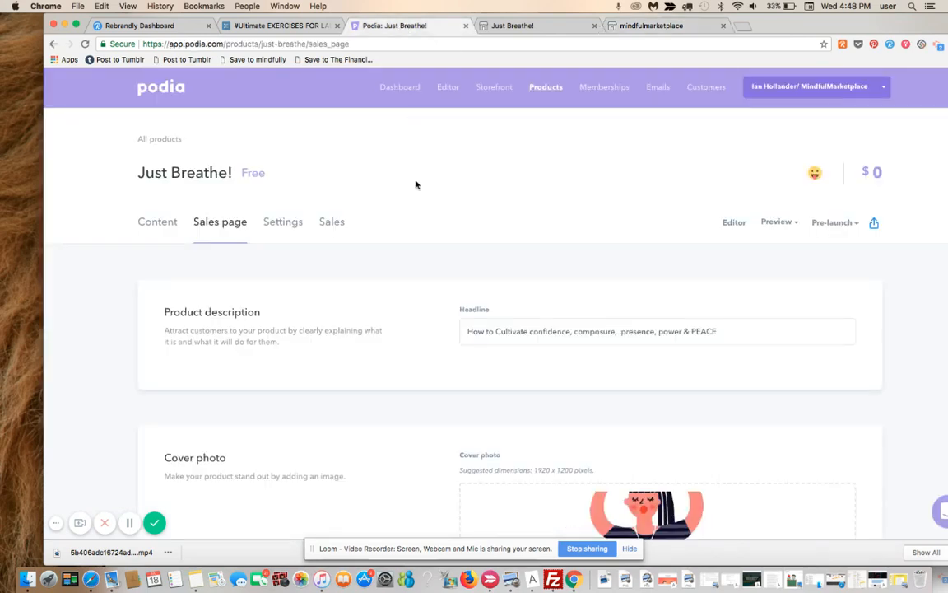
mouse_move(456, 126)
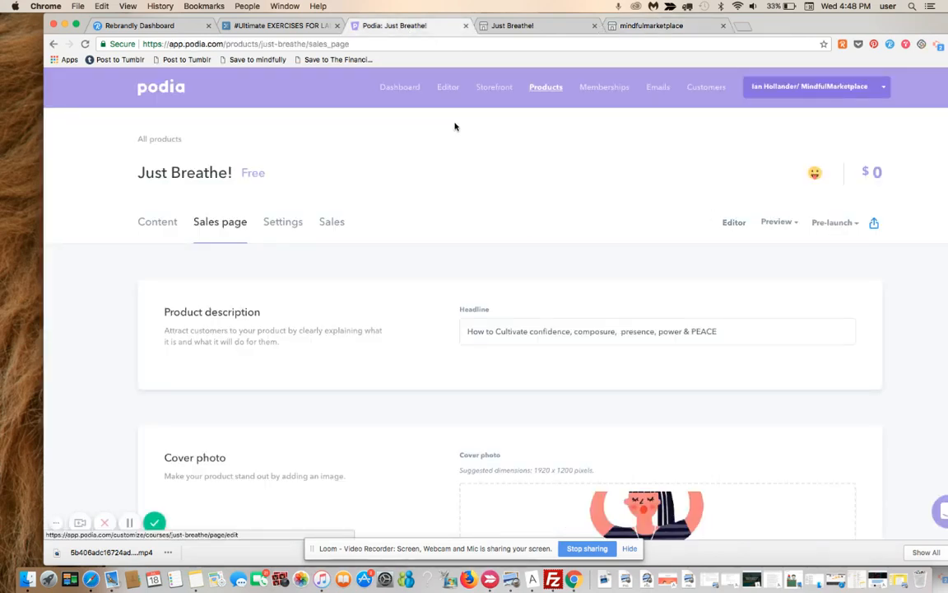
mouse_move(494, 86)
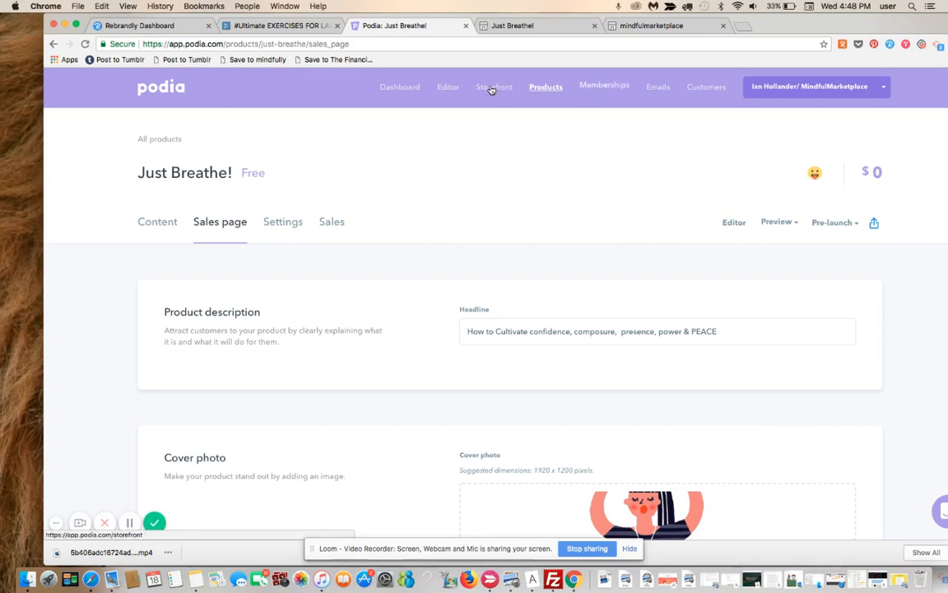
Go to Storefront from the top navigation bar
left_click(494, 86)
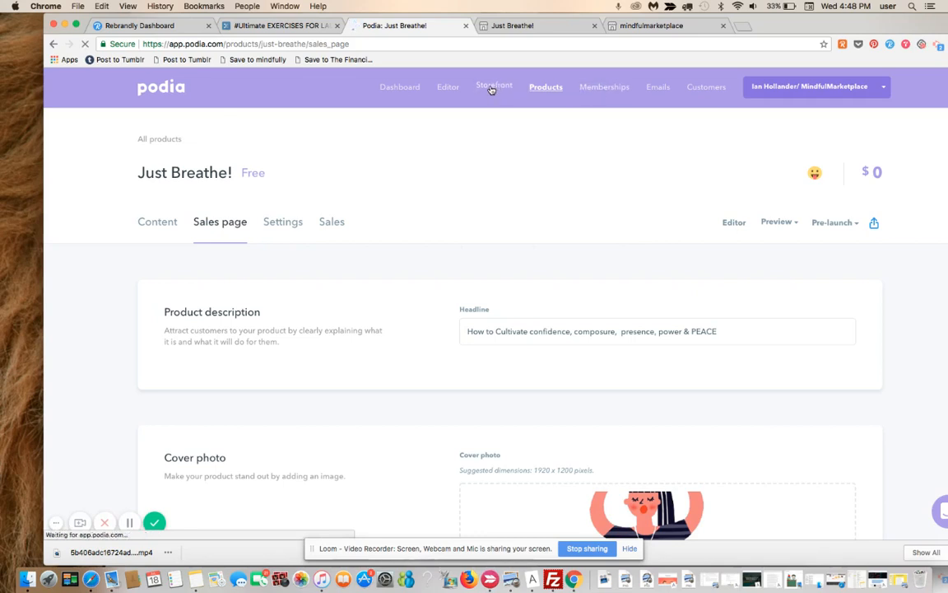
left_click(494, 86)
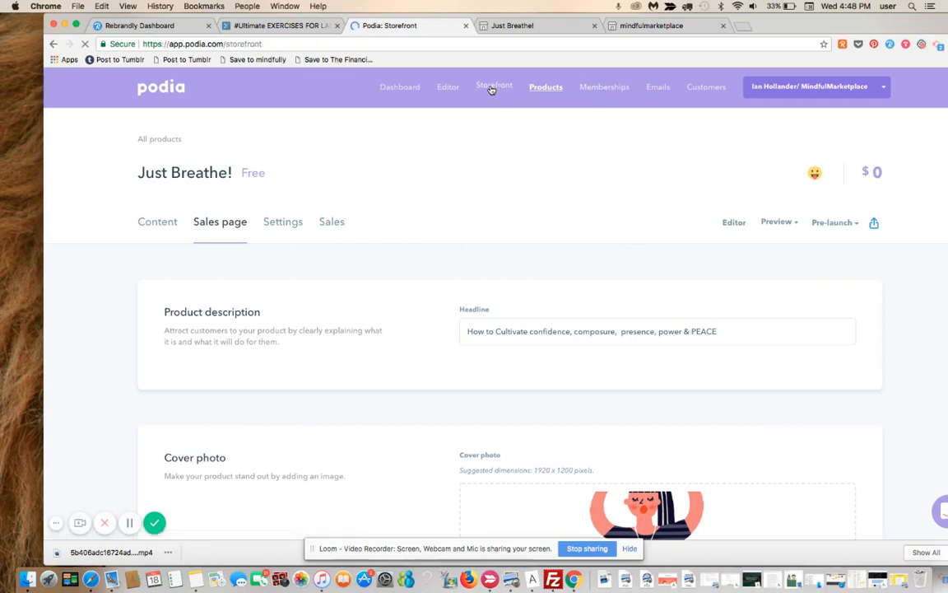
Change the storefront Design color from #6300ff to #b193e1 and save the changes
left_click(494, 87)
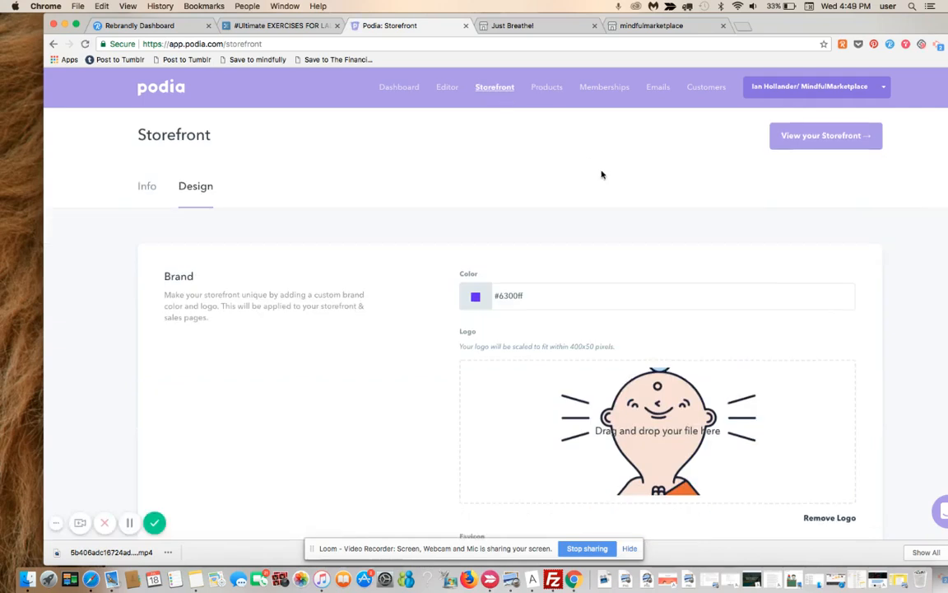
scroll("down", 3)
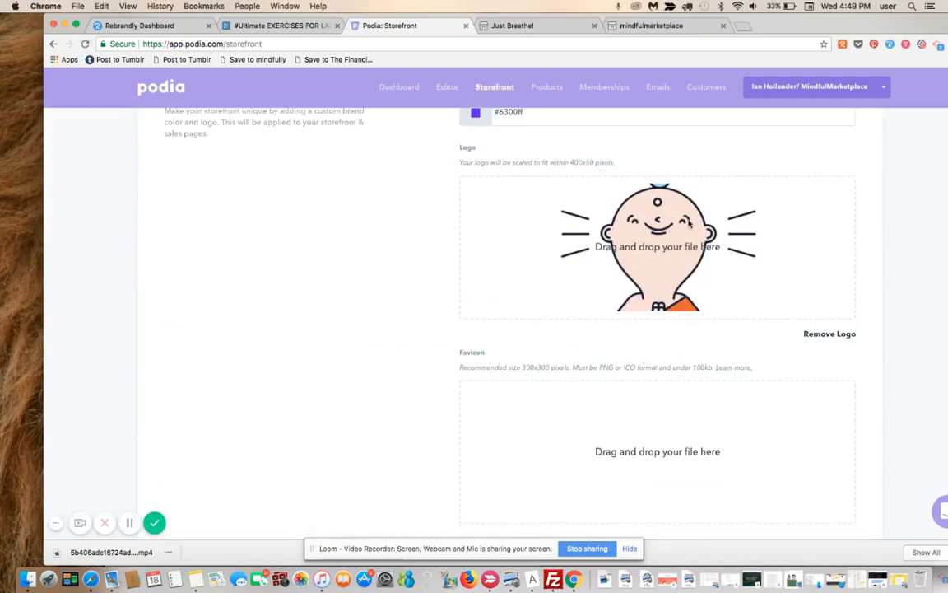
scroll("down", 3)
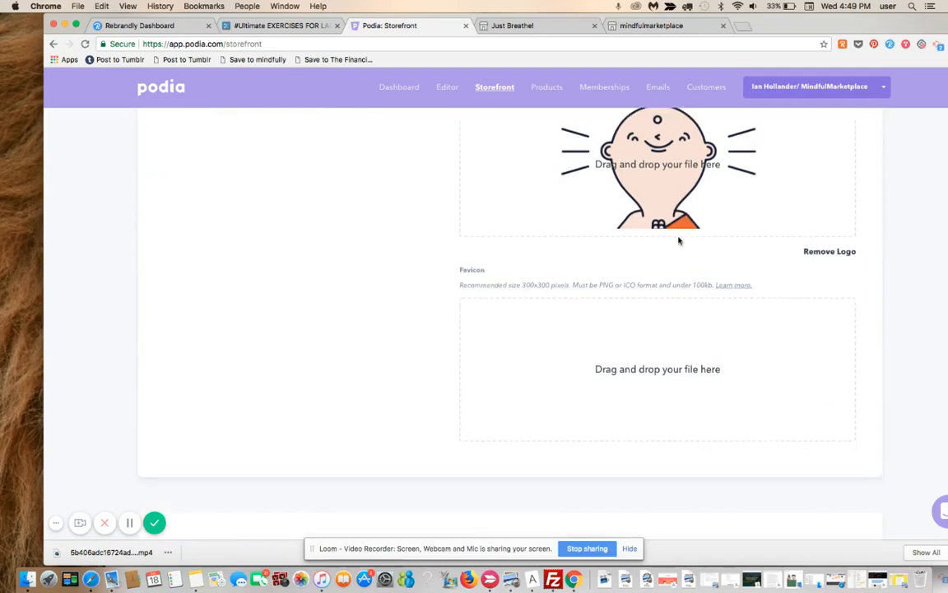
scroll("down", 3)
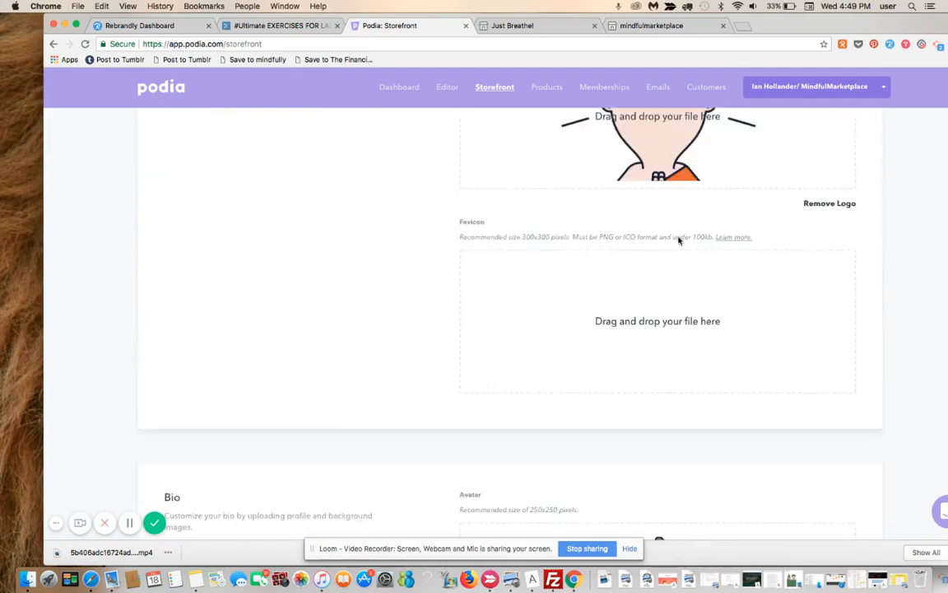
scroll("up", 3)
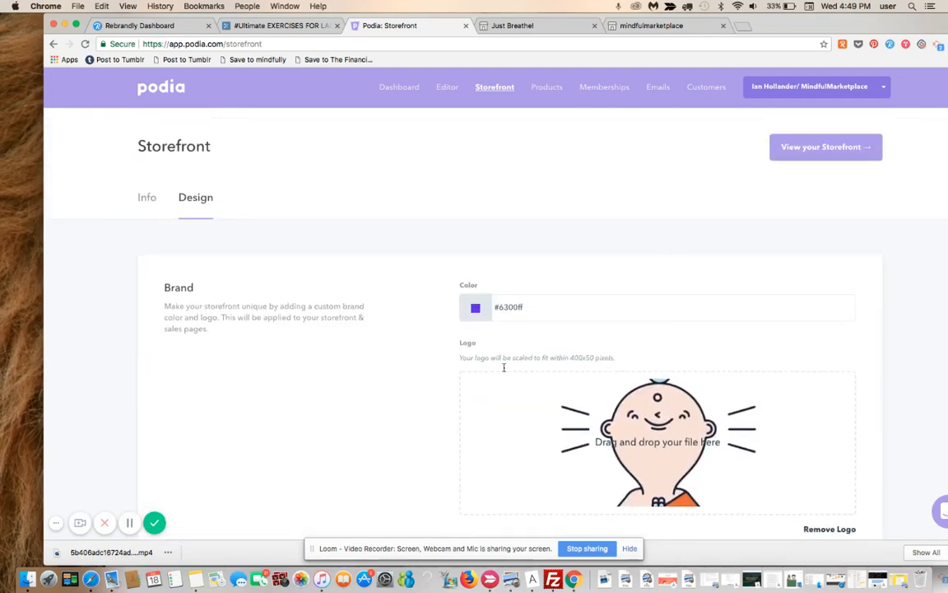
left_click(475, 307)
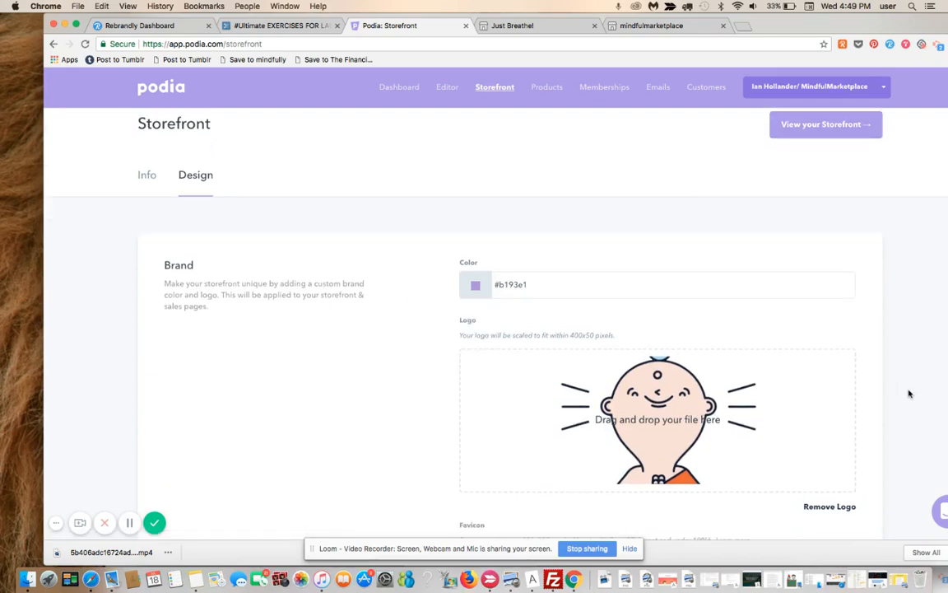
scroll("down", 3)
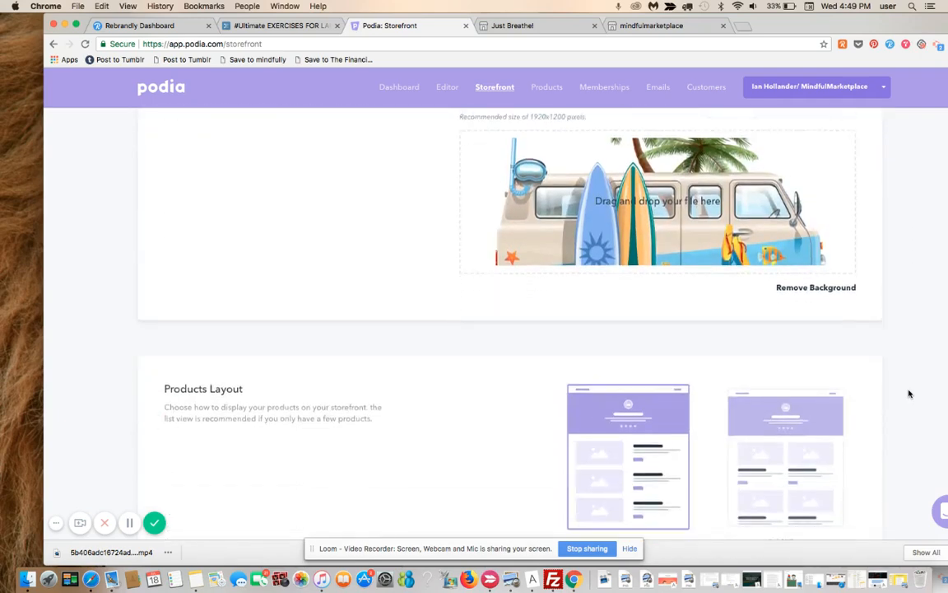
scroll("down", 3)
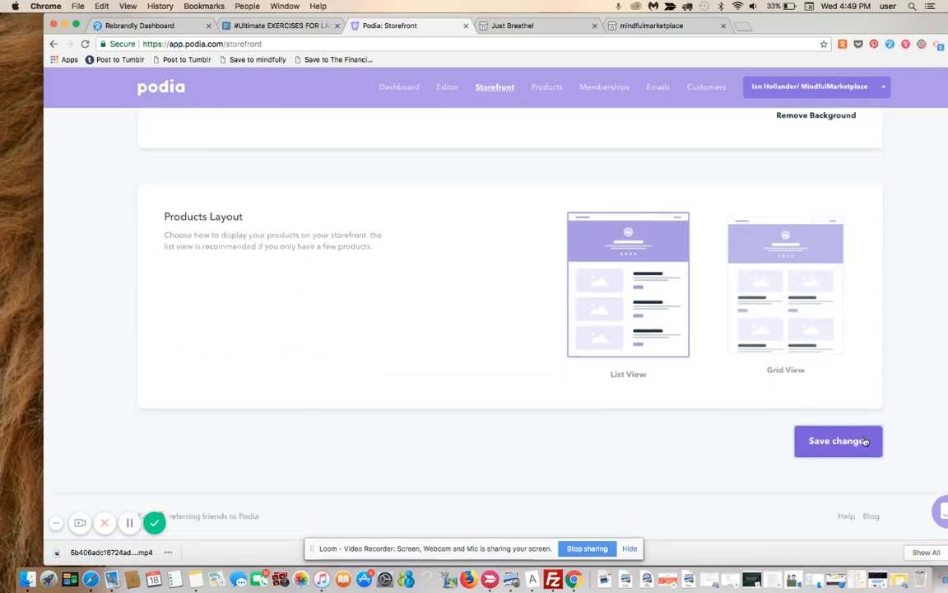
left_click(838, 440)
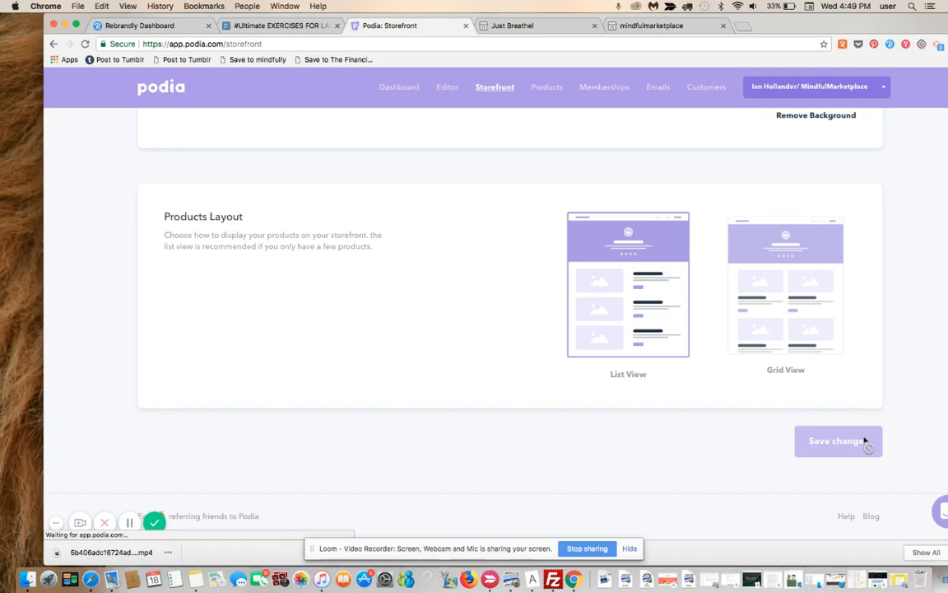
scroll("up", 3)
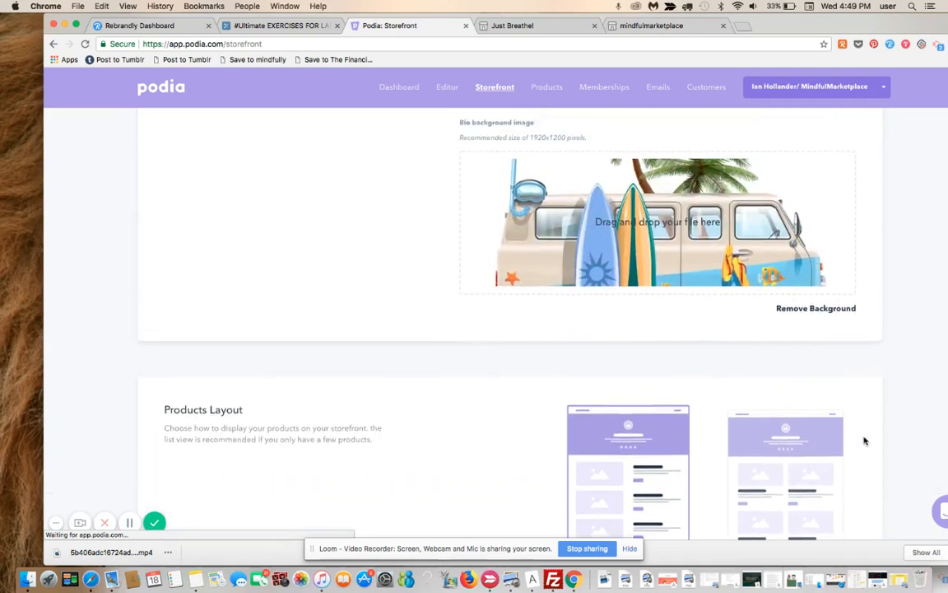
scroll("up", 3)
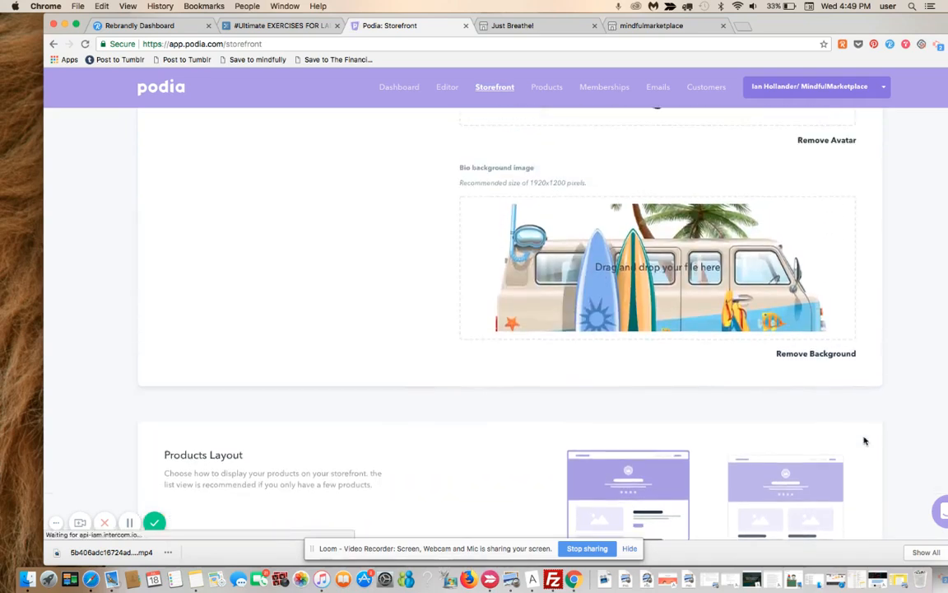
scroll("up", 3)
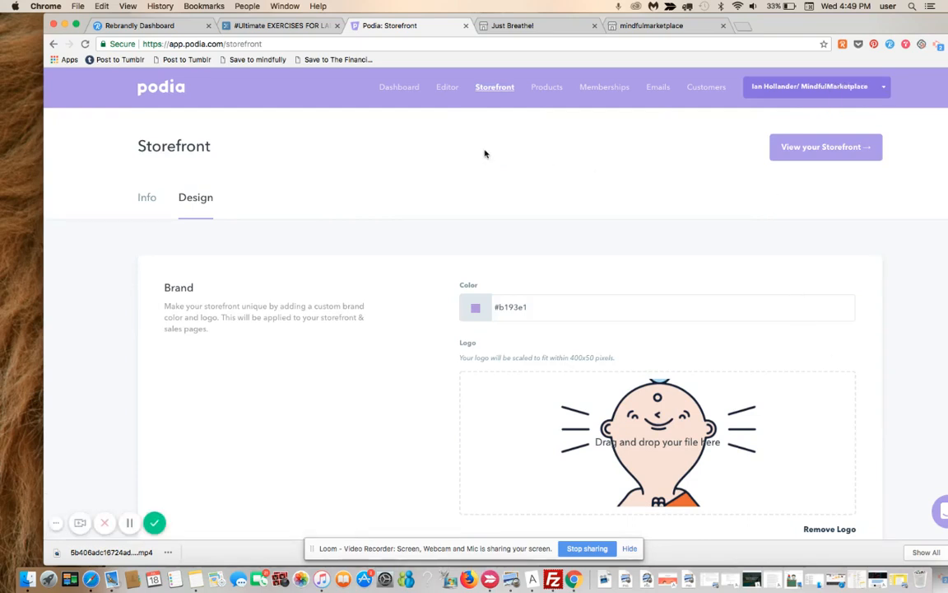
mouse_move(447, 87)
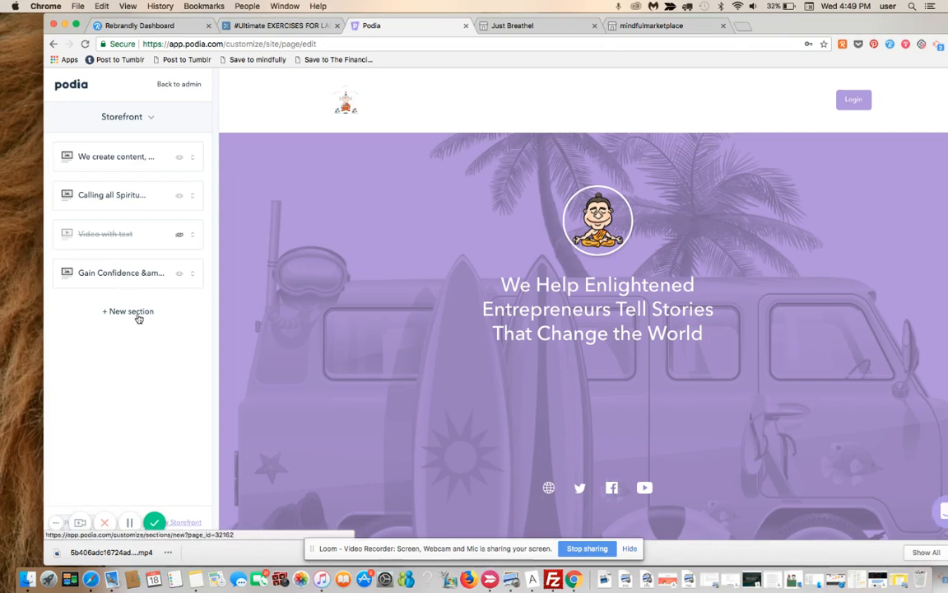
Add a new storefront section and replace its heading with 'This is a new section'
left_click(127, 311)
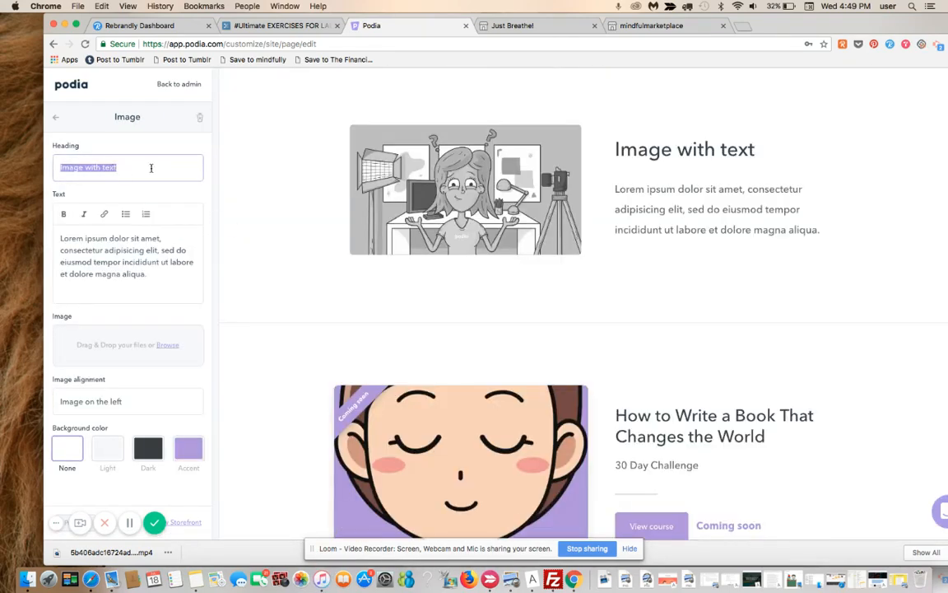
key("delete")
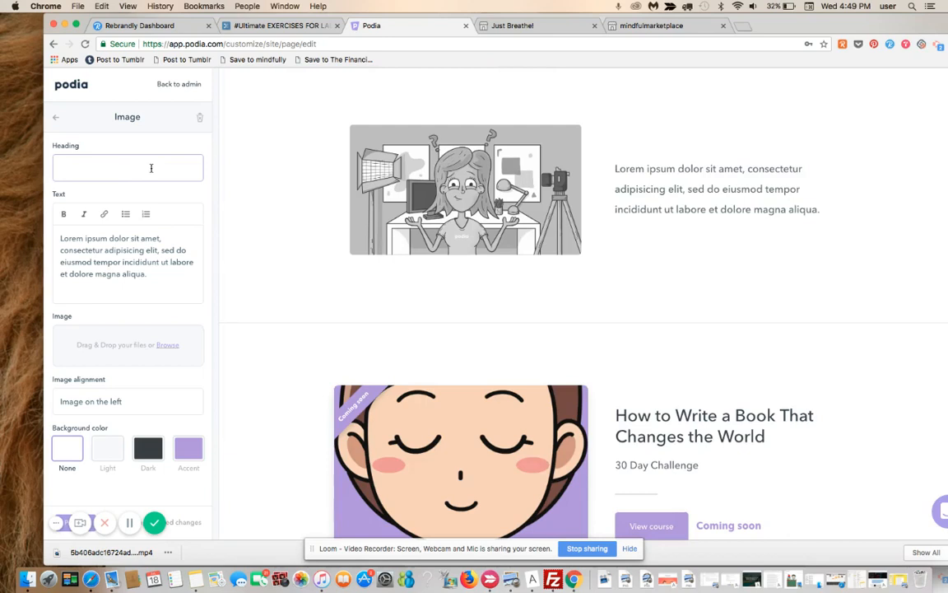
type("This is a new")
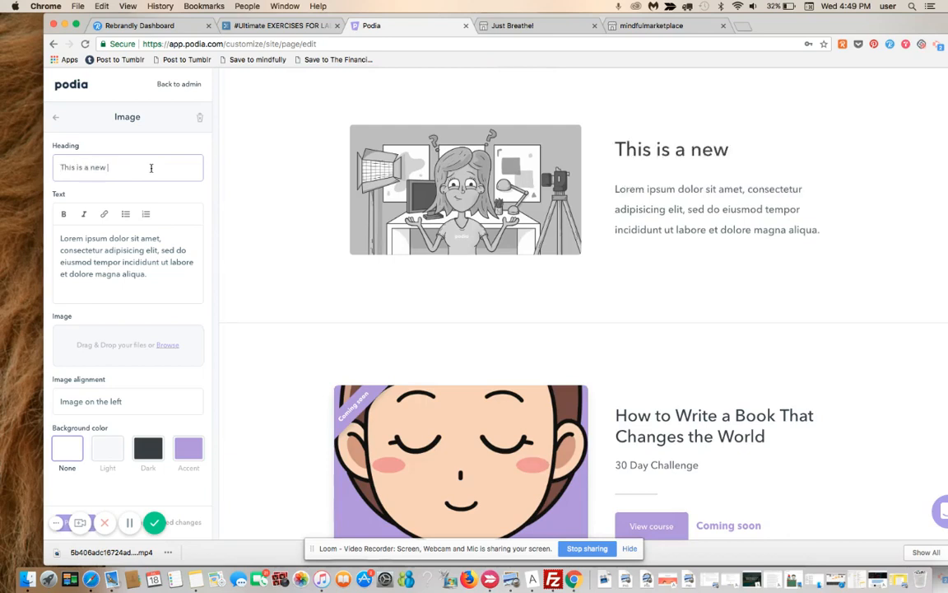
type("section")
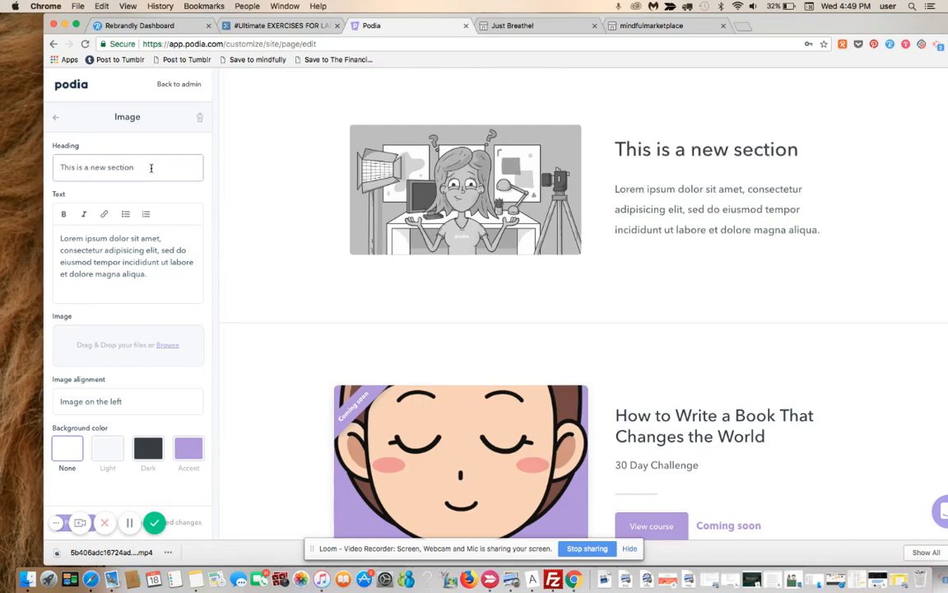
Type the body text and bold the closing phrase 'going to link out to another site we own.'
type("(and we're goign to align this to the right")
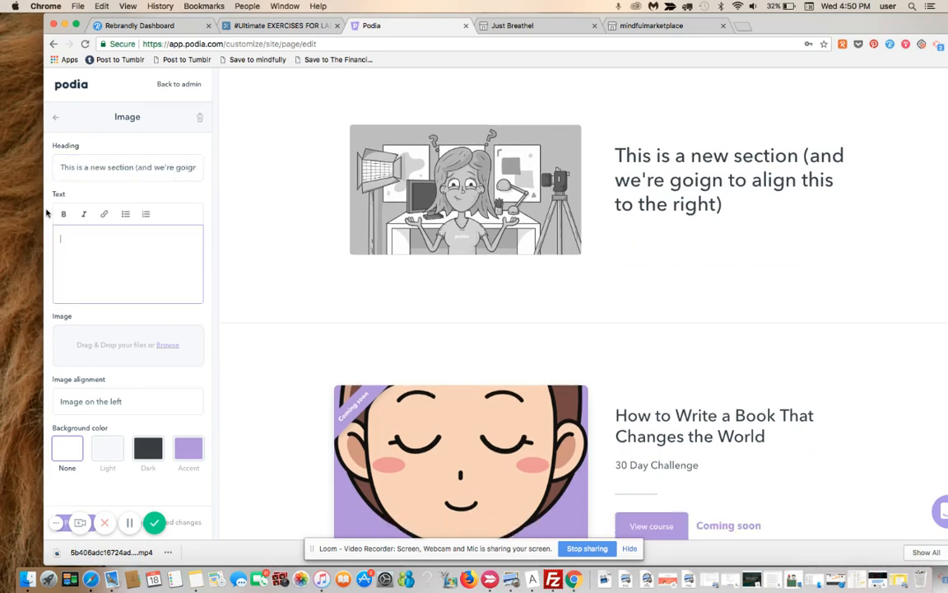
type("a new section is")
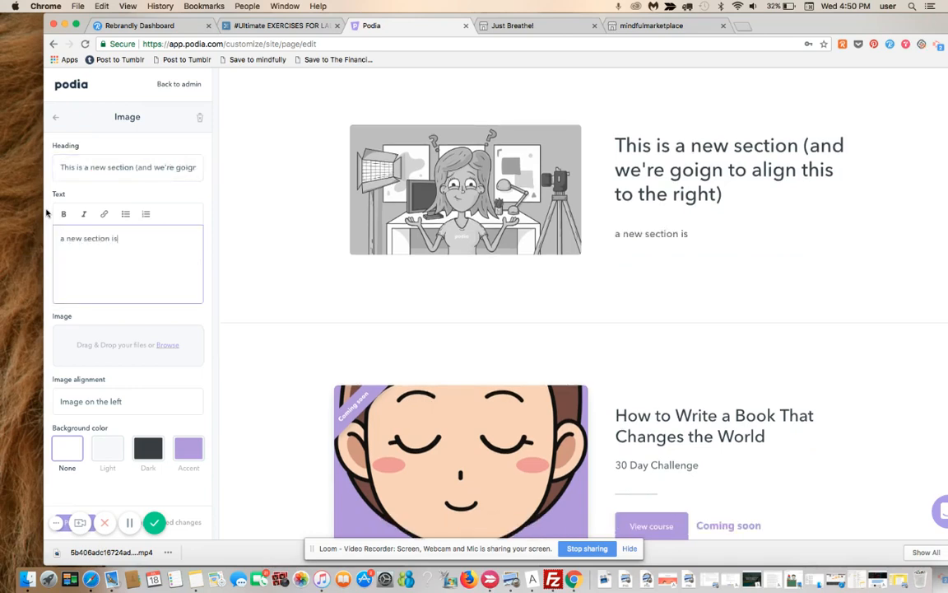
type("available to do")
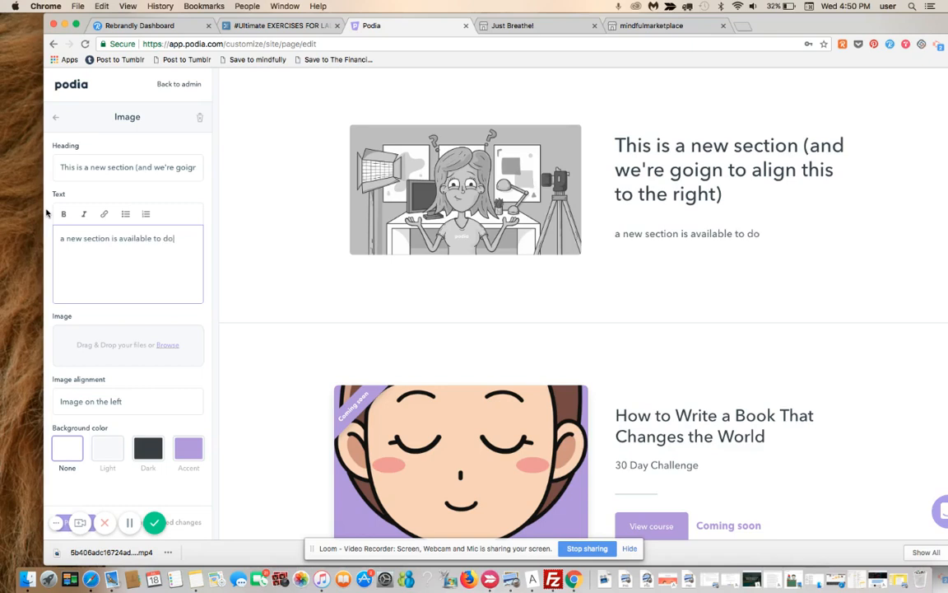
type("wnload, and this is going to link")
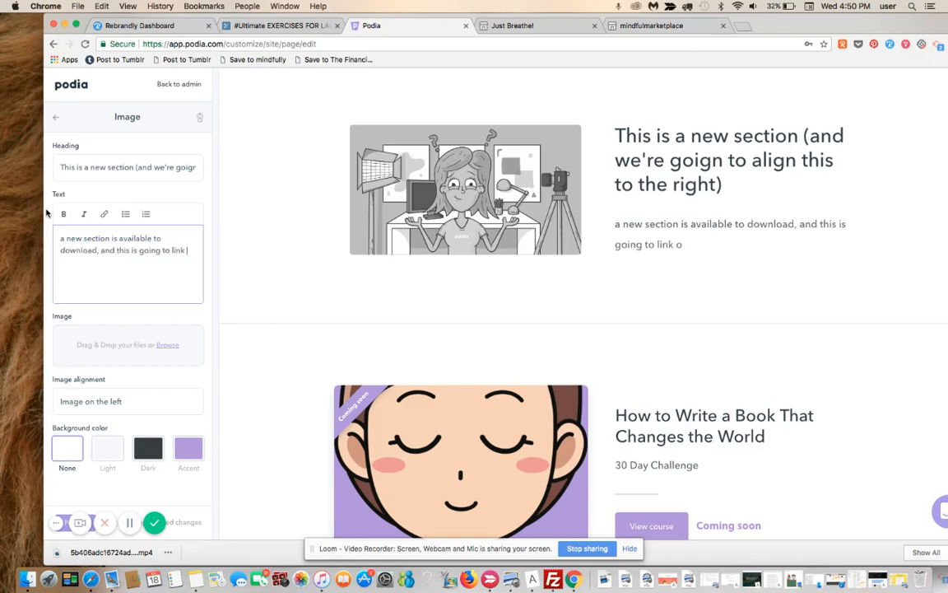
type("ut to another")
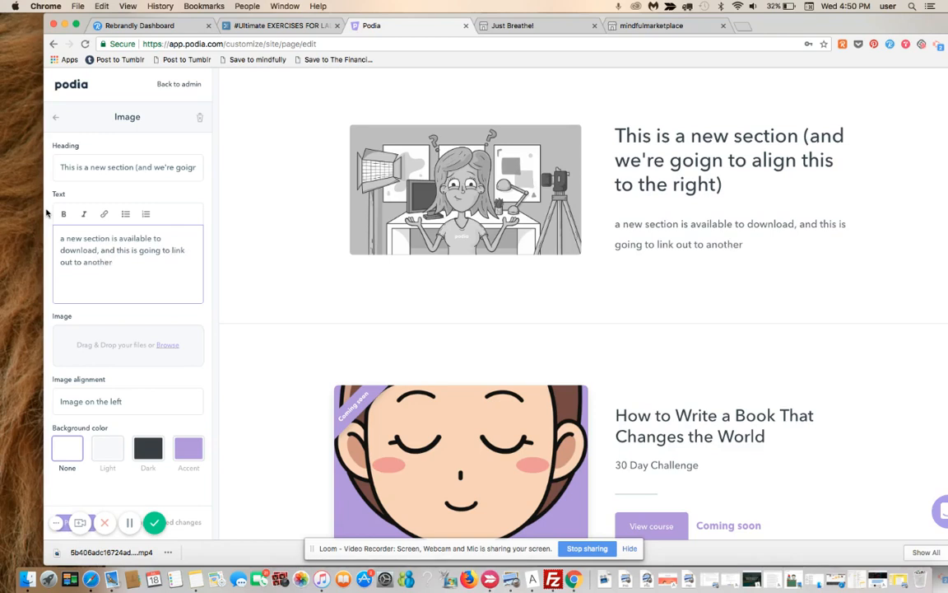
type("site")
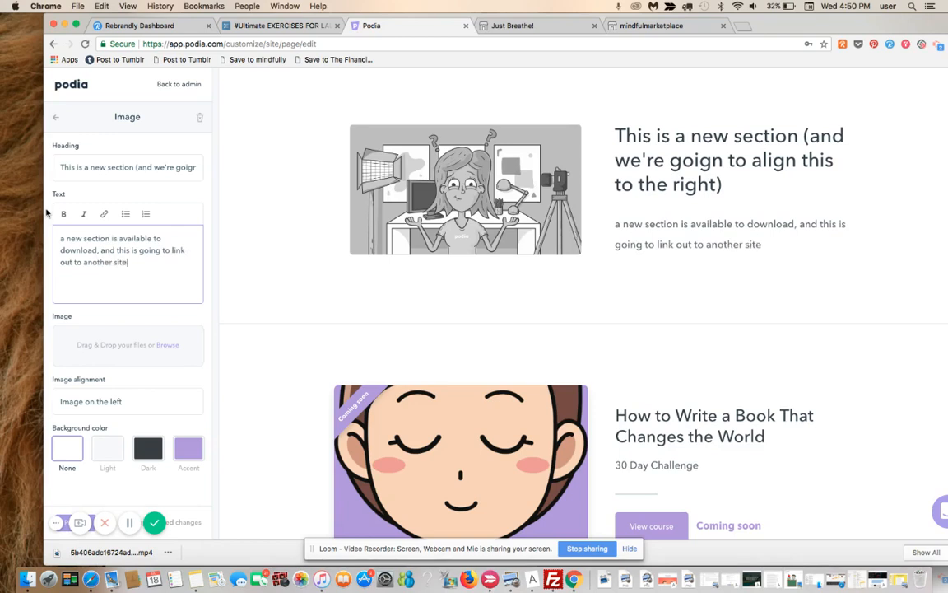
type("we own.")
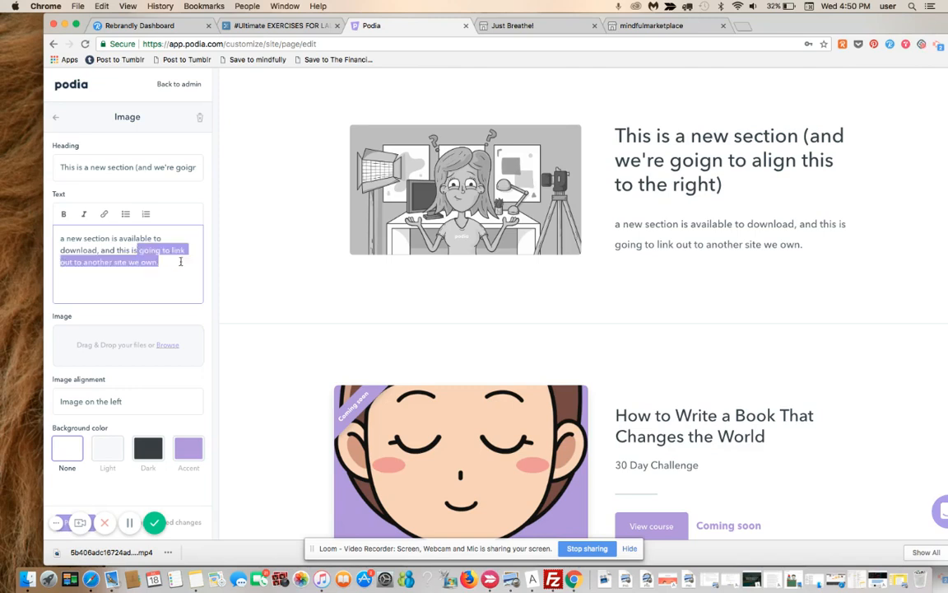
left_click(64, 214)
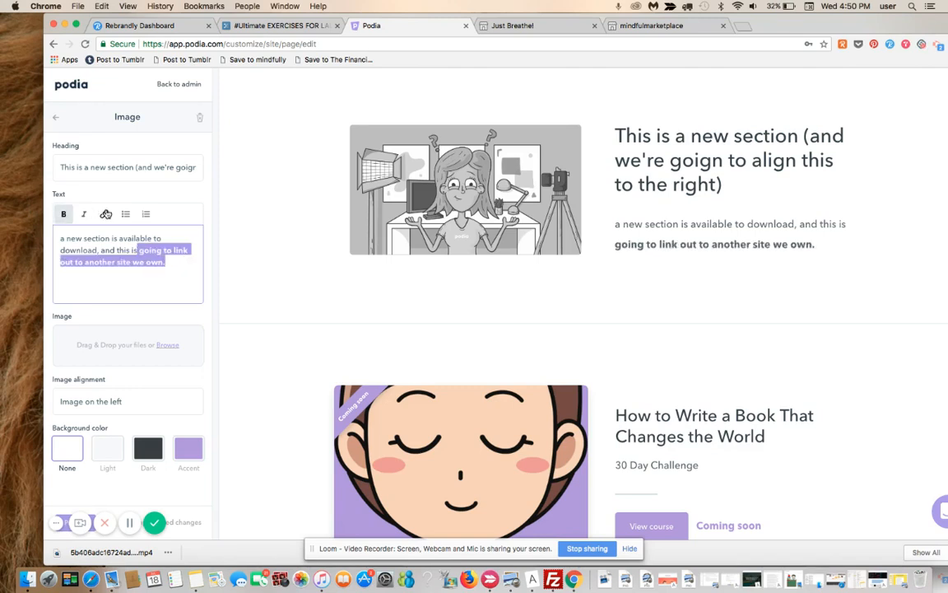
left_click(105, 214)
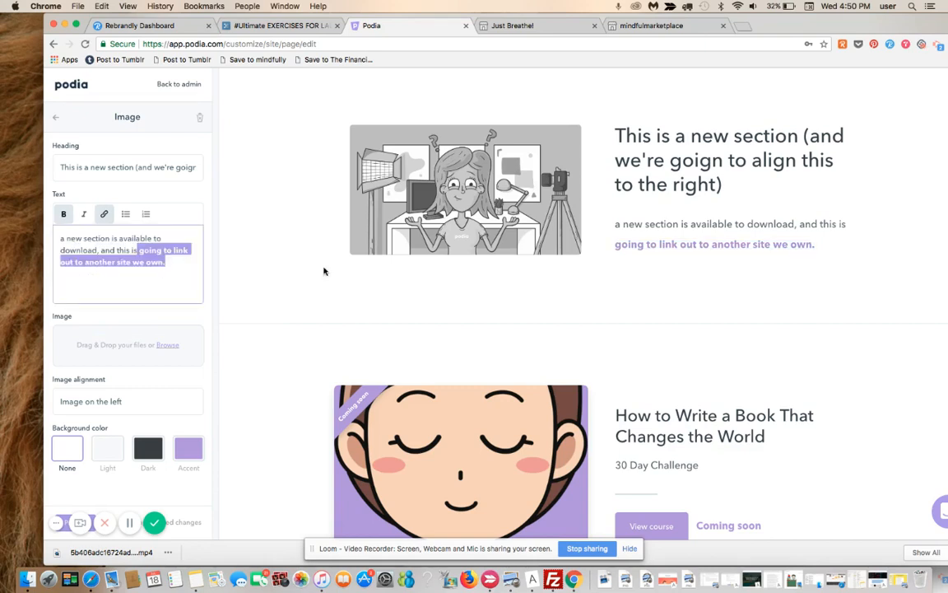
mouse_move(245, 350)
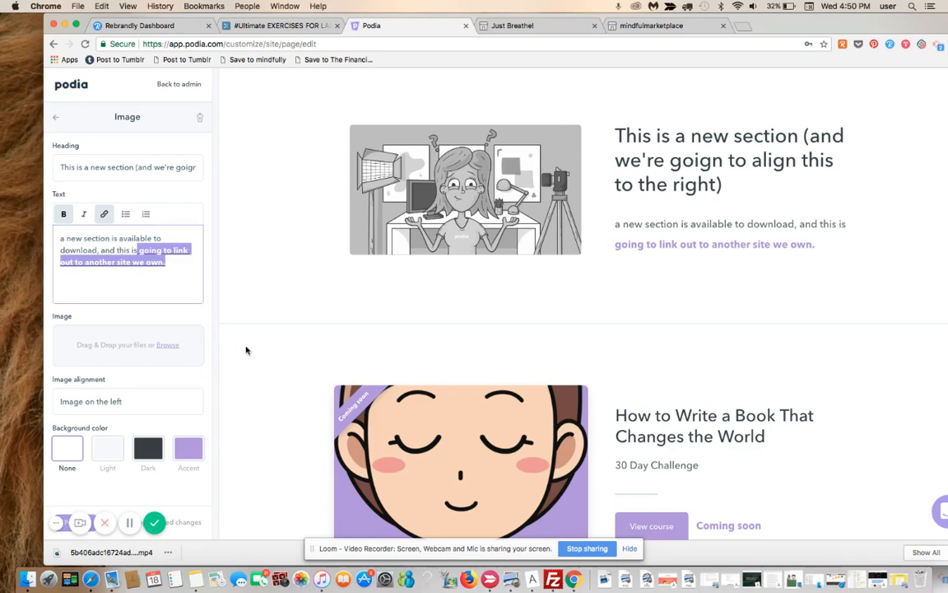
mouse_move(889, 8)
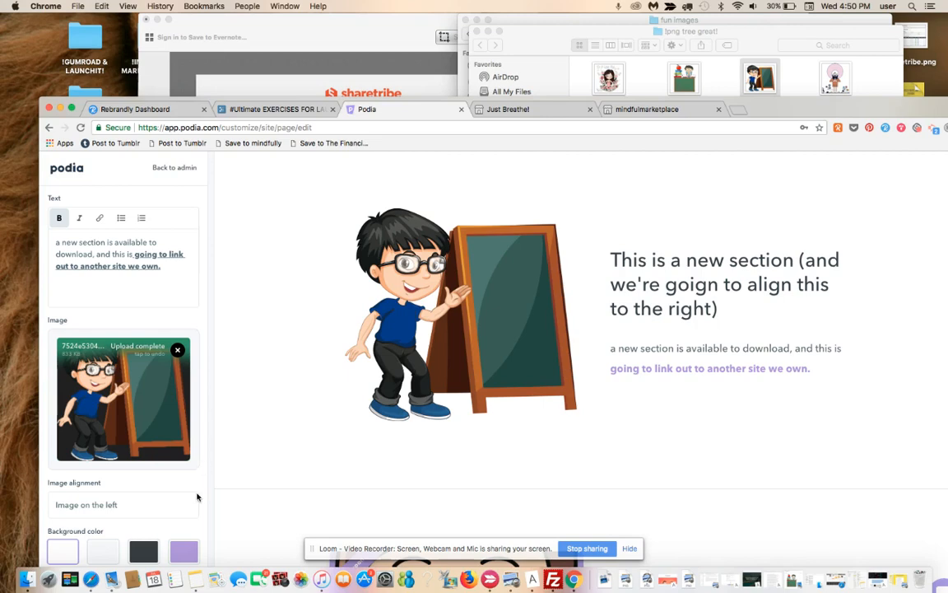
Try a dark background for the new section, then set it to Light
left_click(183, 550)
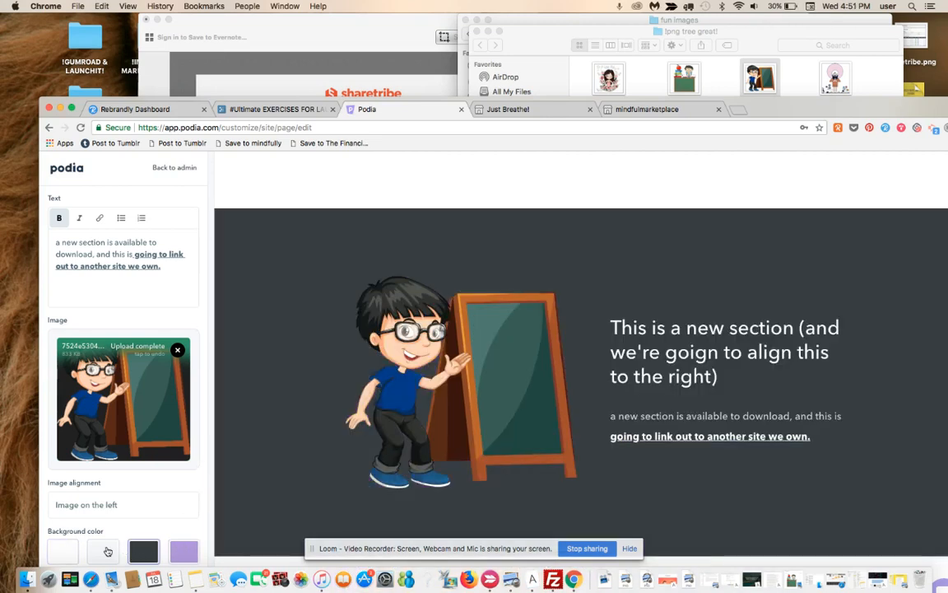
left_click(103, 551)
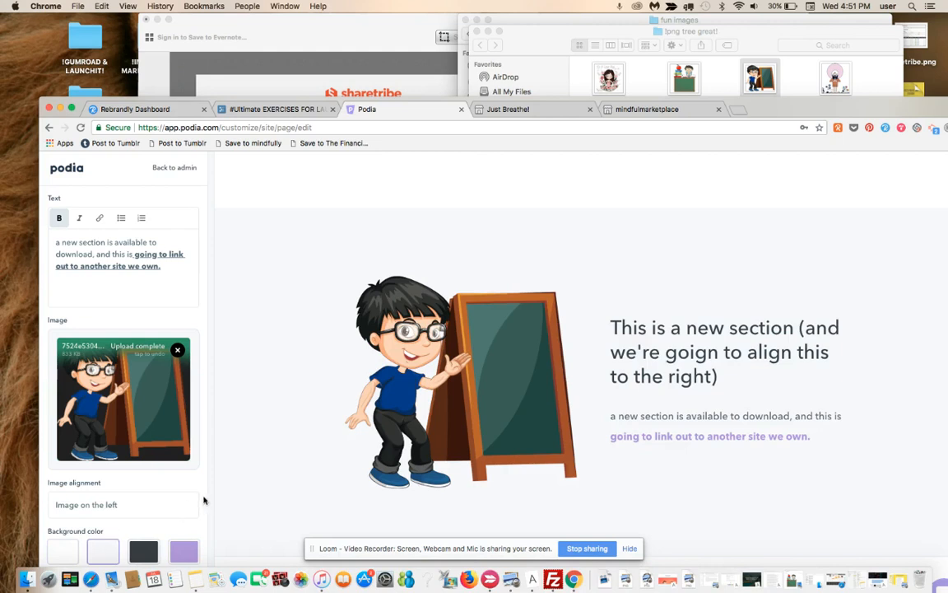
mouse_move(210, 521)
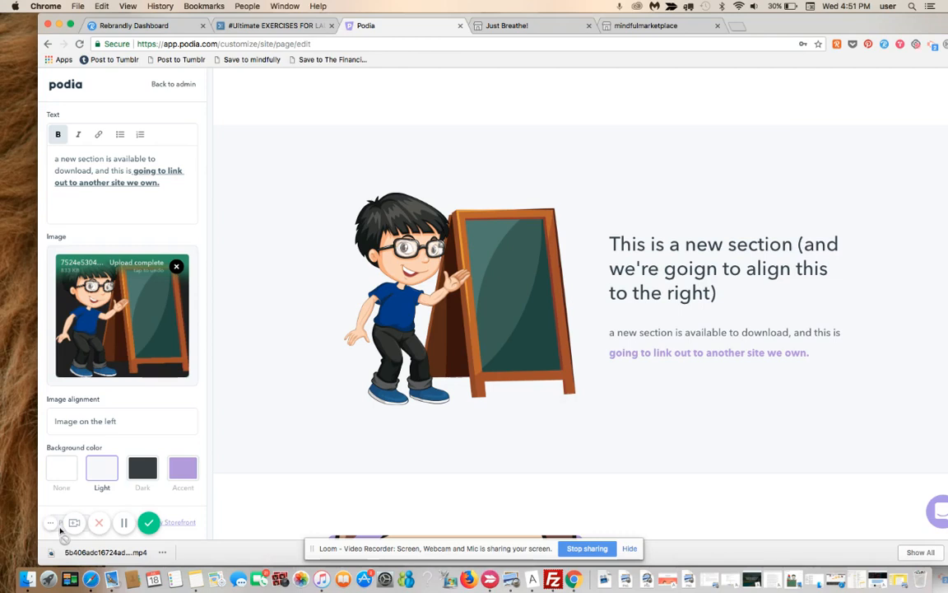
mouse_move(173, 84)
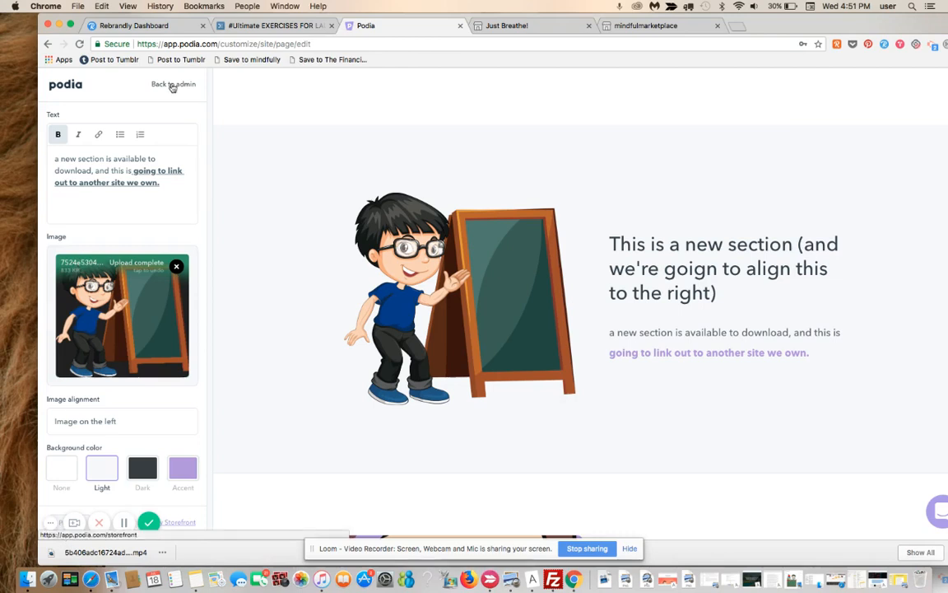
Leave the editor, open the live storefront, and scroll down to the new section
left_click(173, 84)
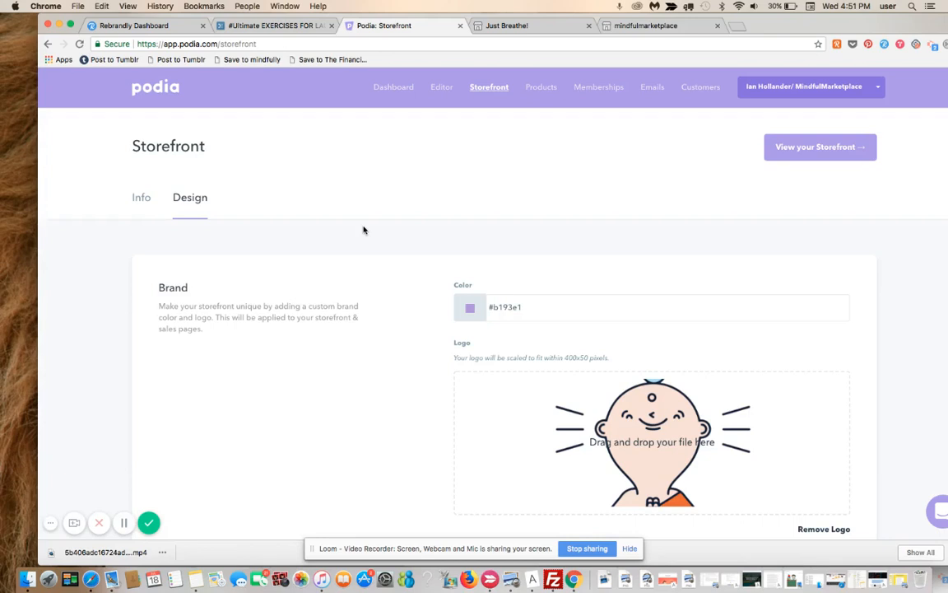
mouse_move(816, 159)
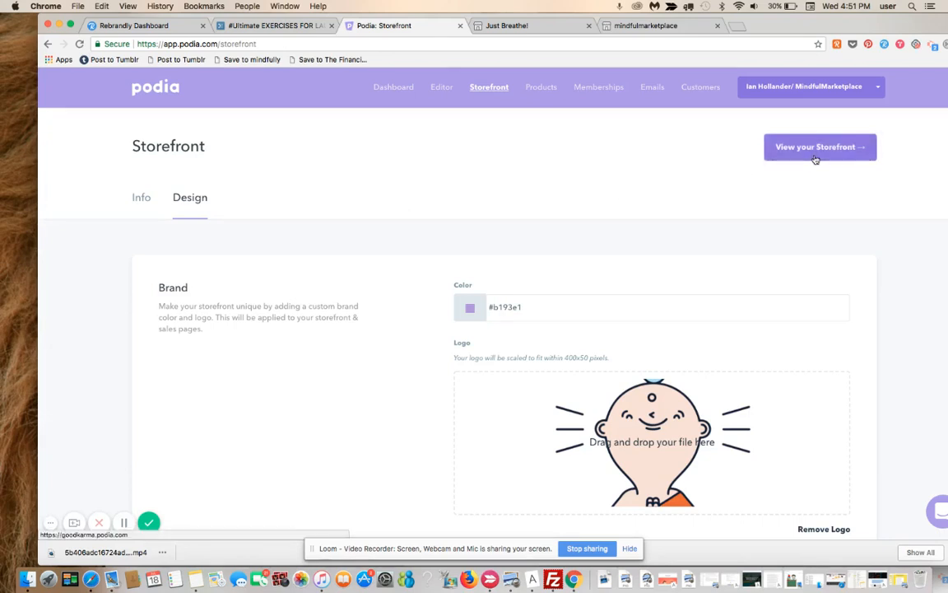
left_click(819, 146)
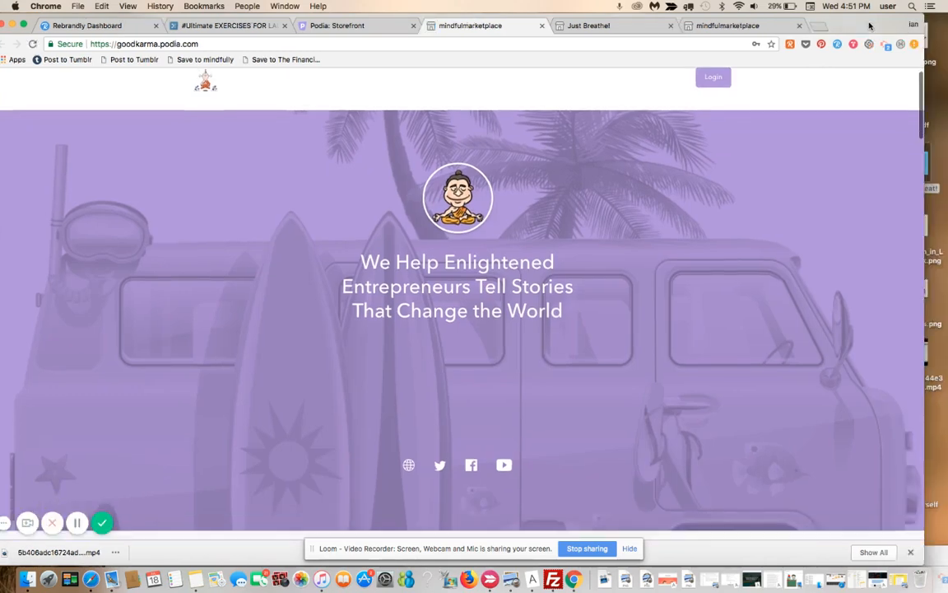
scroll("down", 3)
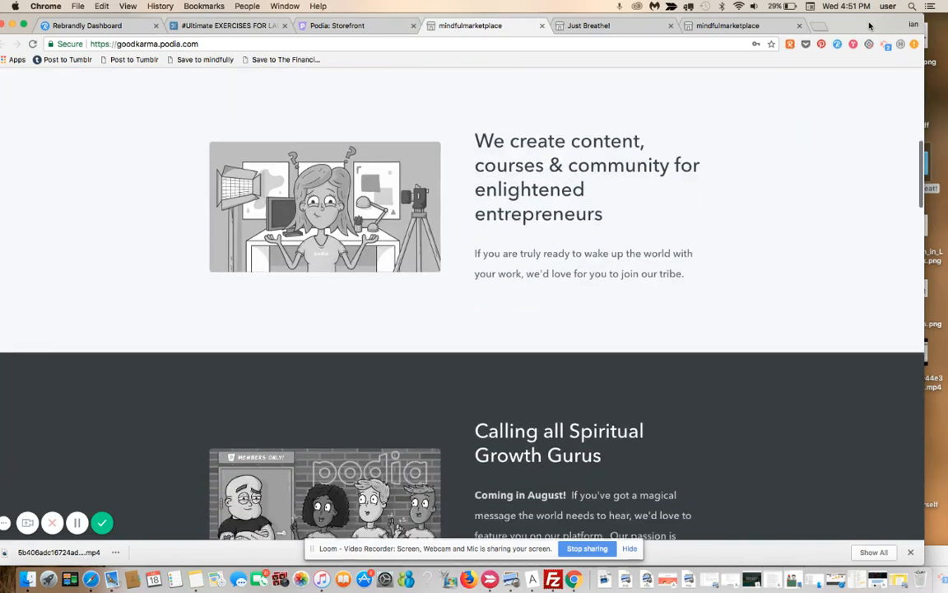
scroll("down", 3)
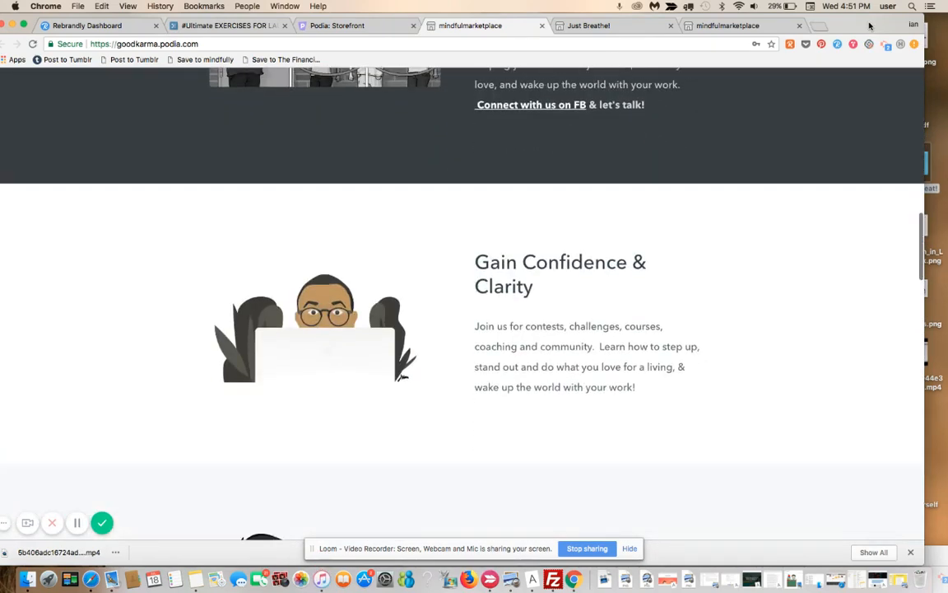
scroll("down", 3)
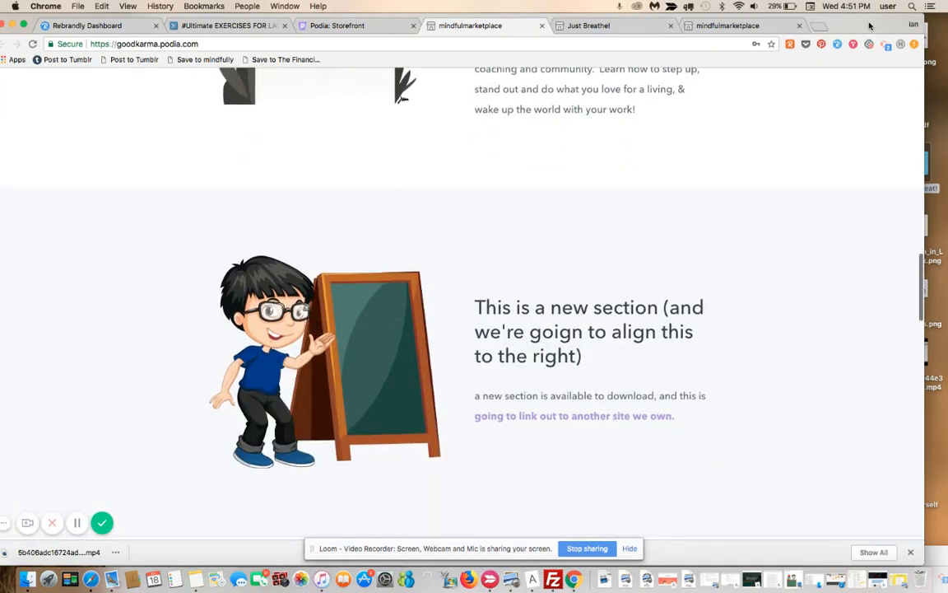
scroll("up", 3)
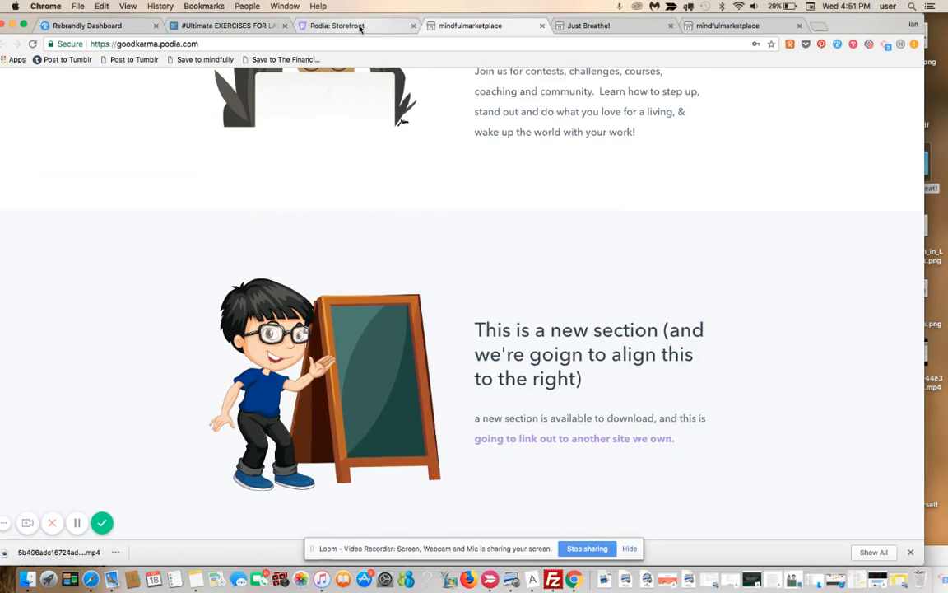
Switch between the storefront admin and live storefront tabs, ending in the homepage editor
left_click(337, 26)
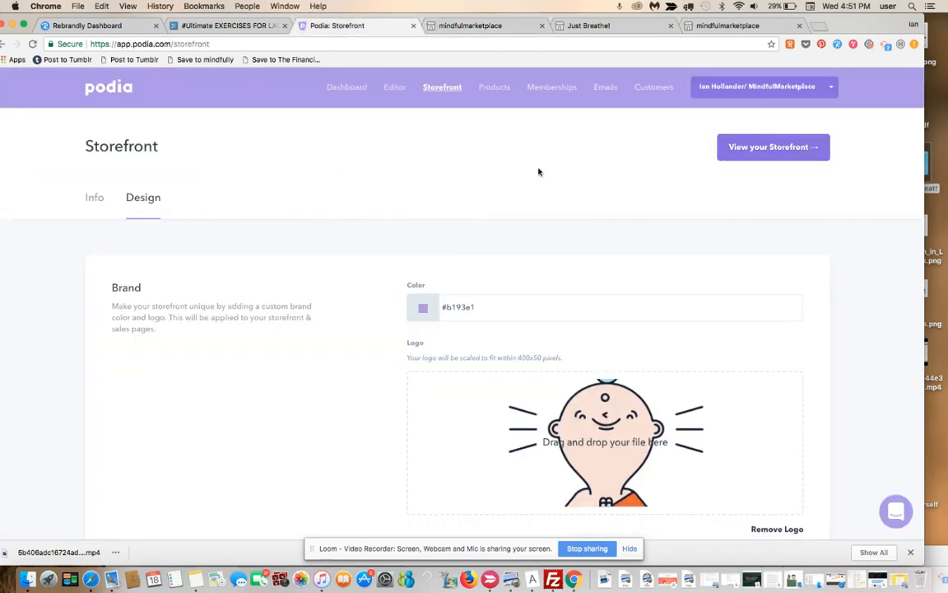
left_click(470, 25)
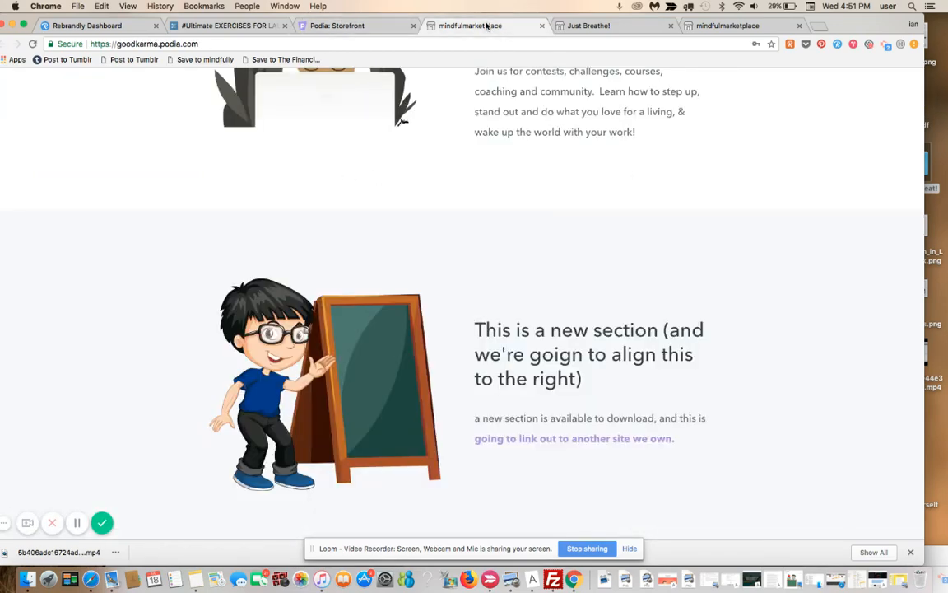
left_click(354, 26)
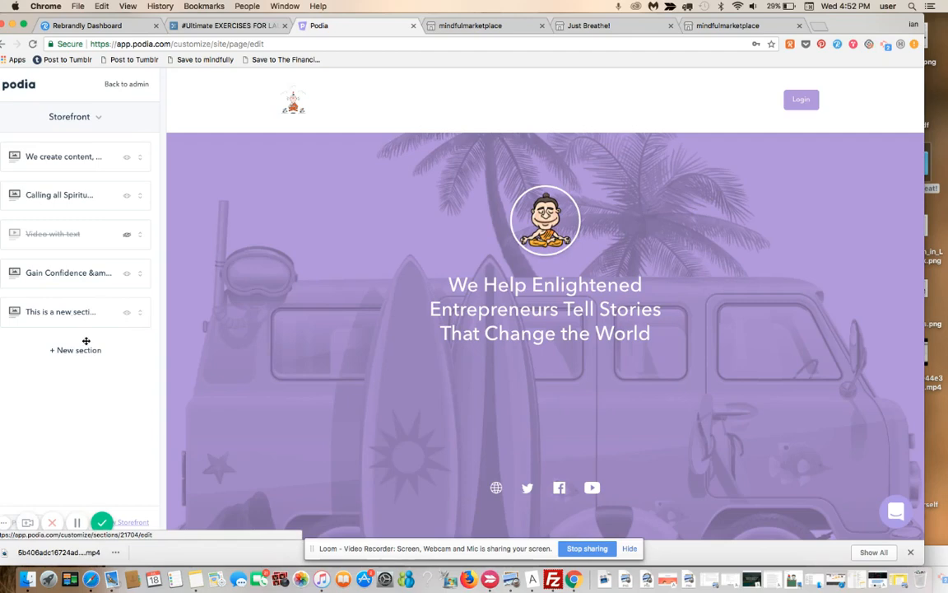
mouse_move(70, 319)
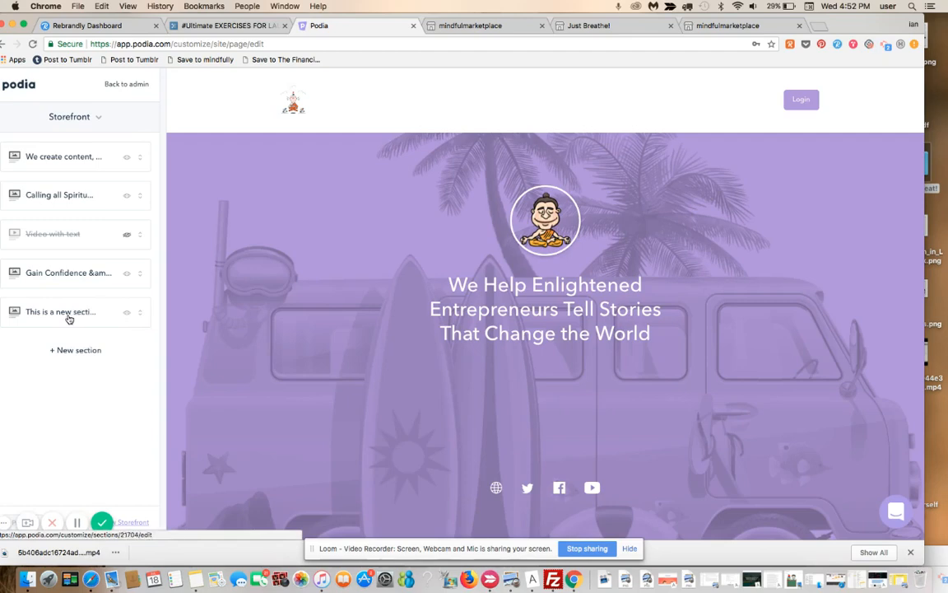
Set the 'This is a new section' image alignment to Image on the right
left_click(60, 311)
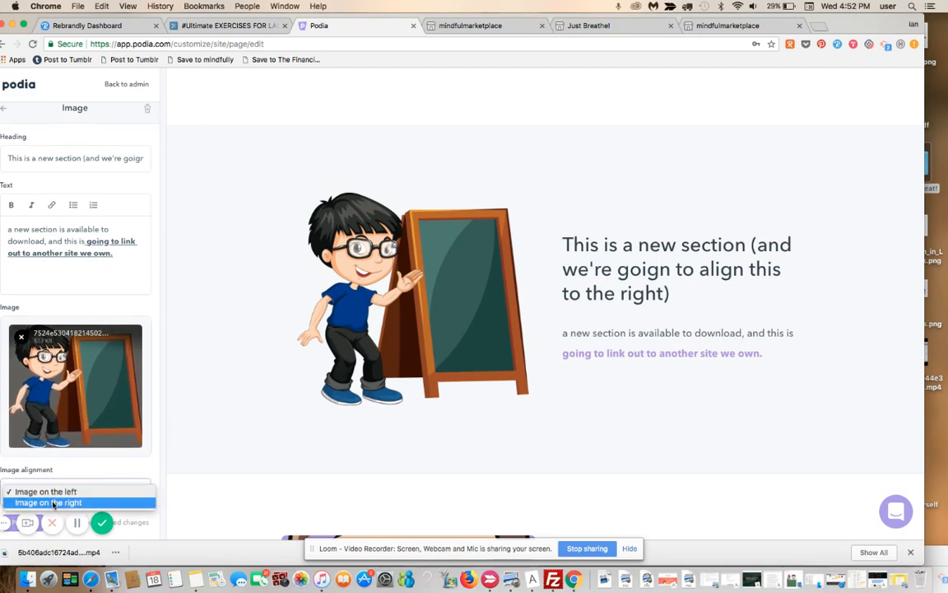
left_click(48, 502)
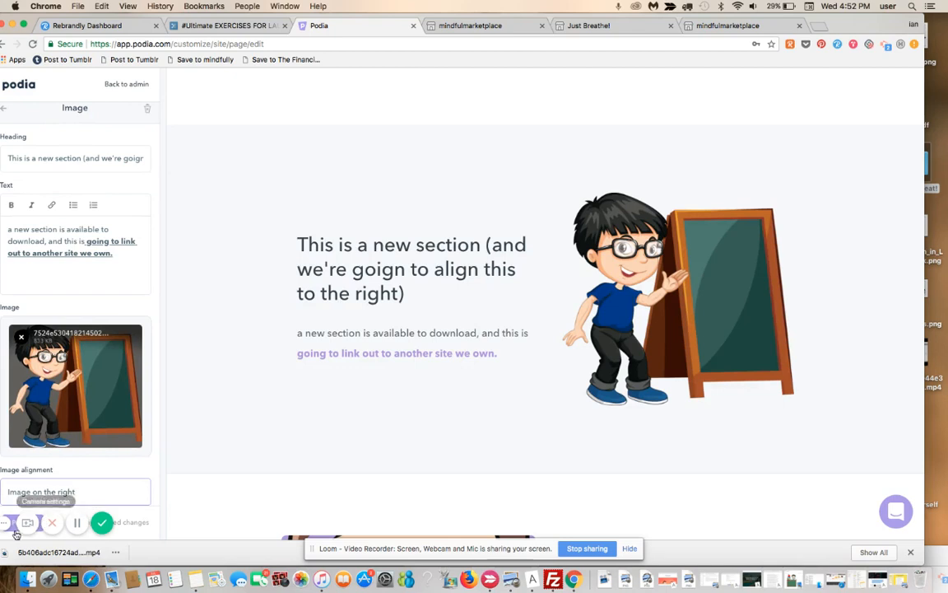
mouse_move(12, 527)
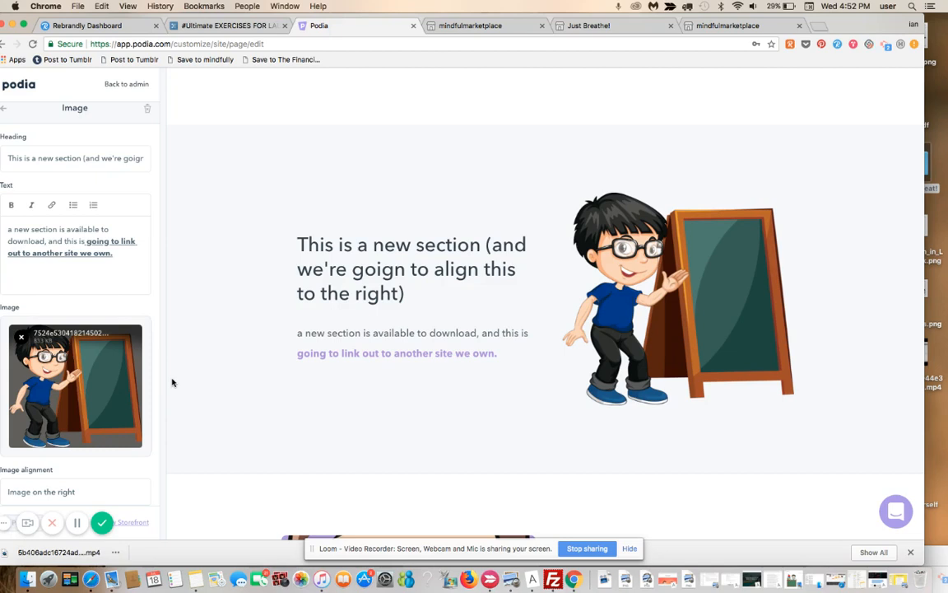
mouse_move(137, 134)
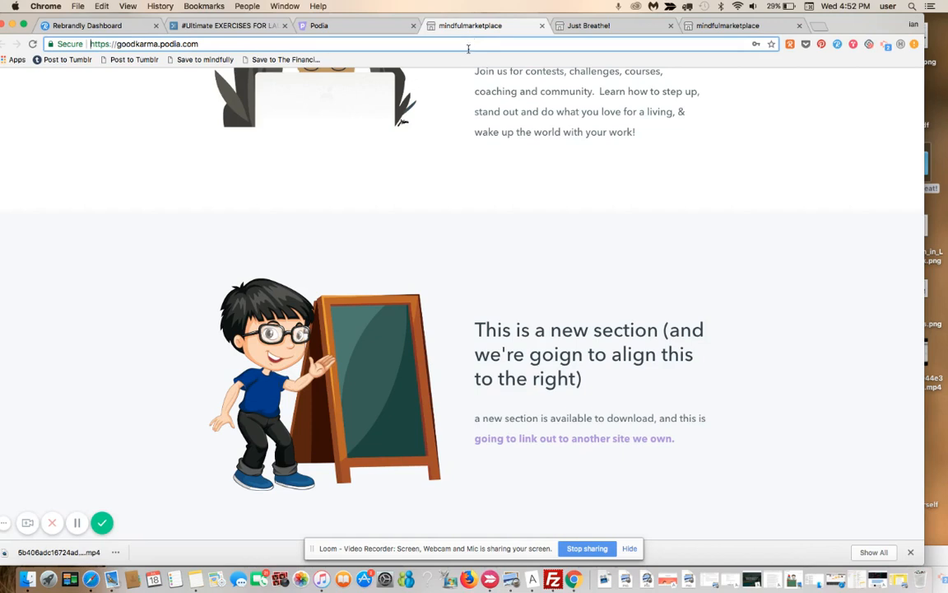
mouse_move(427, 19)
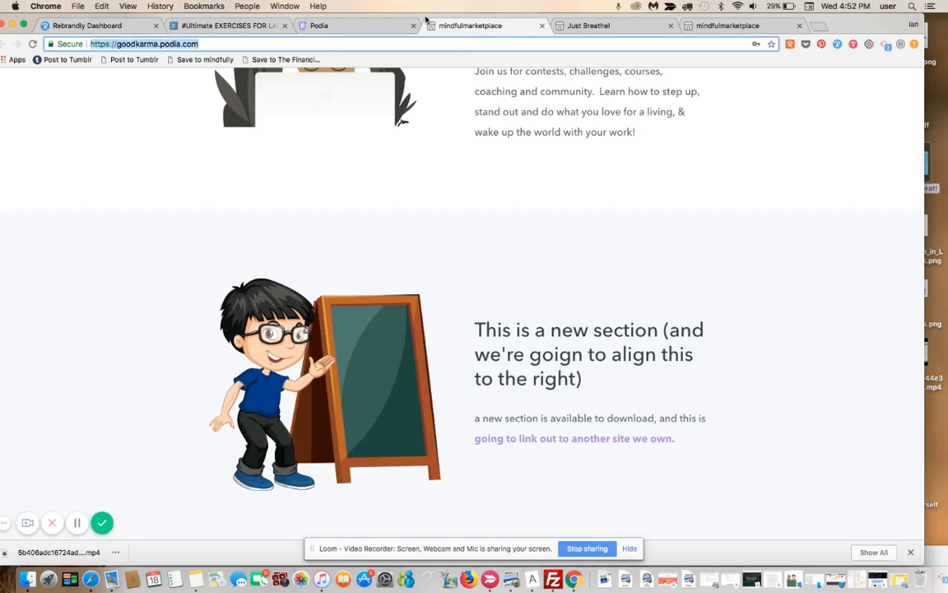
Reload the live storefront and check the boy-and-chalkboard section shows its cartoon right of the text
left_click(471, 25)
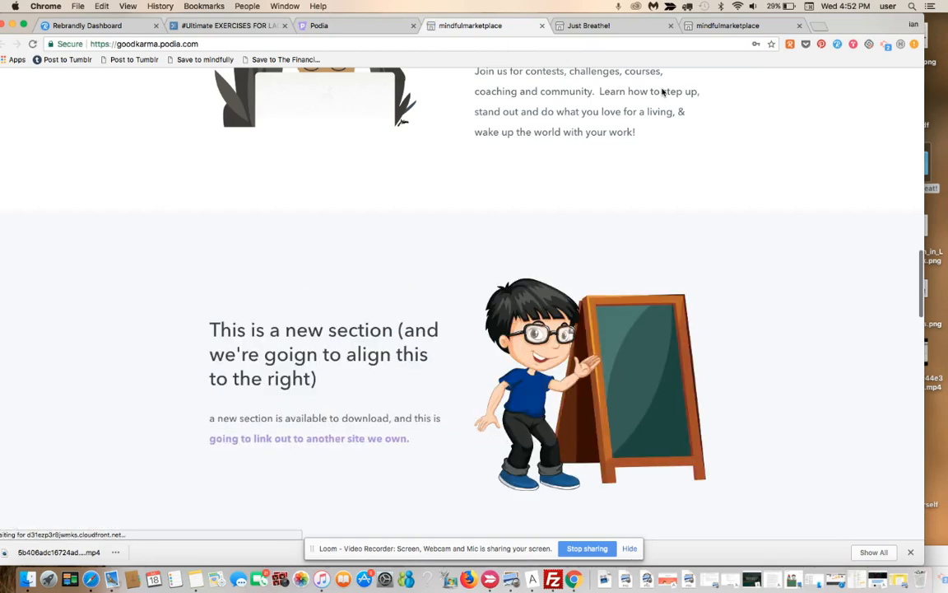
scroll("up", 3)
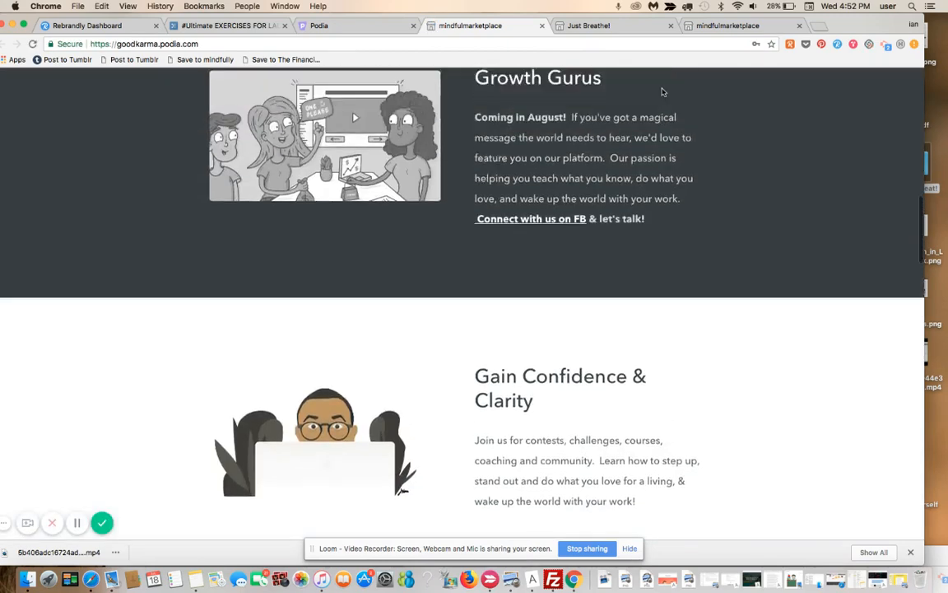